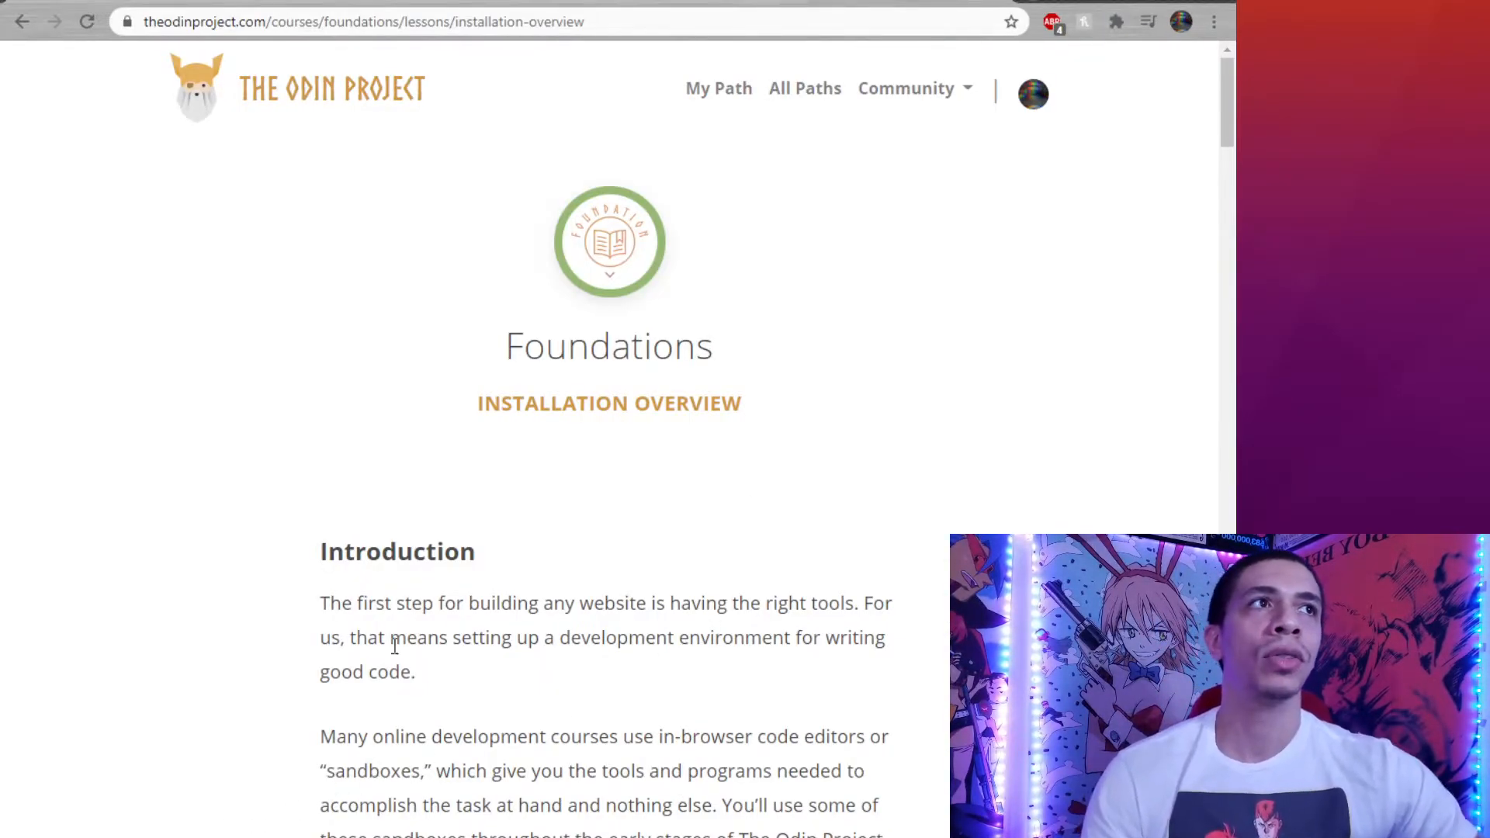
# - Reach the VirtualBox downloads page from the 'Click here' link under Step 1.1
pyautogui.scroll(-3)
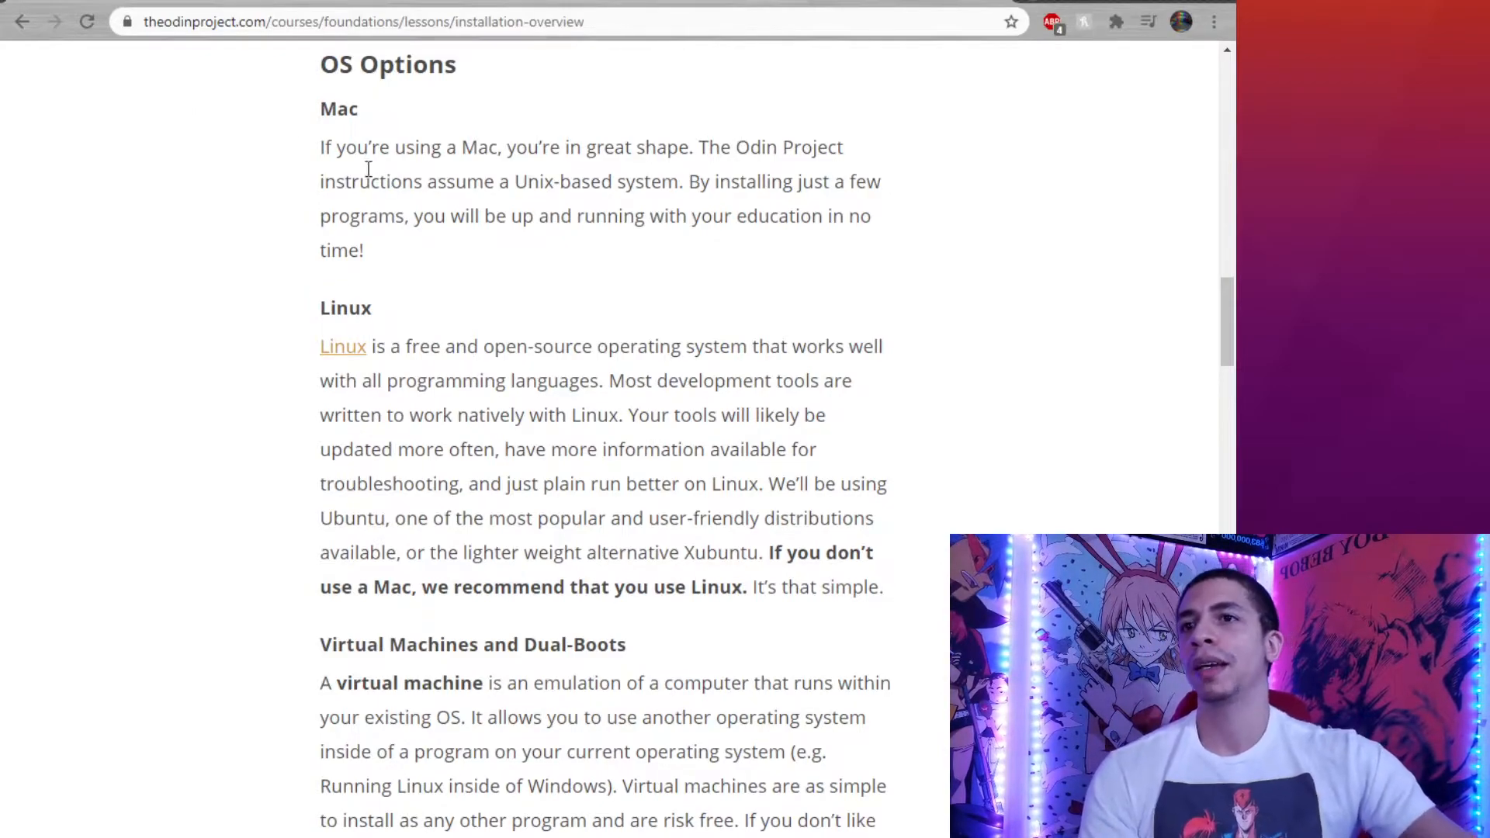
pyautogui.doubleClick(339, 108)
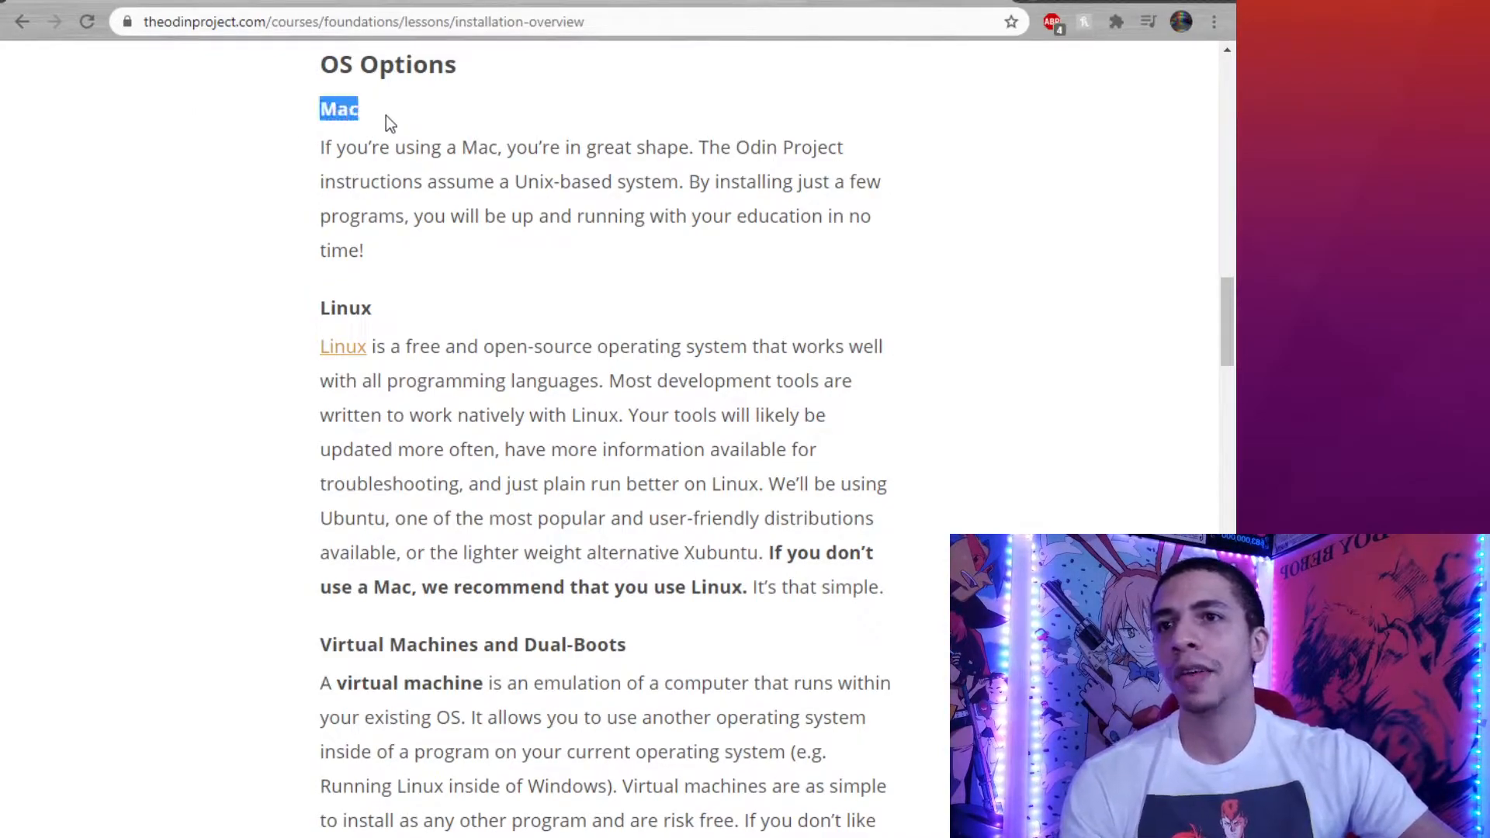
pyautogui.moveTo(363, 247)
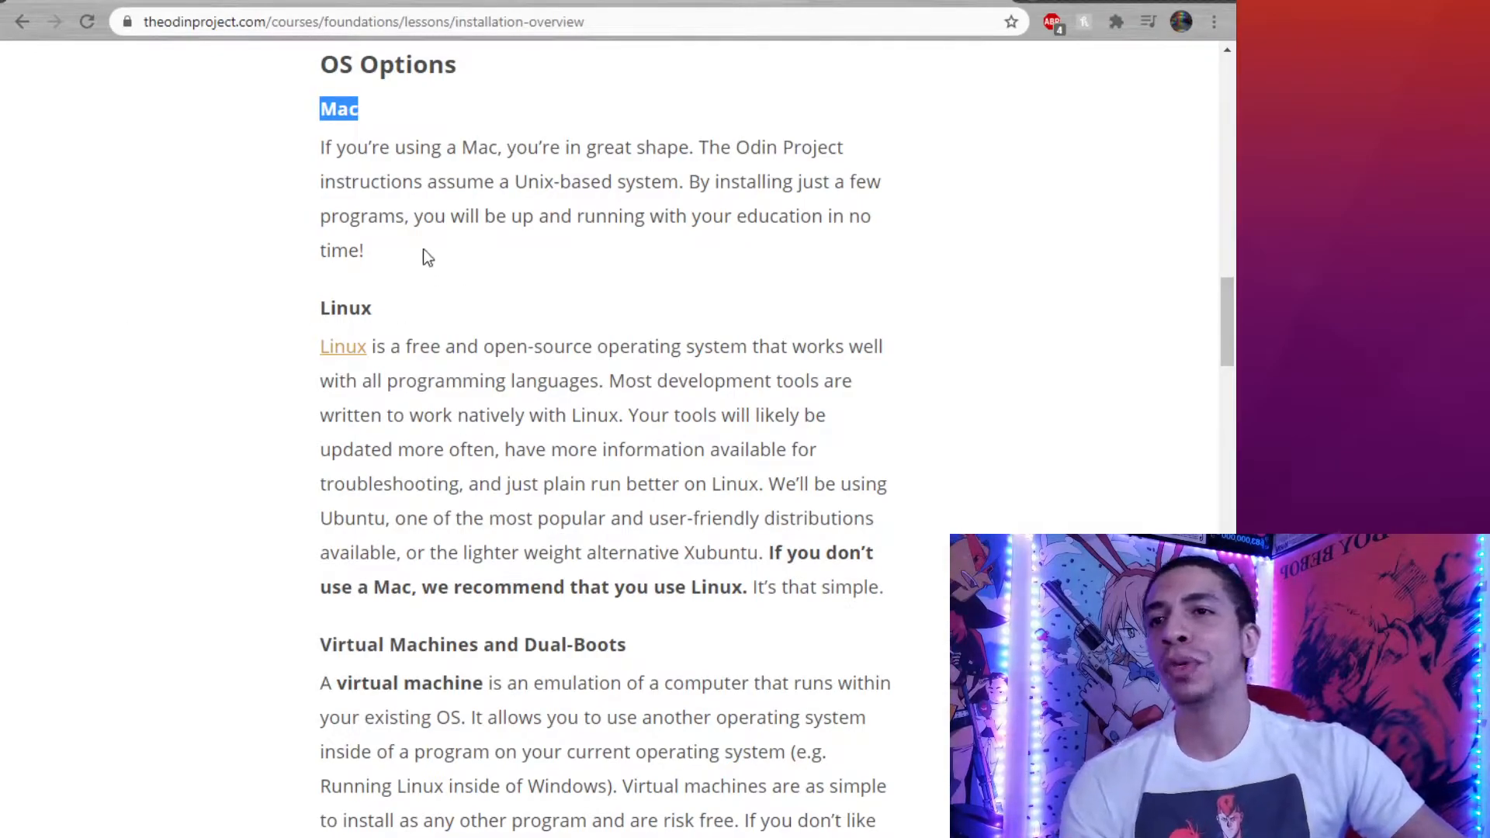
pyautogui.moveTo(503, 478)
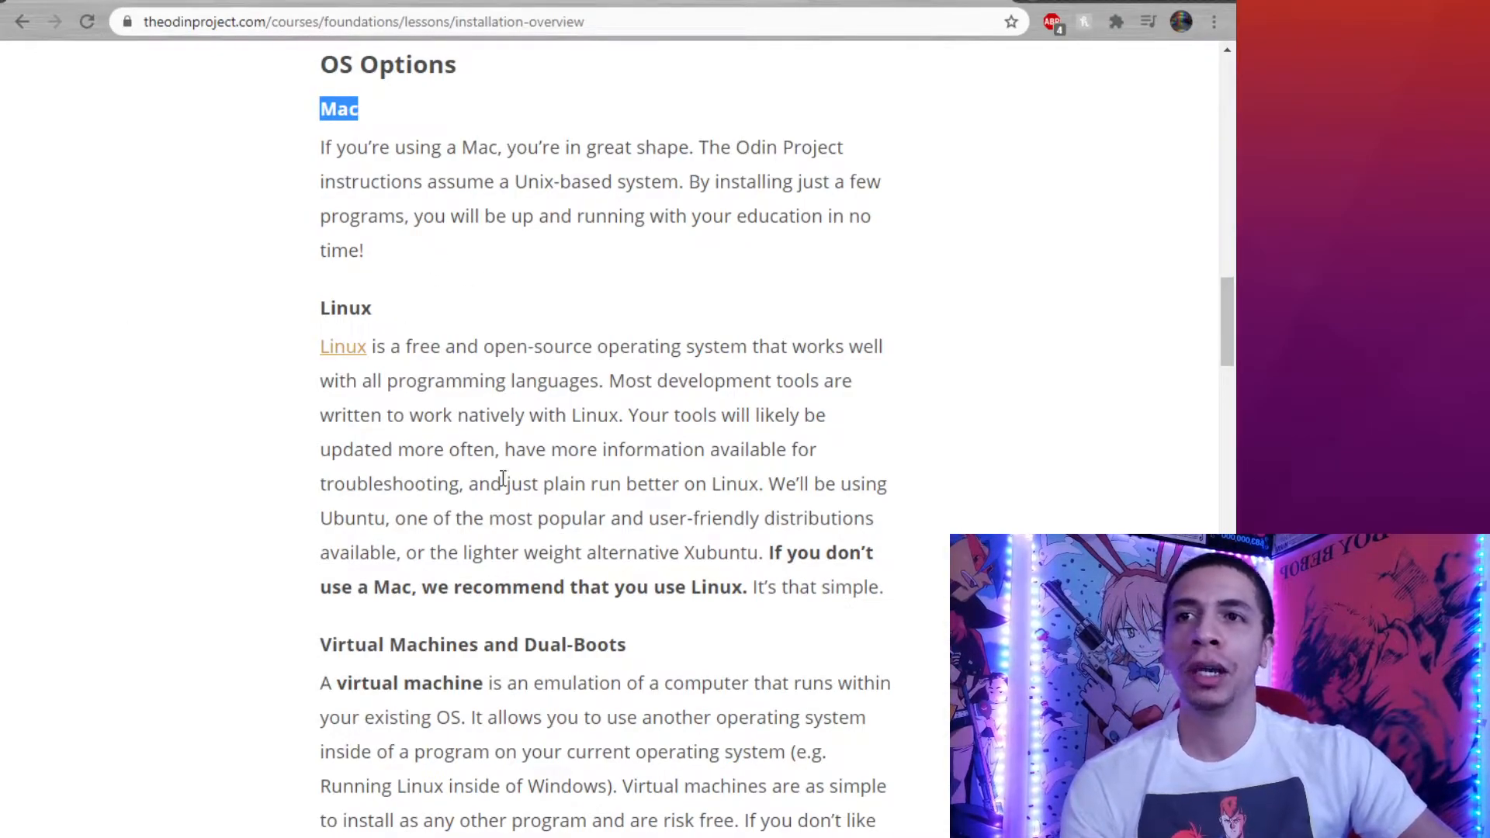
pyautogui.scroll(-3)
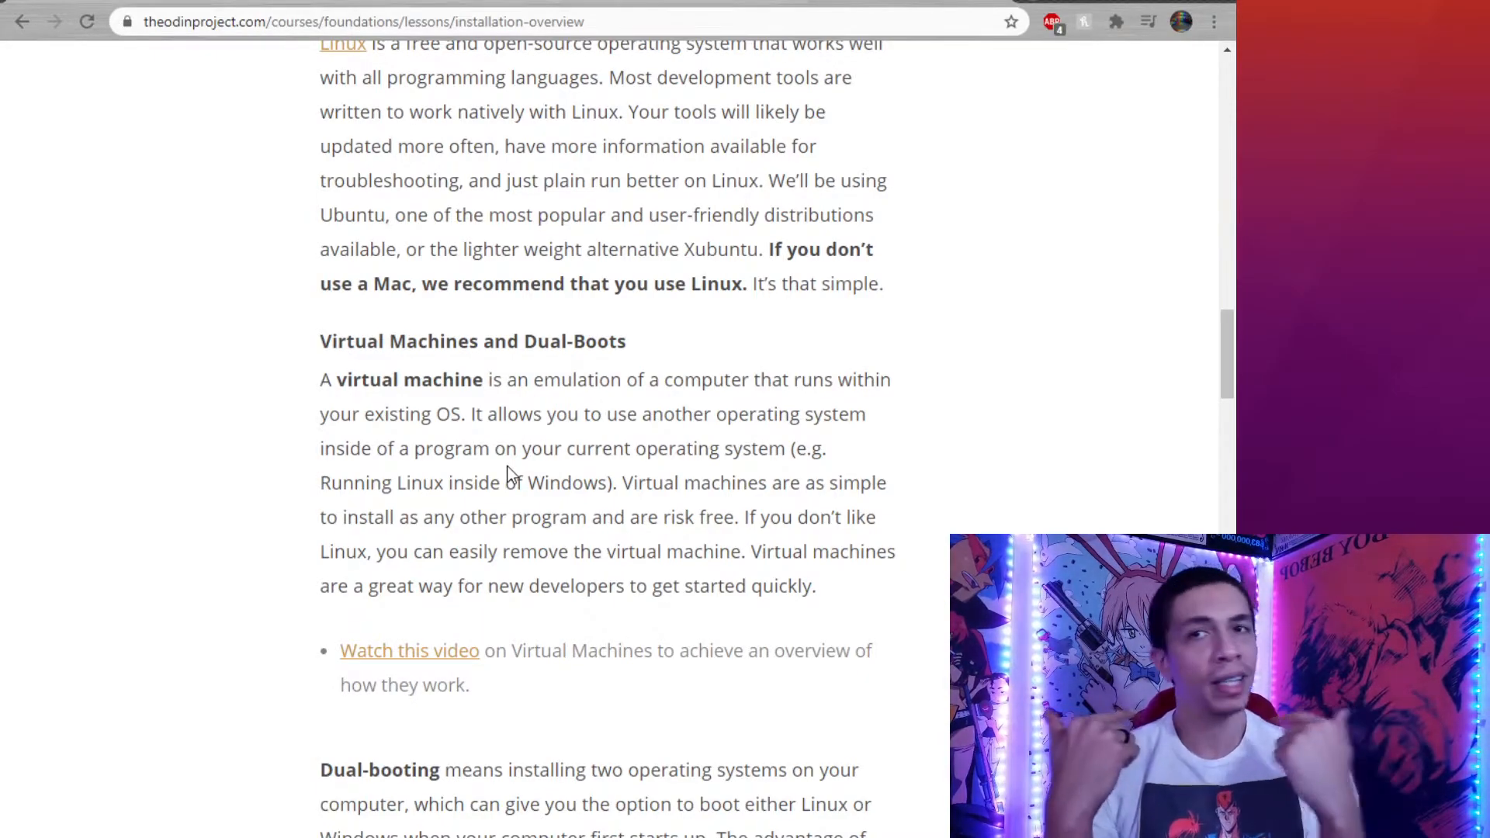
pyautogui.scroll(-3)
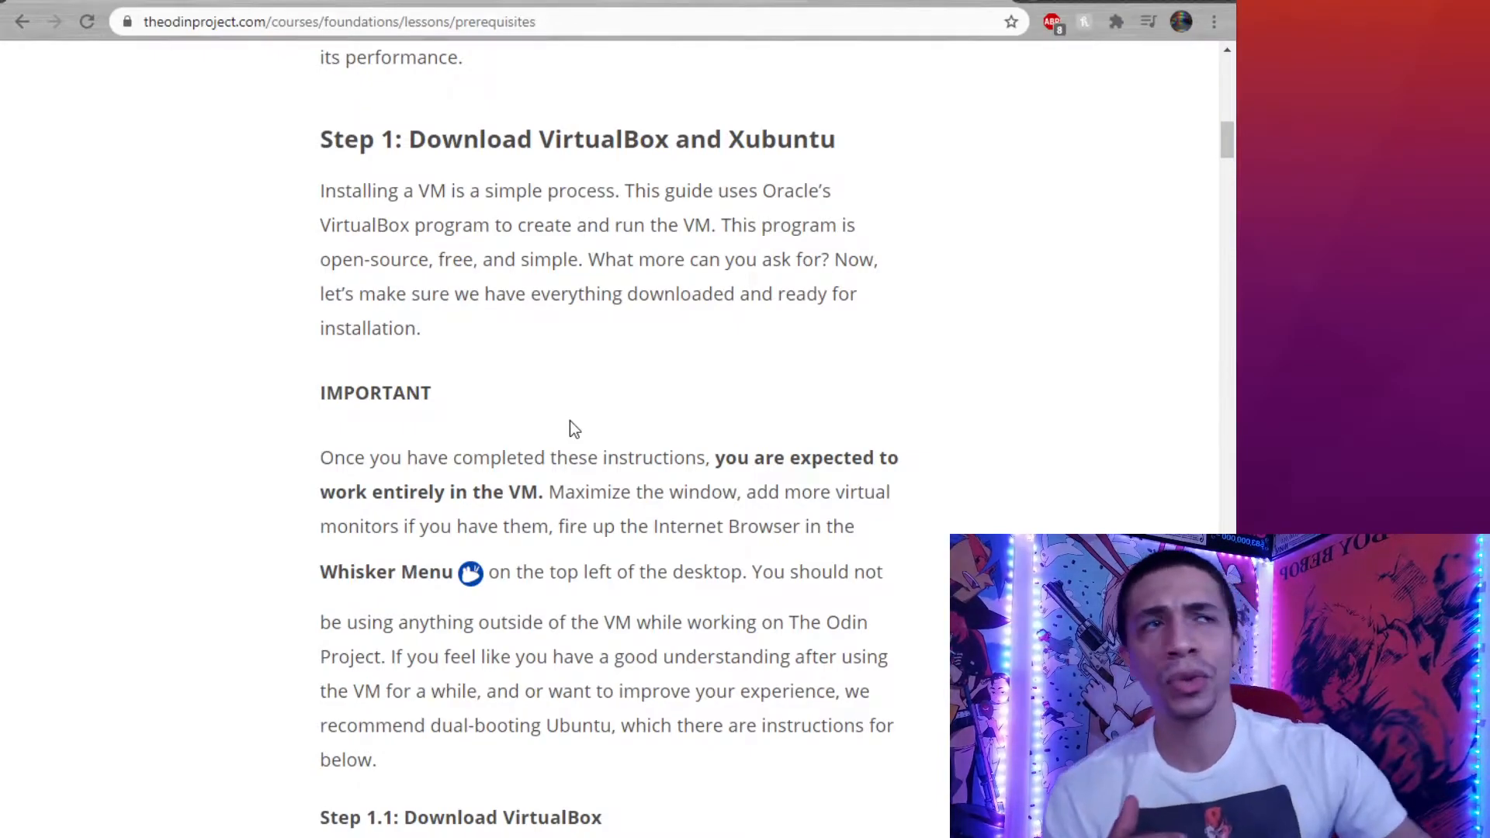
pyautogui.scroll(-3)
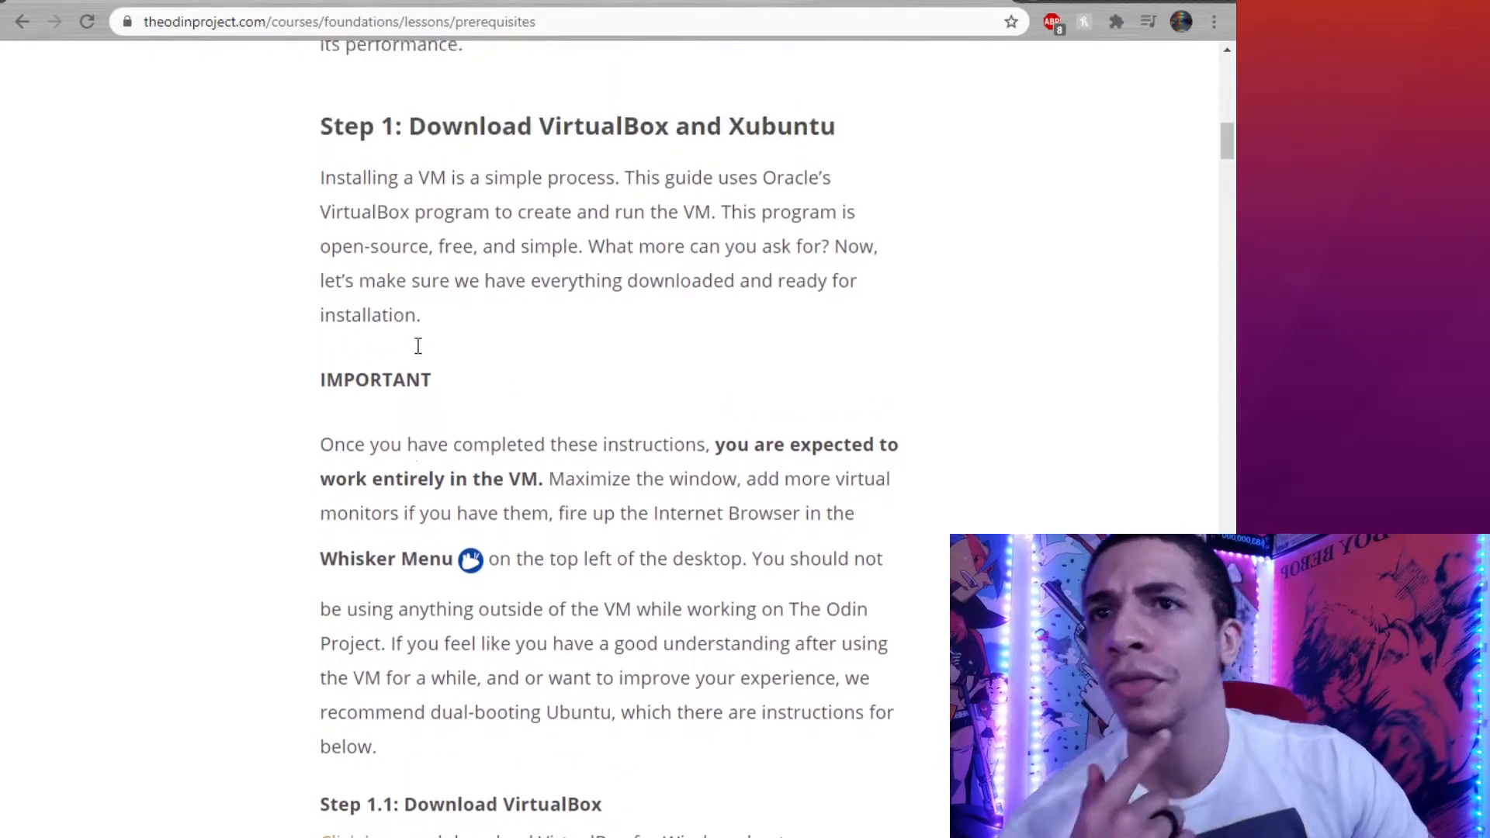
pyautogui.scroll(-3)
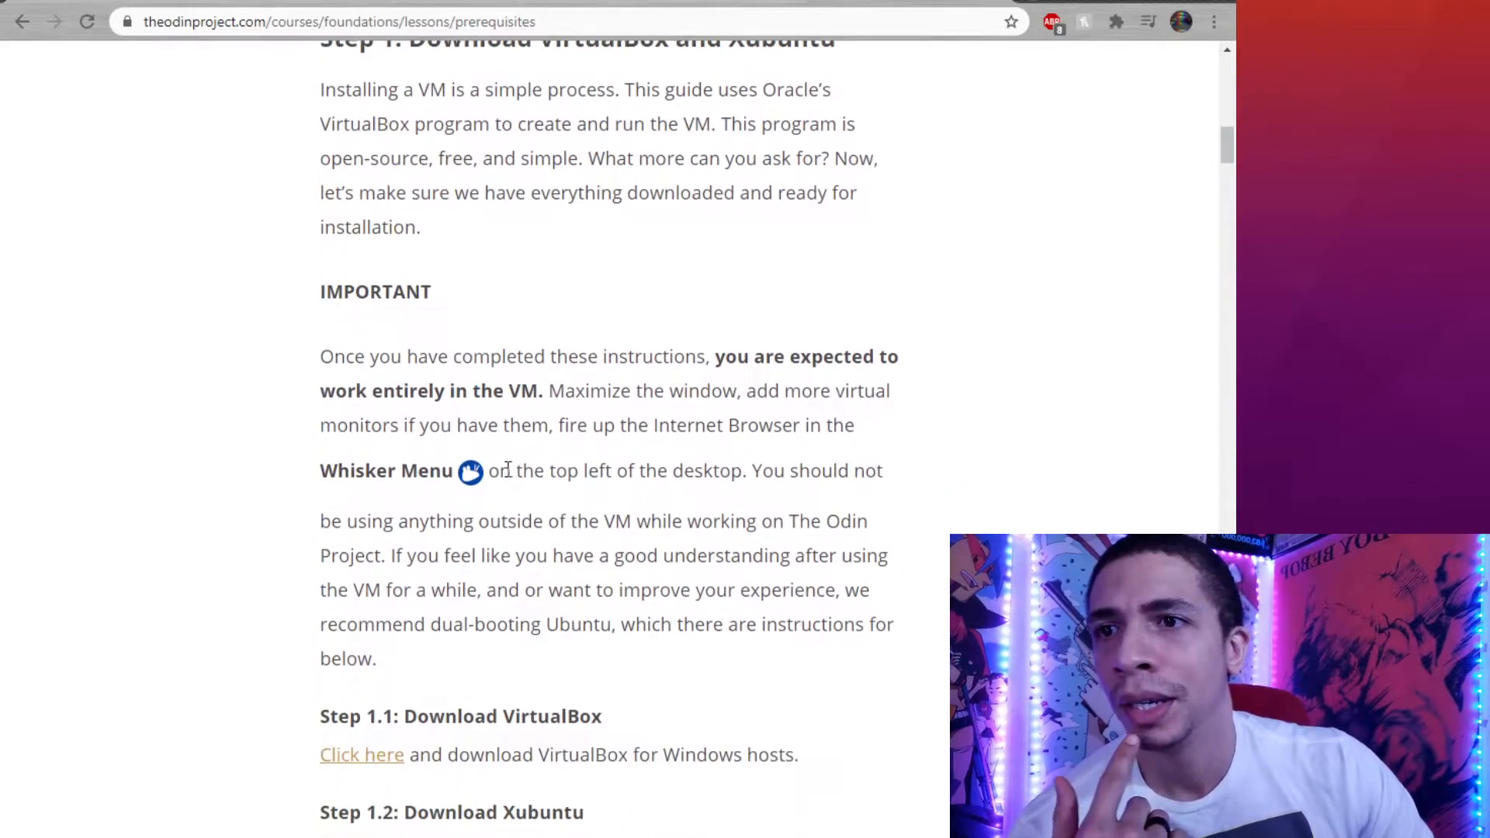
pyautogui.scroll(-3)
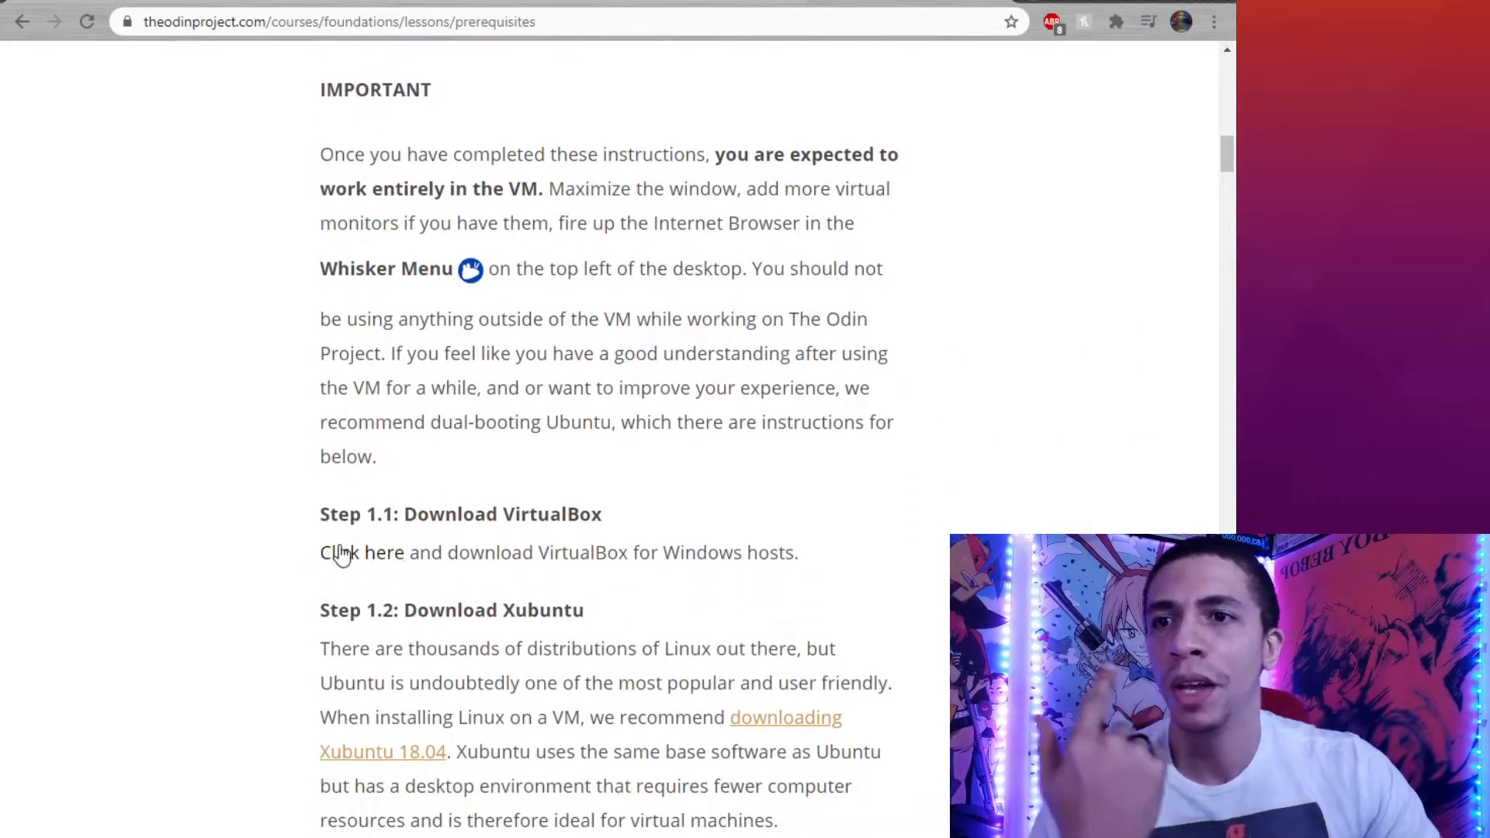
pyautogui.moveTo(320, 553); pyautogui.dragTo(623, 552)
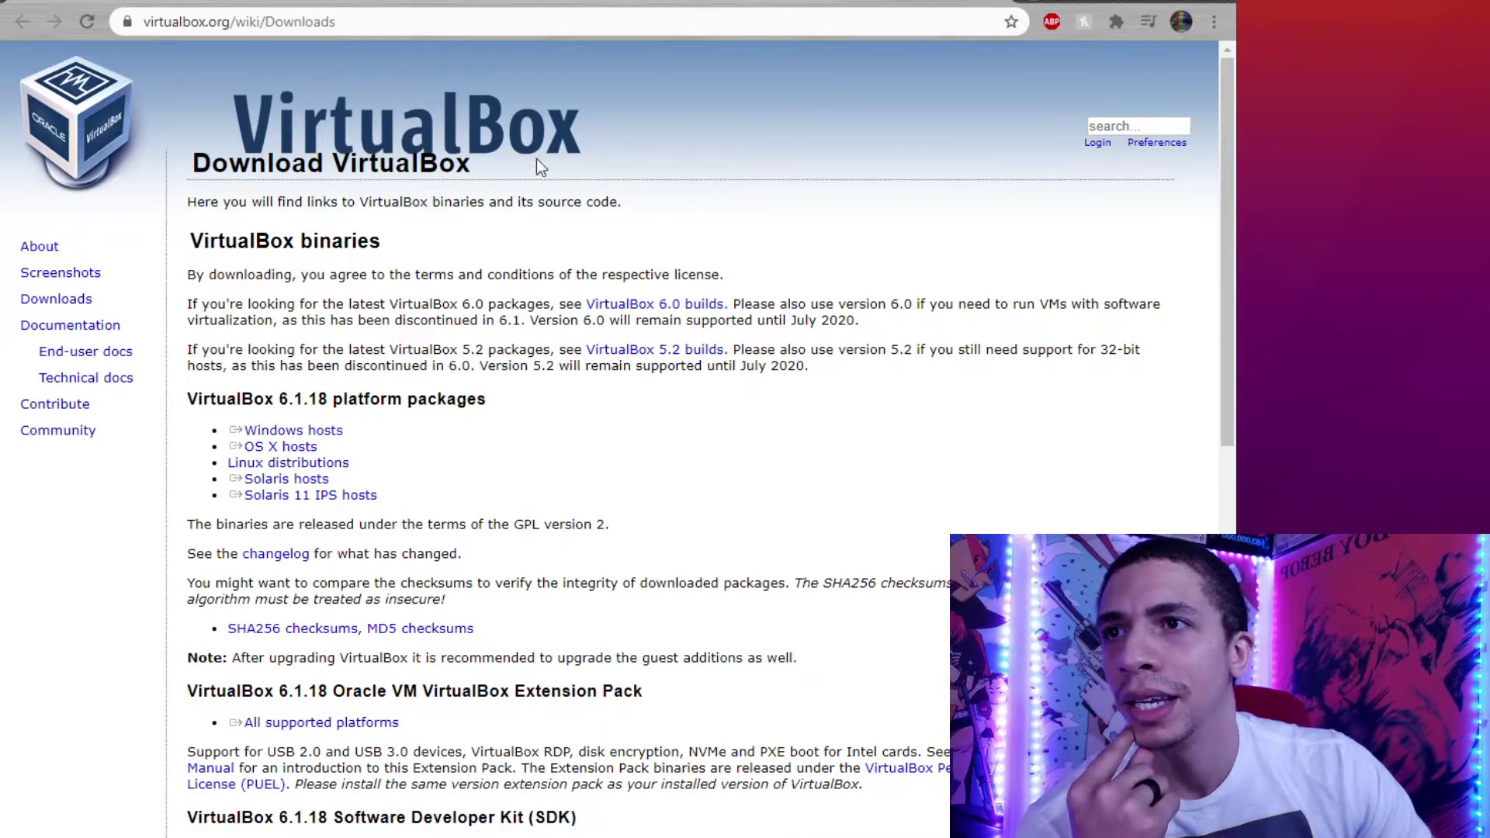
# - Choose the Windows hosts package among the VirtualBox 6.1.18 platform packages
pyautogui.scroll(-3)
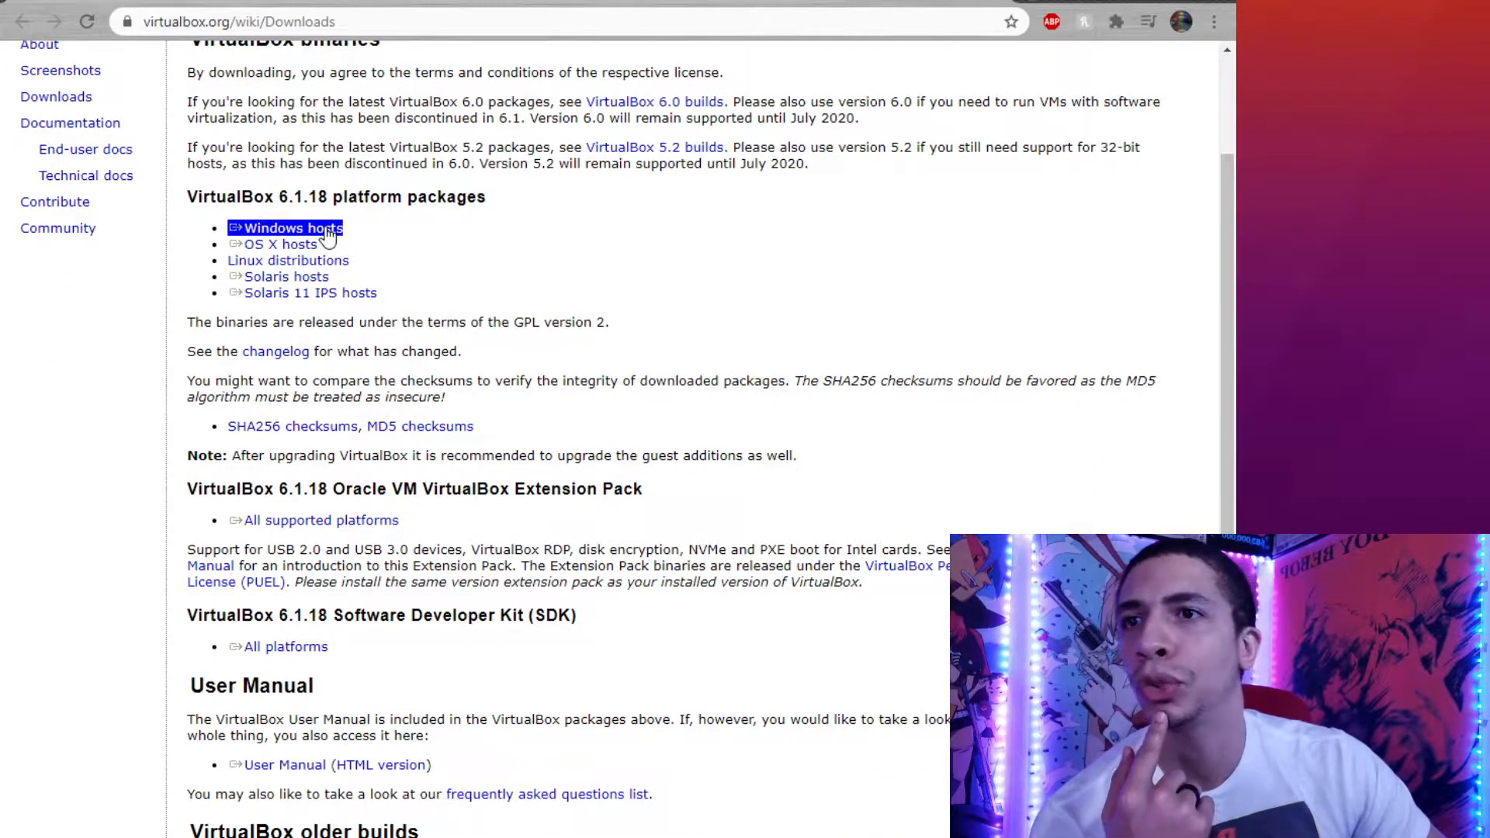
pyautogui.click(291, 229)
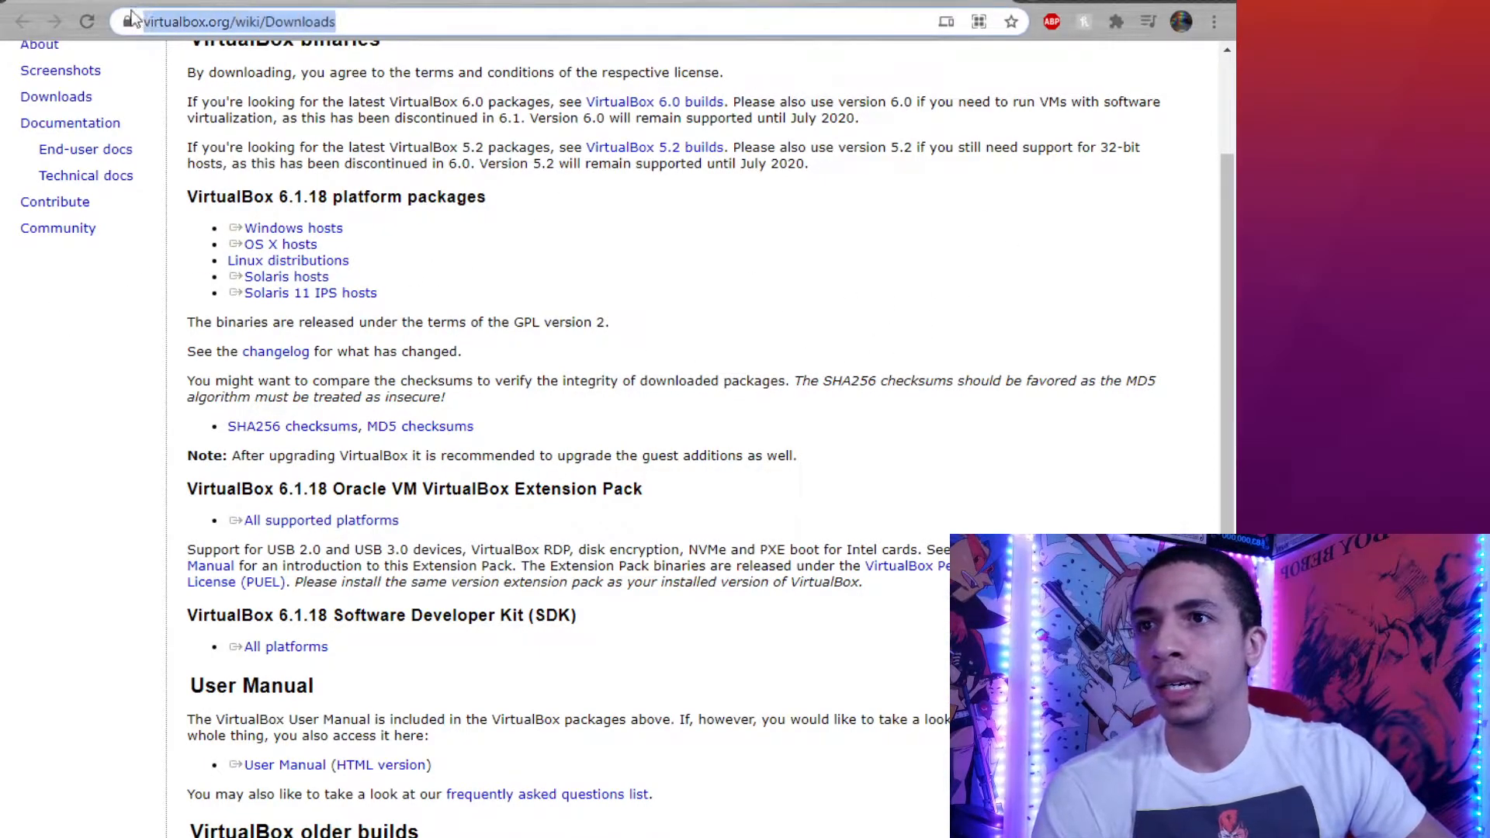
# - Search Google for 'virtual box' in a new tab and land on the official VirtualBox.org home page
pyautogui.click(233, 21)
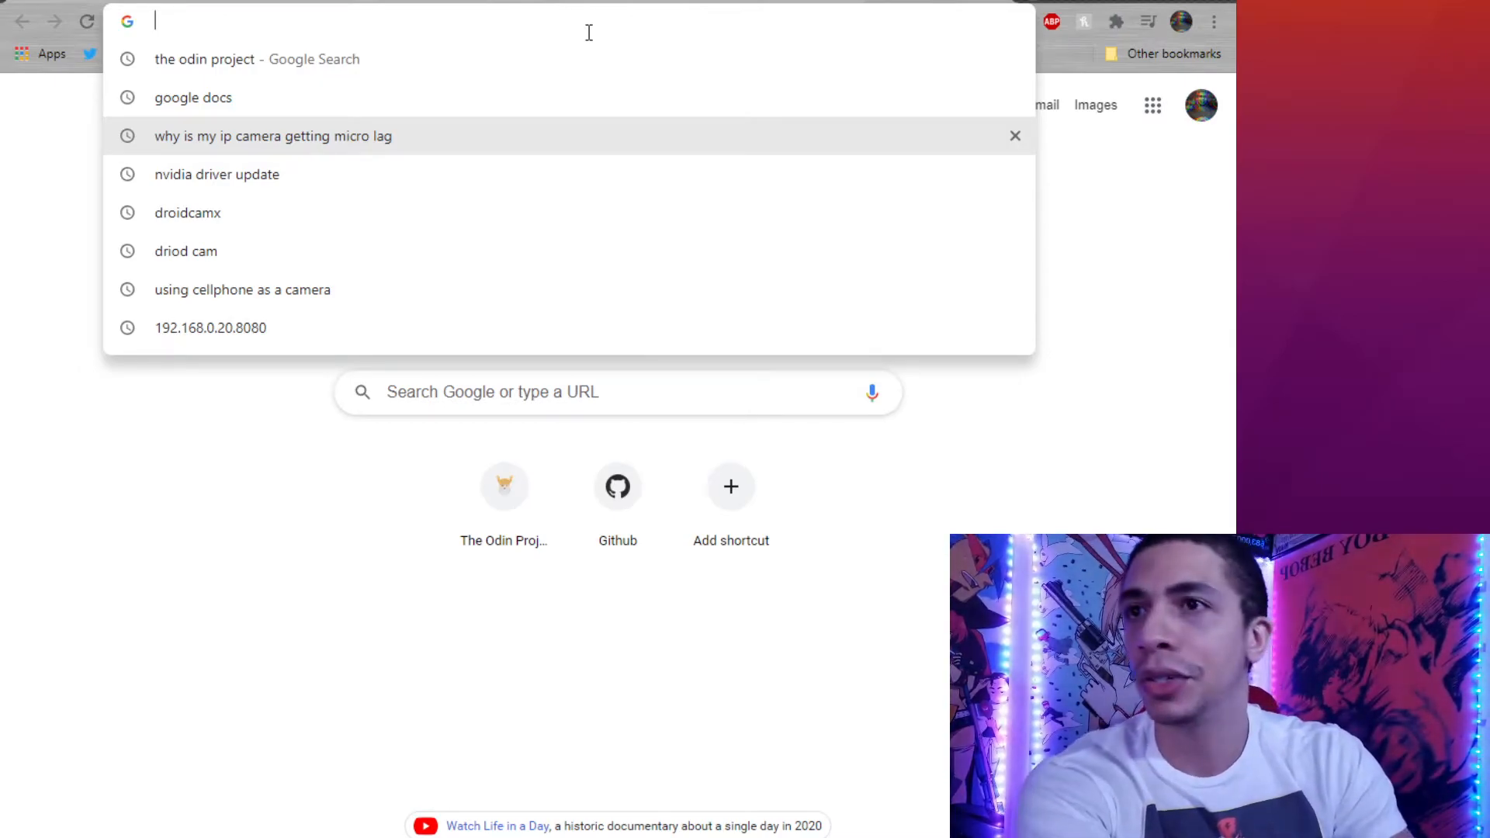
pyautogui.write('virtual box')
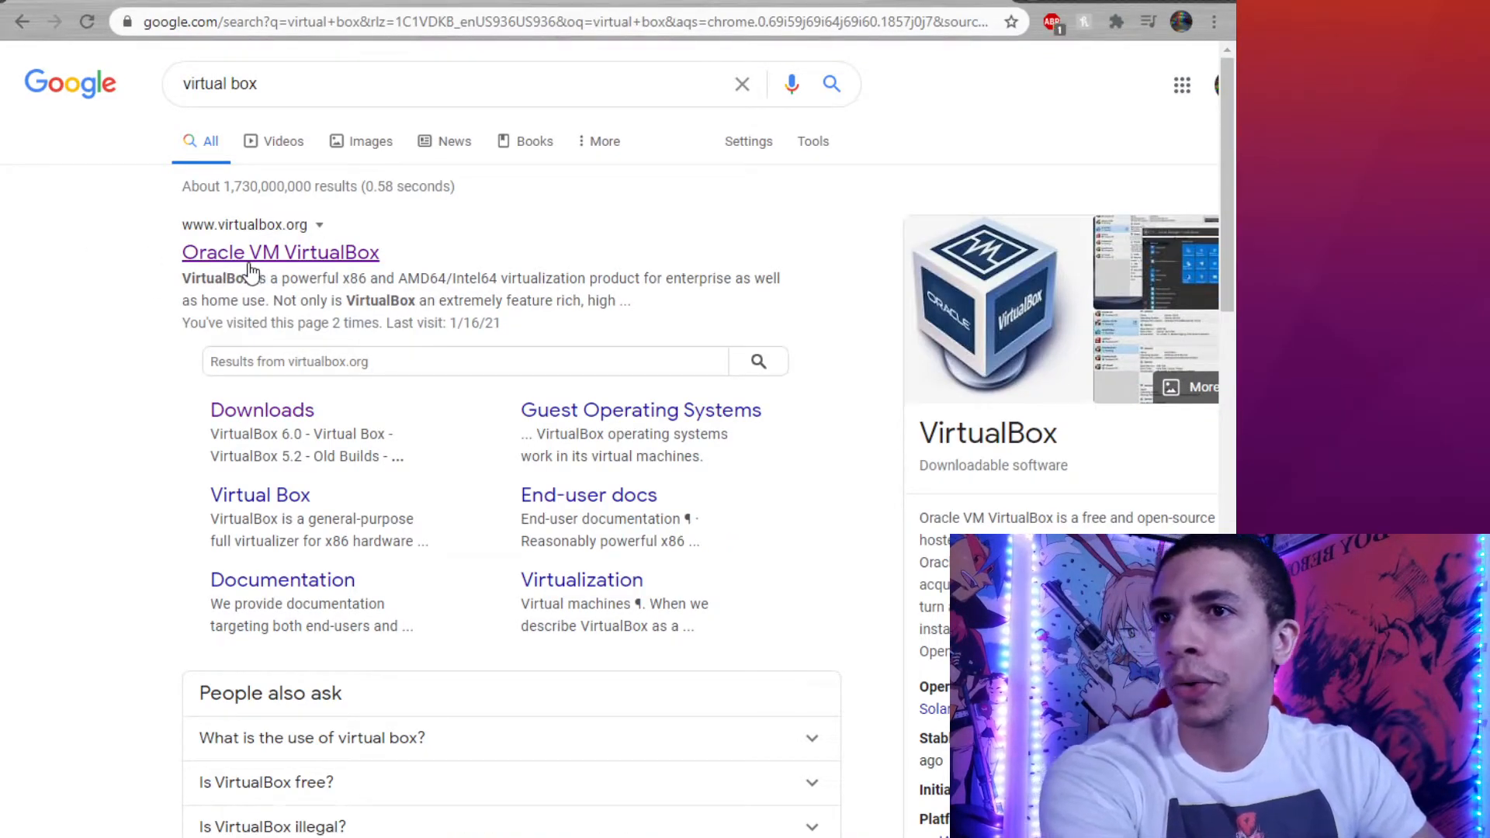
pyautogui.click(279, 251)
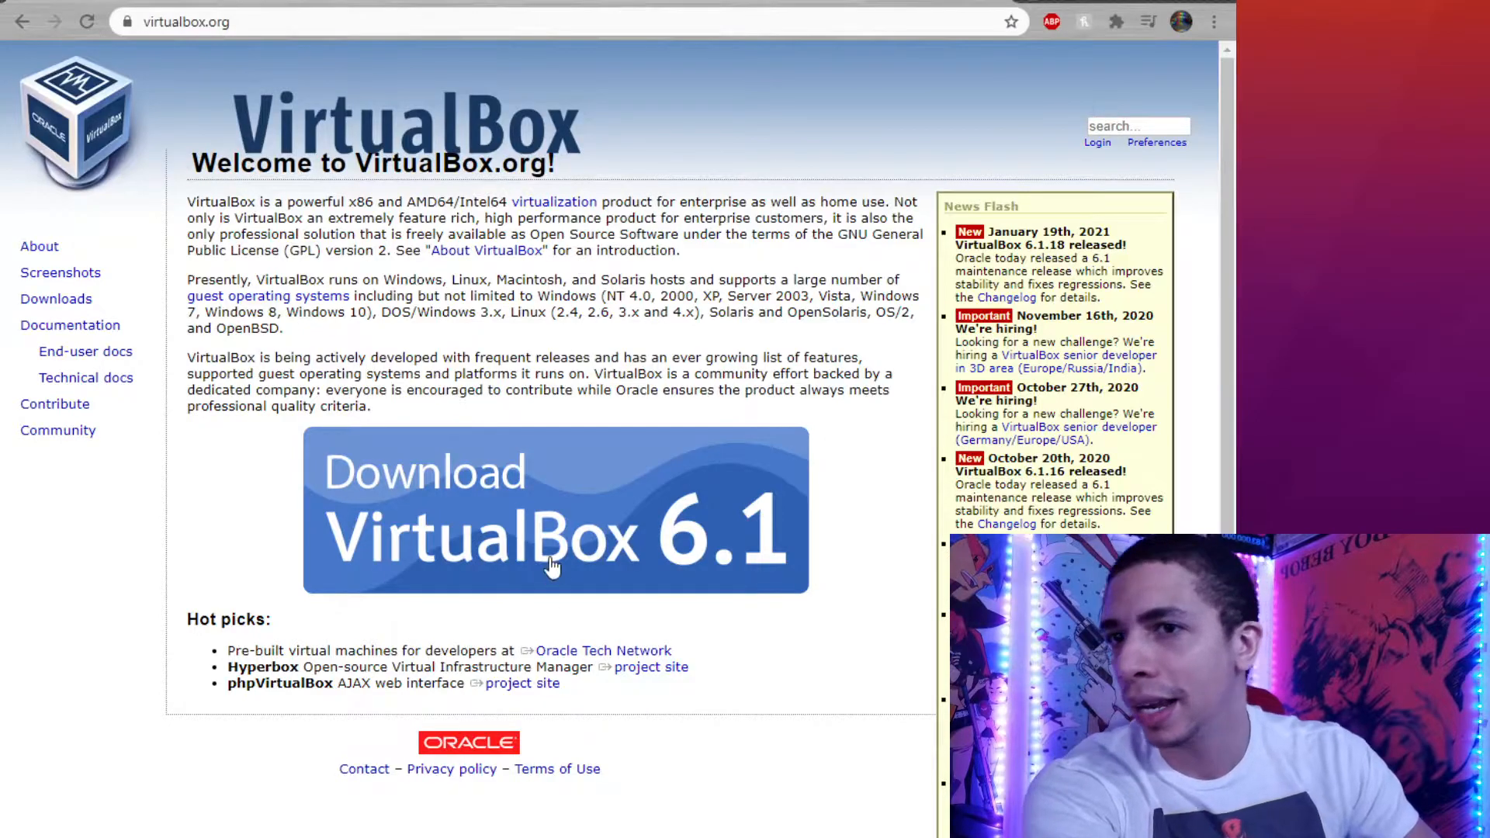
pyautogui.scroll(-3)
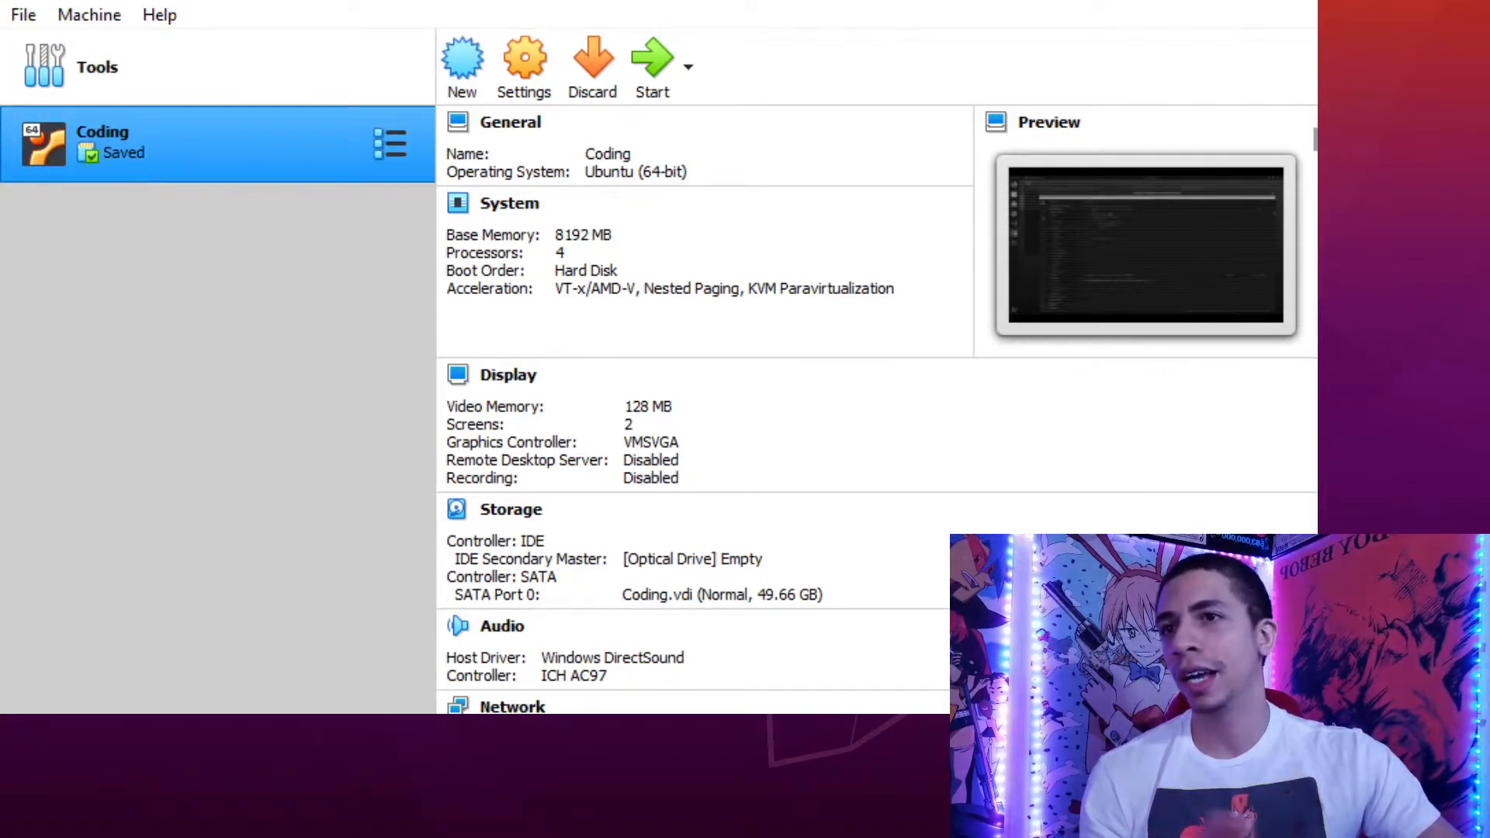
pyautogui.moveTo(203, 363)
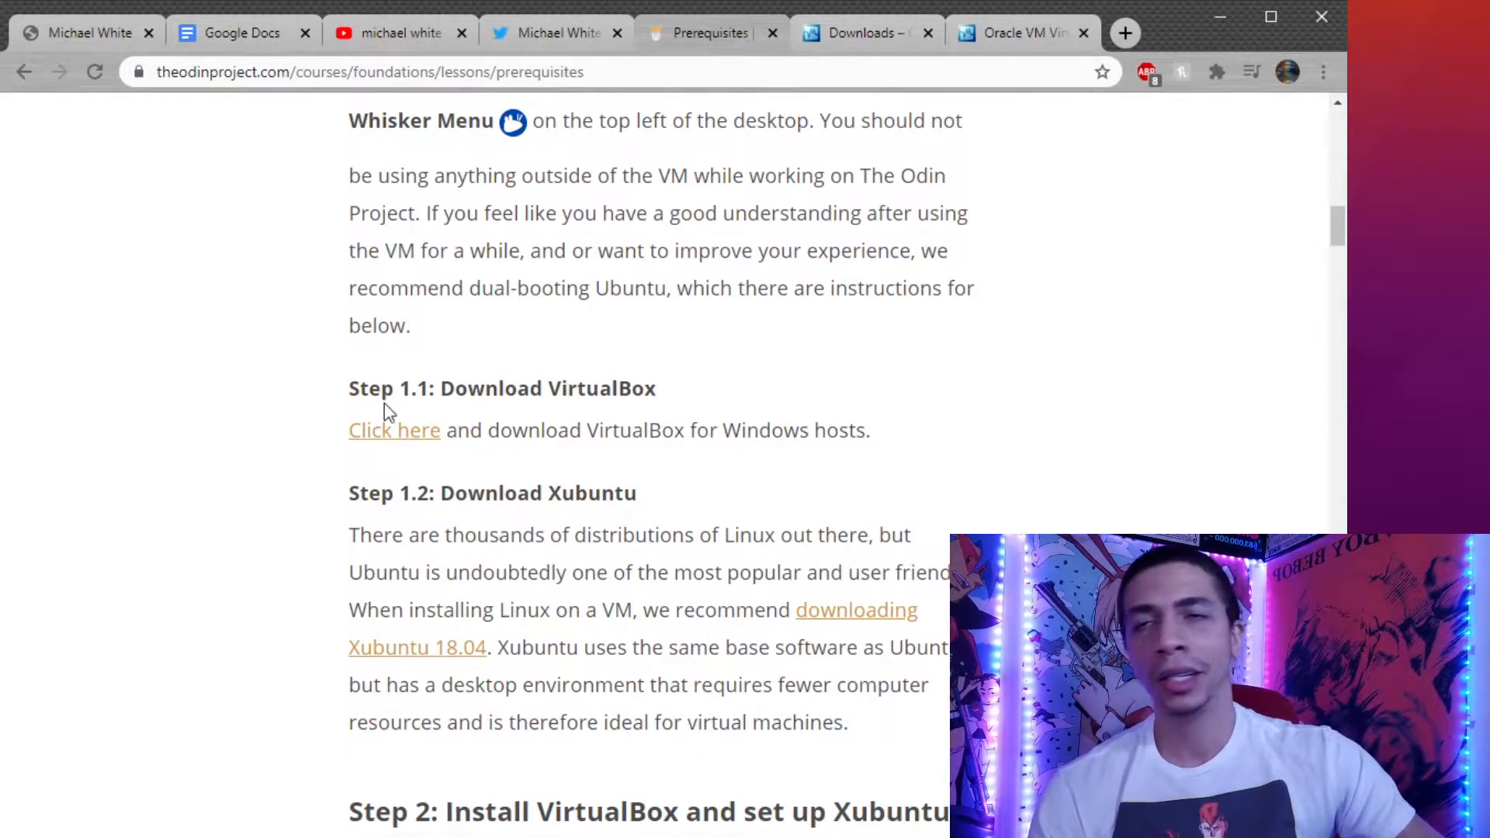
pyautogui.scroll(-3)
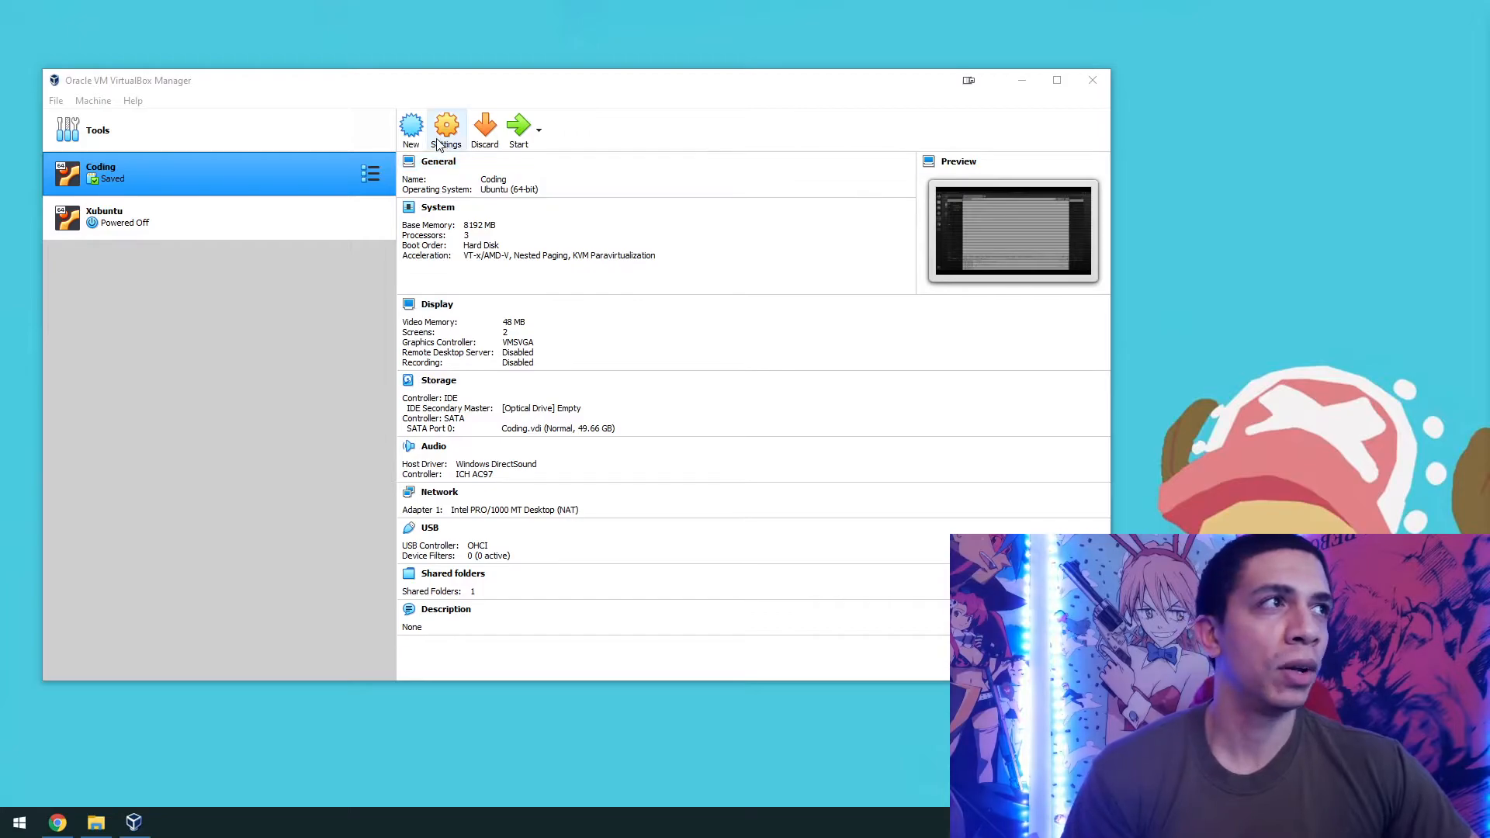
pyautogui.moveTo(411, 134)
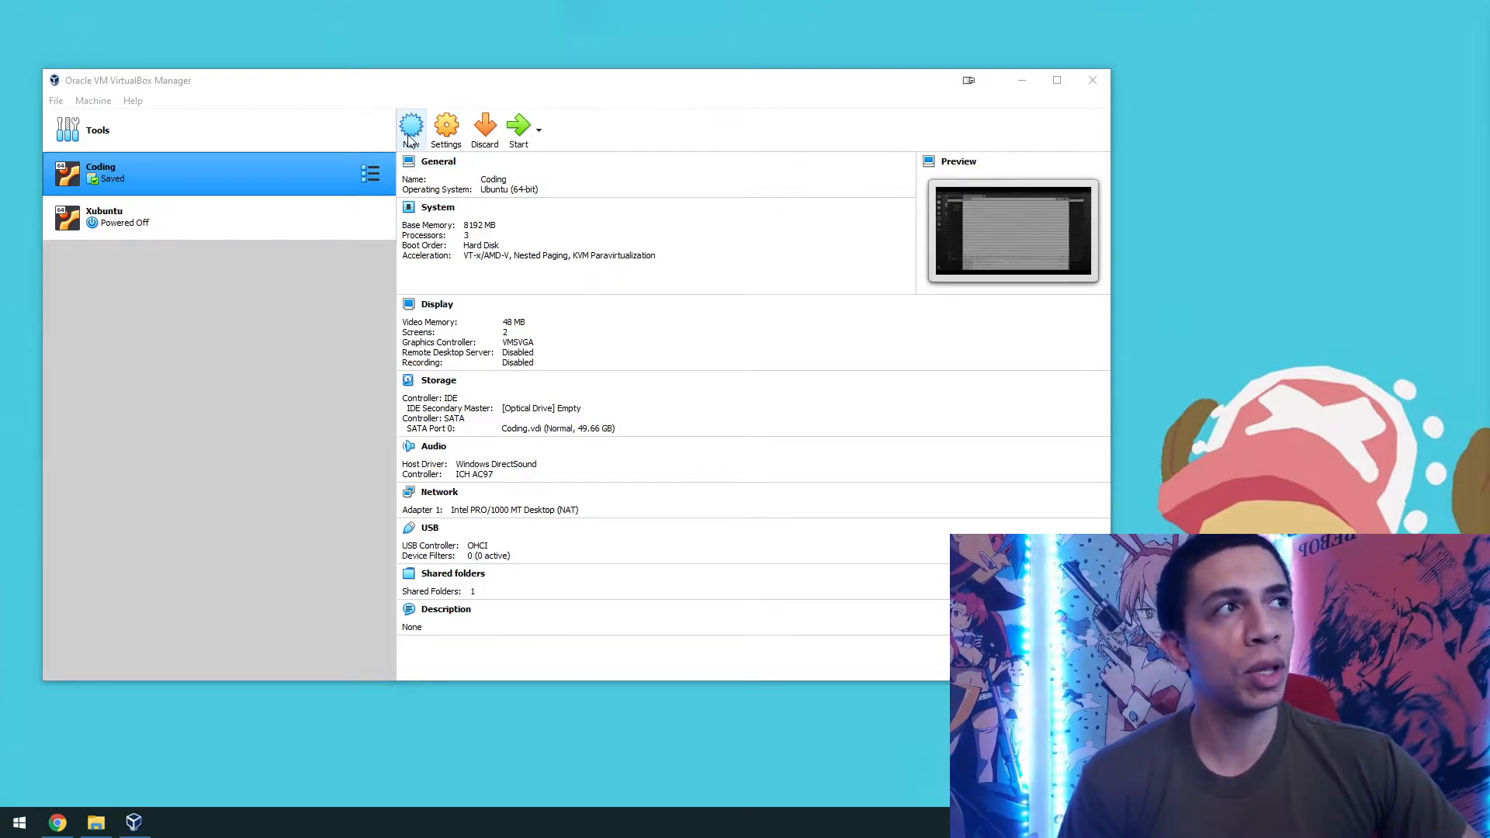
# - Start a new virtual machine named Xubuntu2, Linux Ubuntu 64-bit
pyautogui.click(410, 127)
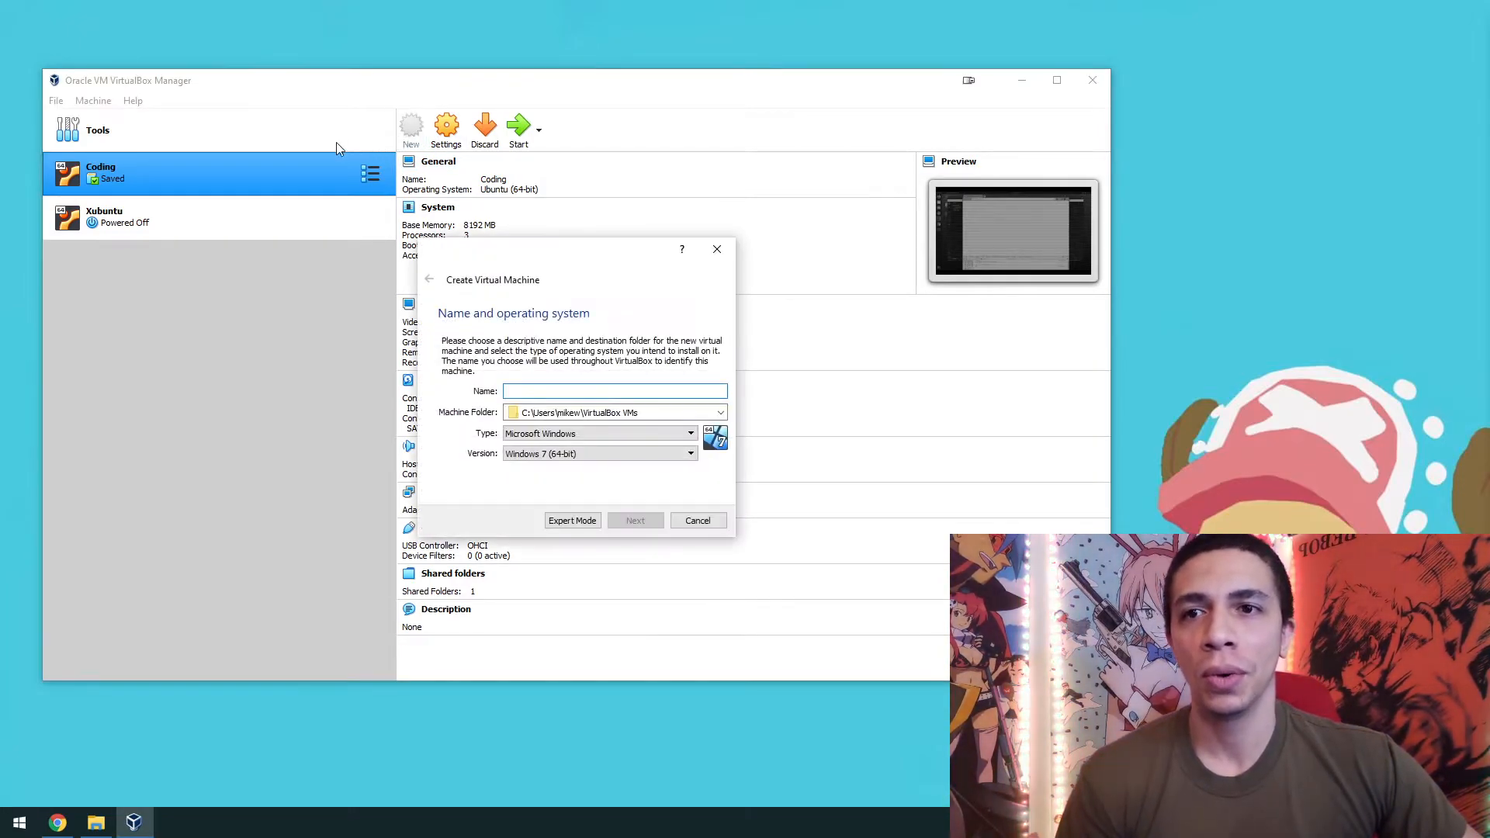
pyautogui.click(615, 391)
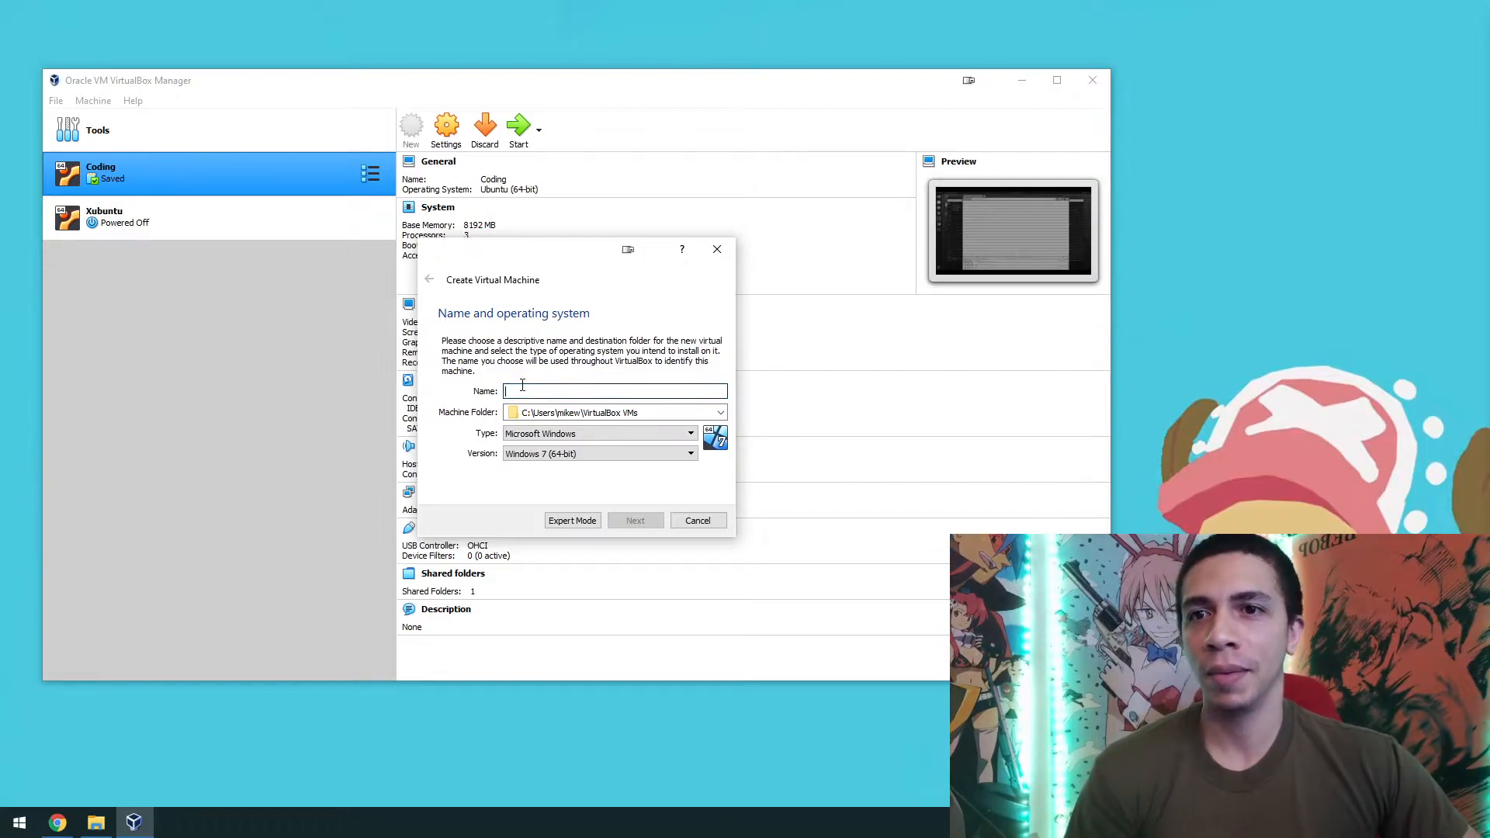
pyautogui.write('Xubuntu2')
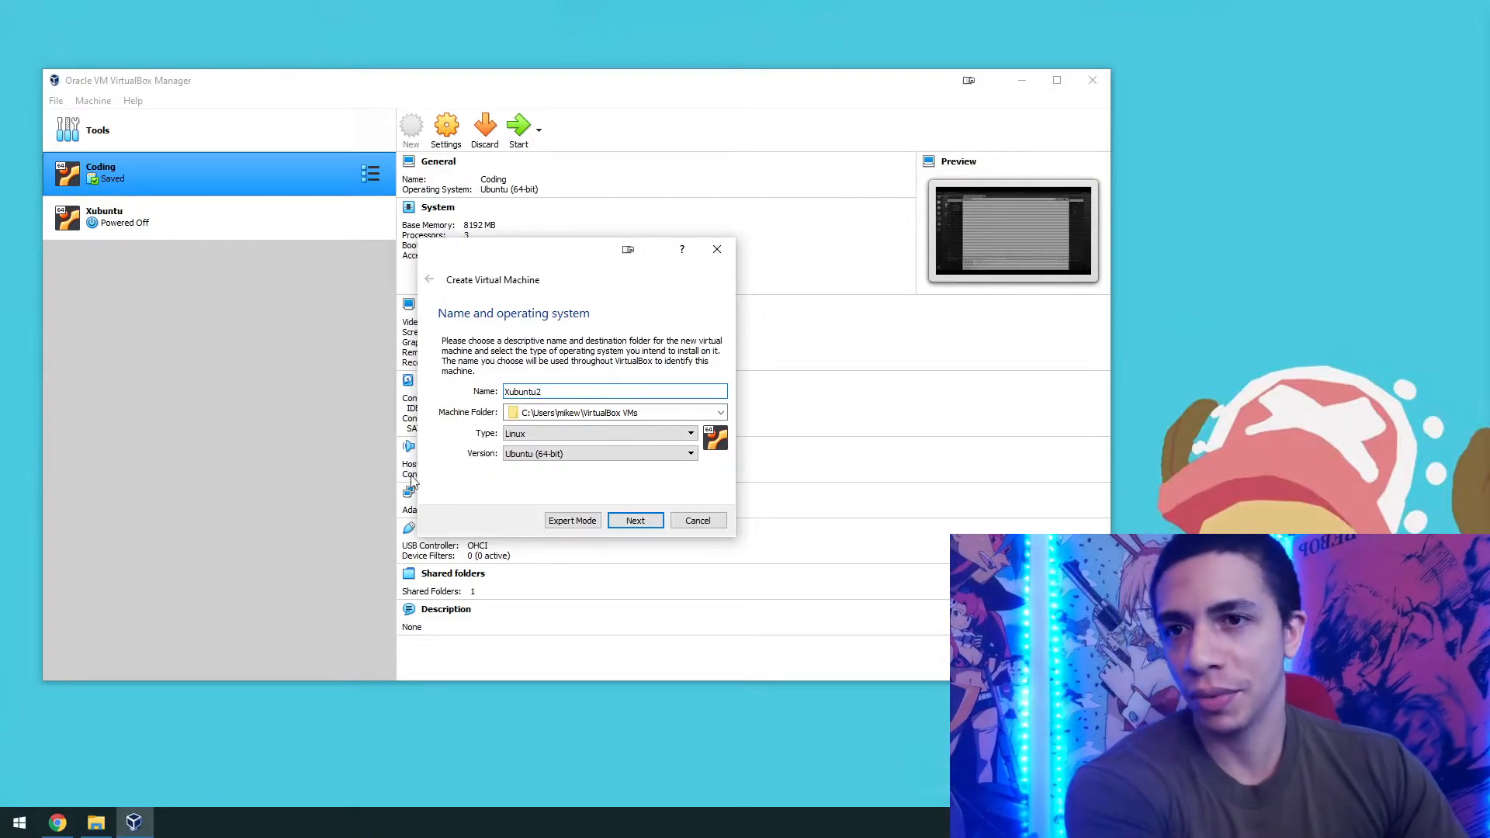
pyautogui.click(635, 521)
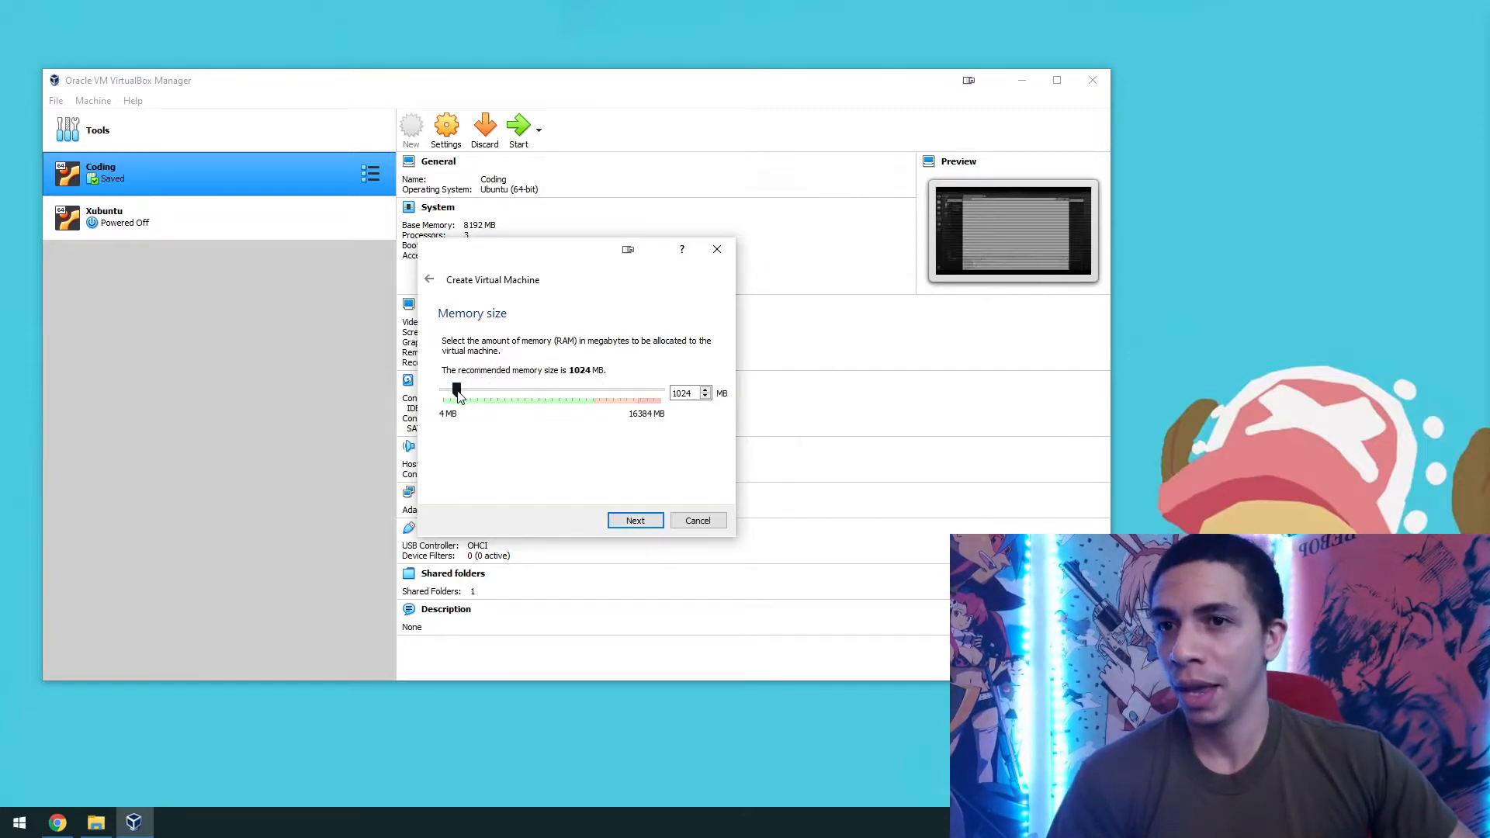
# - Allocate 8192 MB of memory and continue to the hard disk step
pyautogui.moveTo(457, 393); pyautogui.dragTo(536, 393)
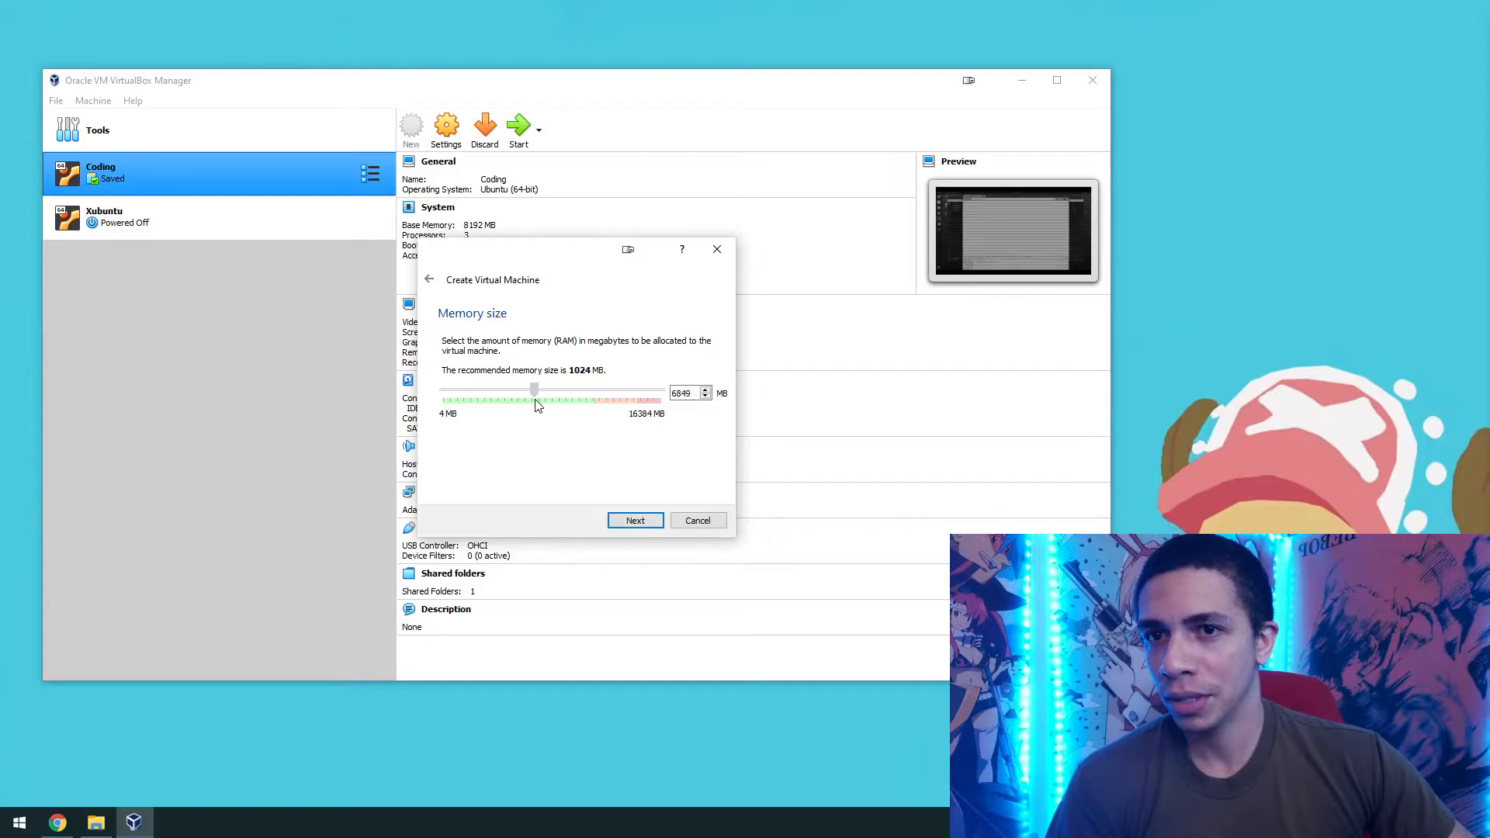
pyautogui.moveTo(536, 391); pyautogui.dragTo(553, 392)
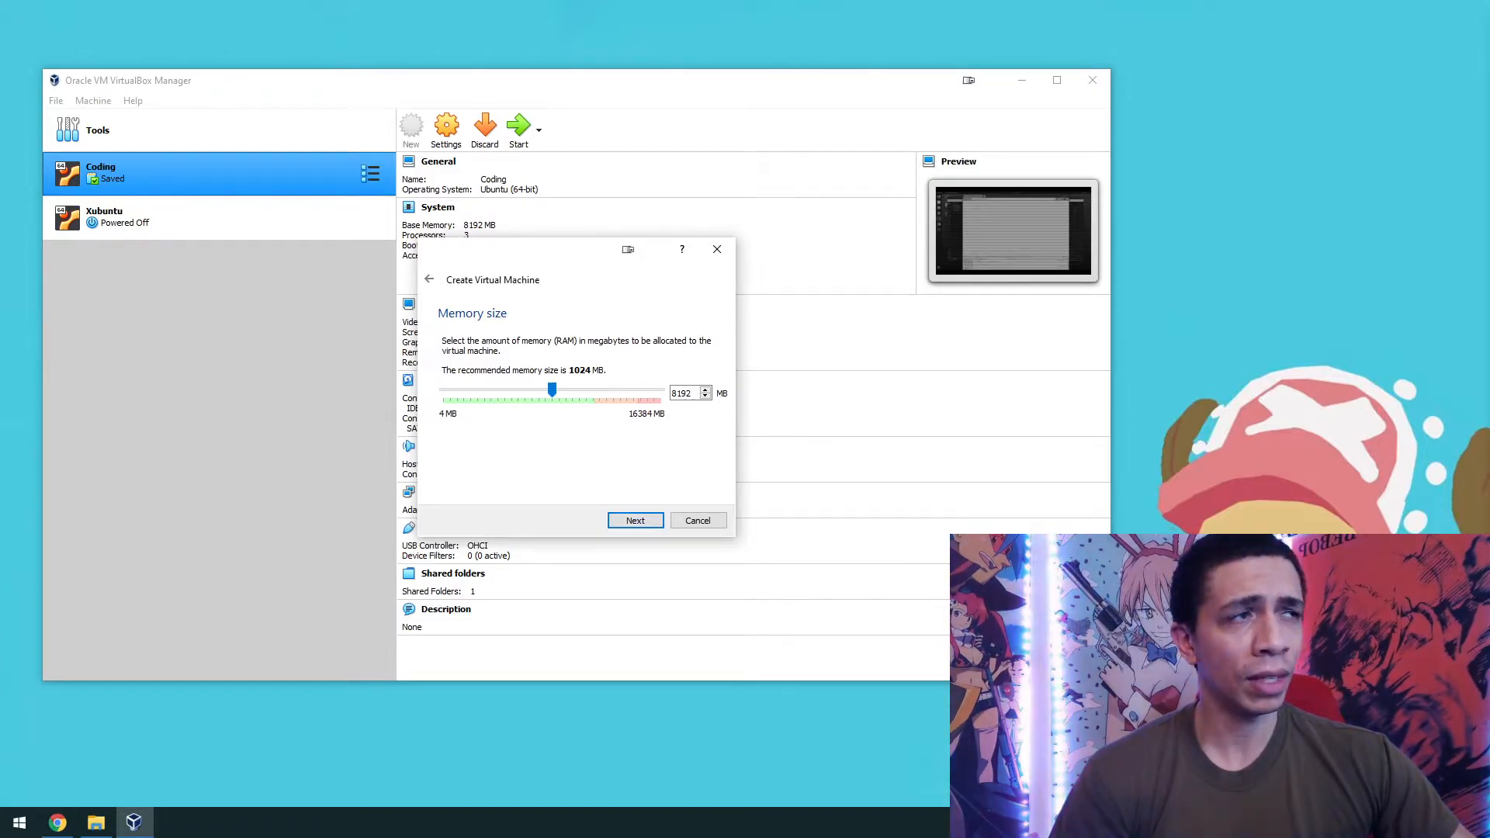
pyautogui.moveTo(563, 389)
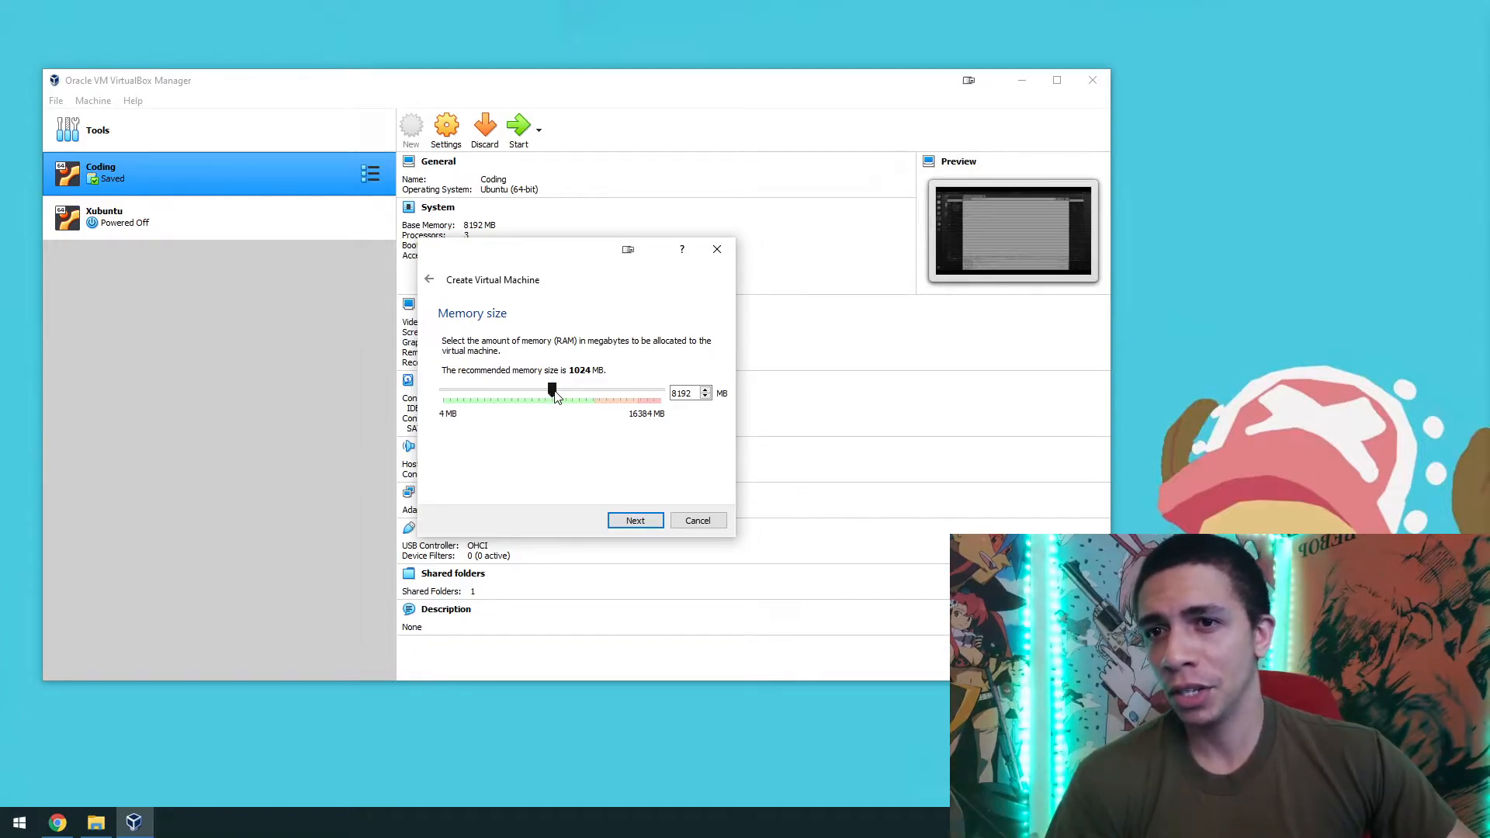
pyautogui.click(636, 520)
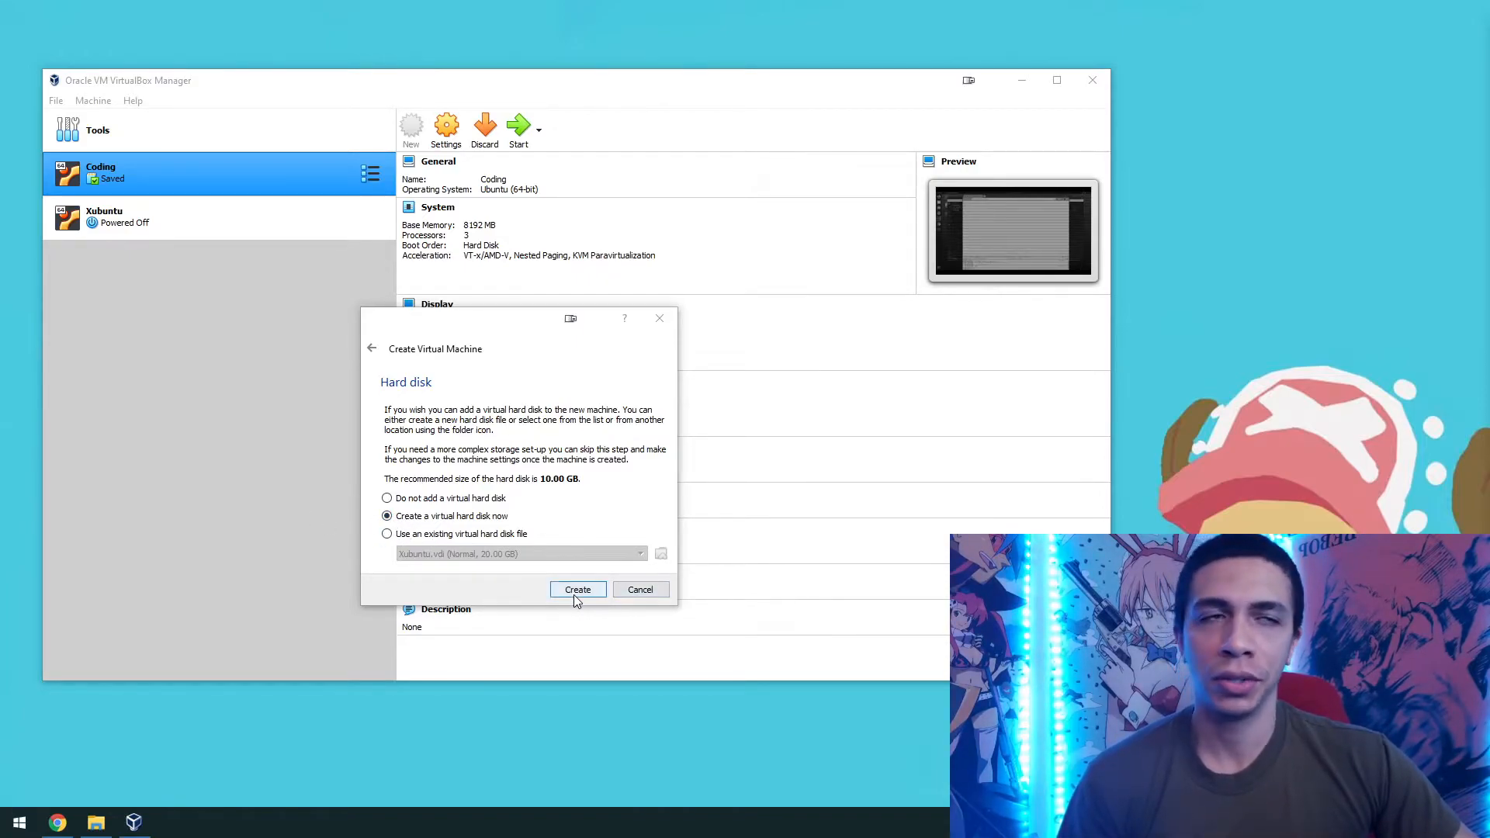
# - Create a new virtual hard disk keeping VDI format and dynamic allocation
pyautogui.click(578, 590)
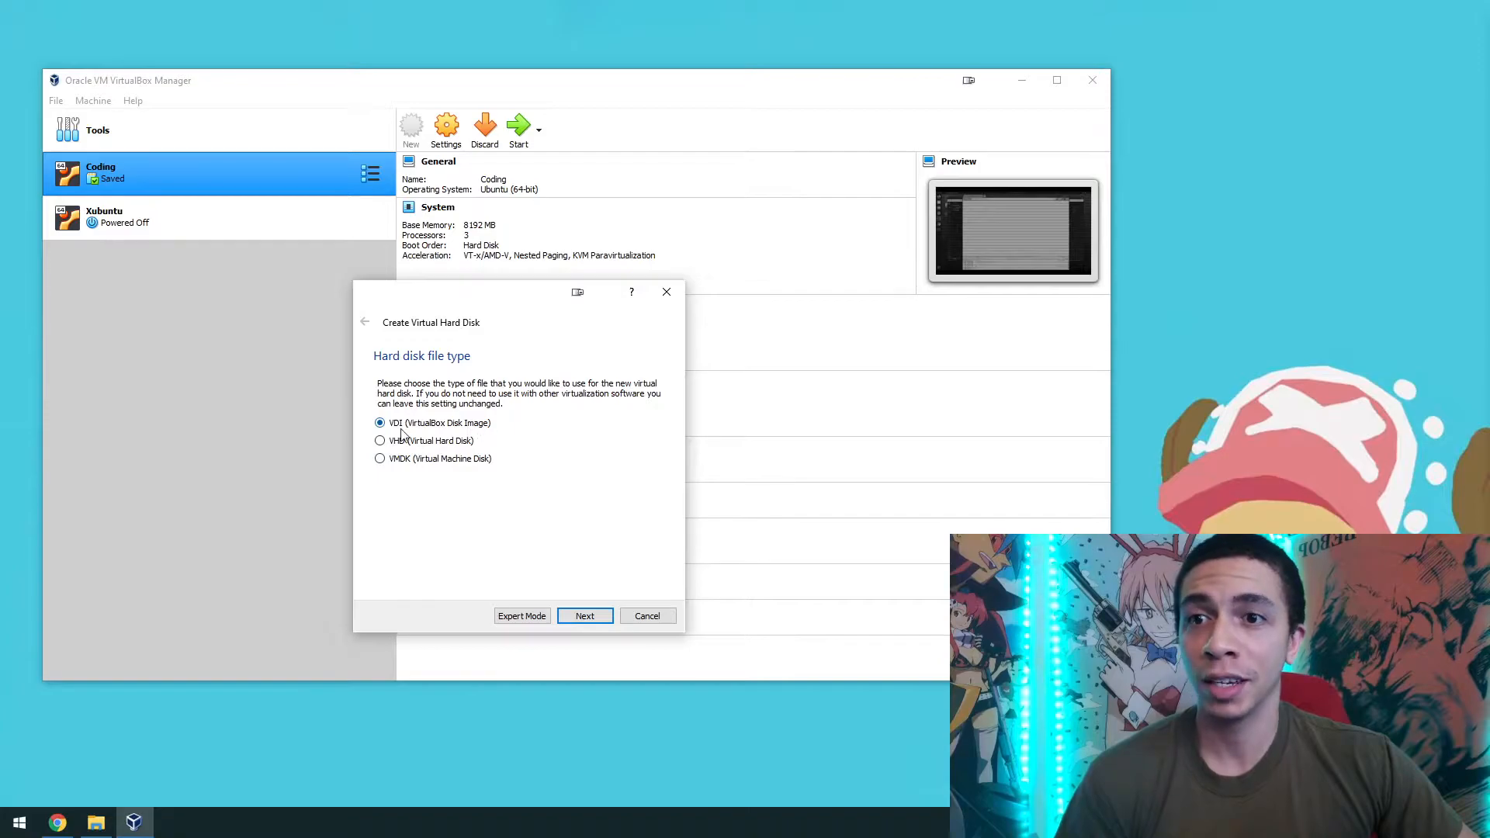
pyautogui.click(584, 615)
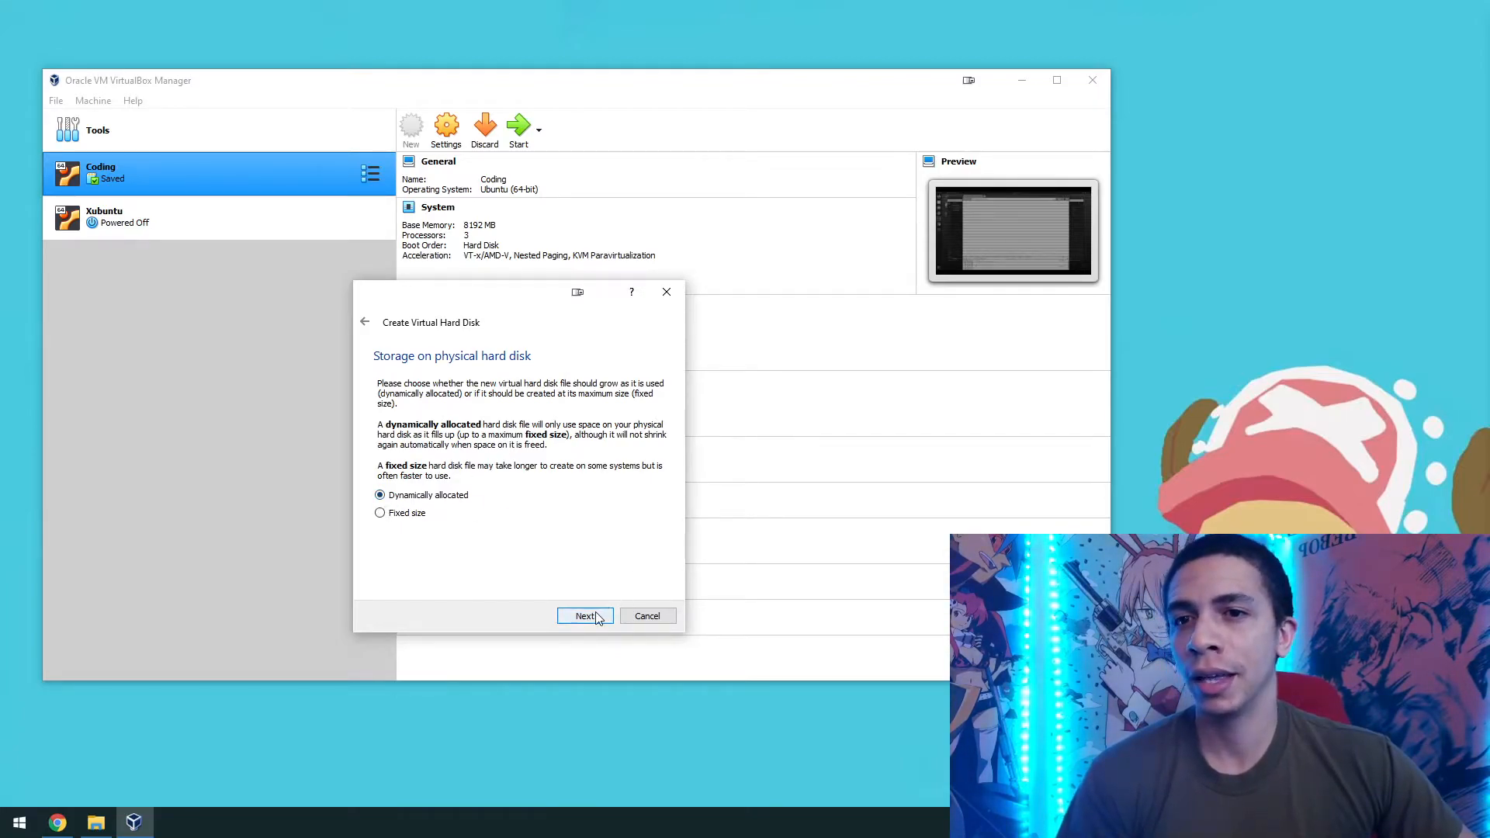
pyautogui.click(586, 615)
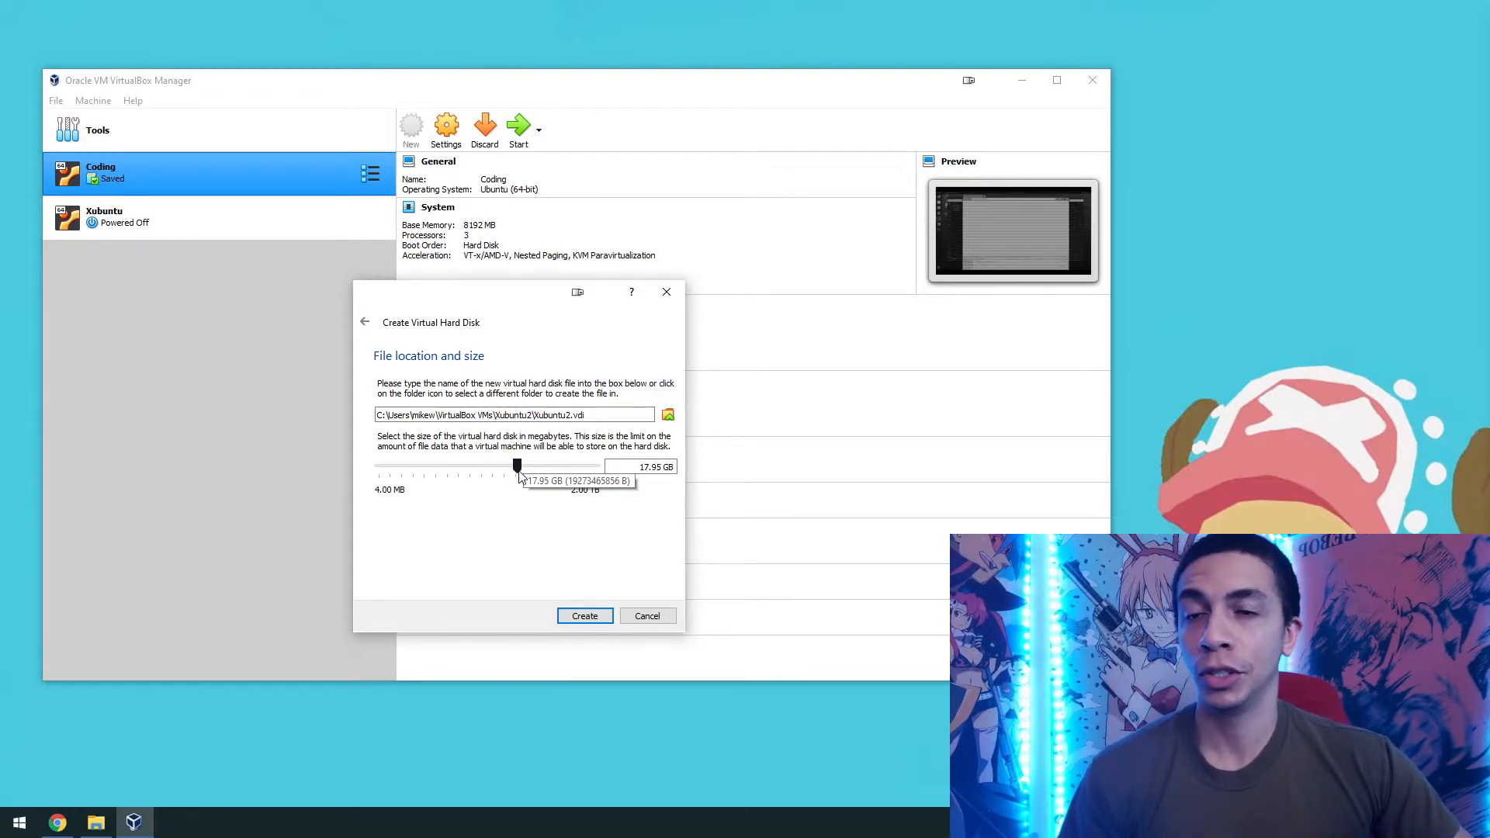
# - Explore the disk size slider from 2 TB down to about 17 GB before settling on 20 GB
pyautogui.moveTo(517, 467); pyautogui.dragTo(533, 467)
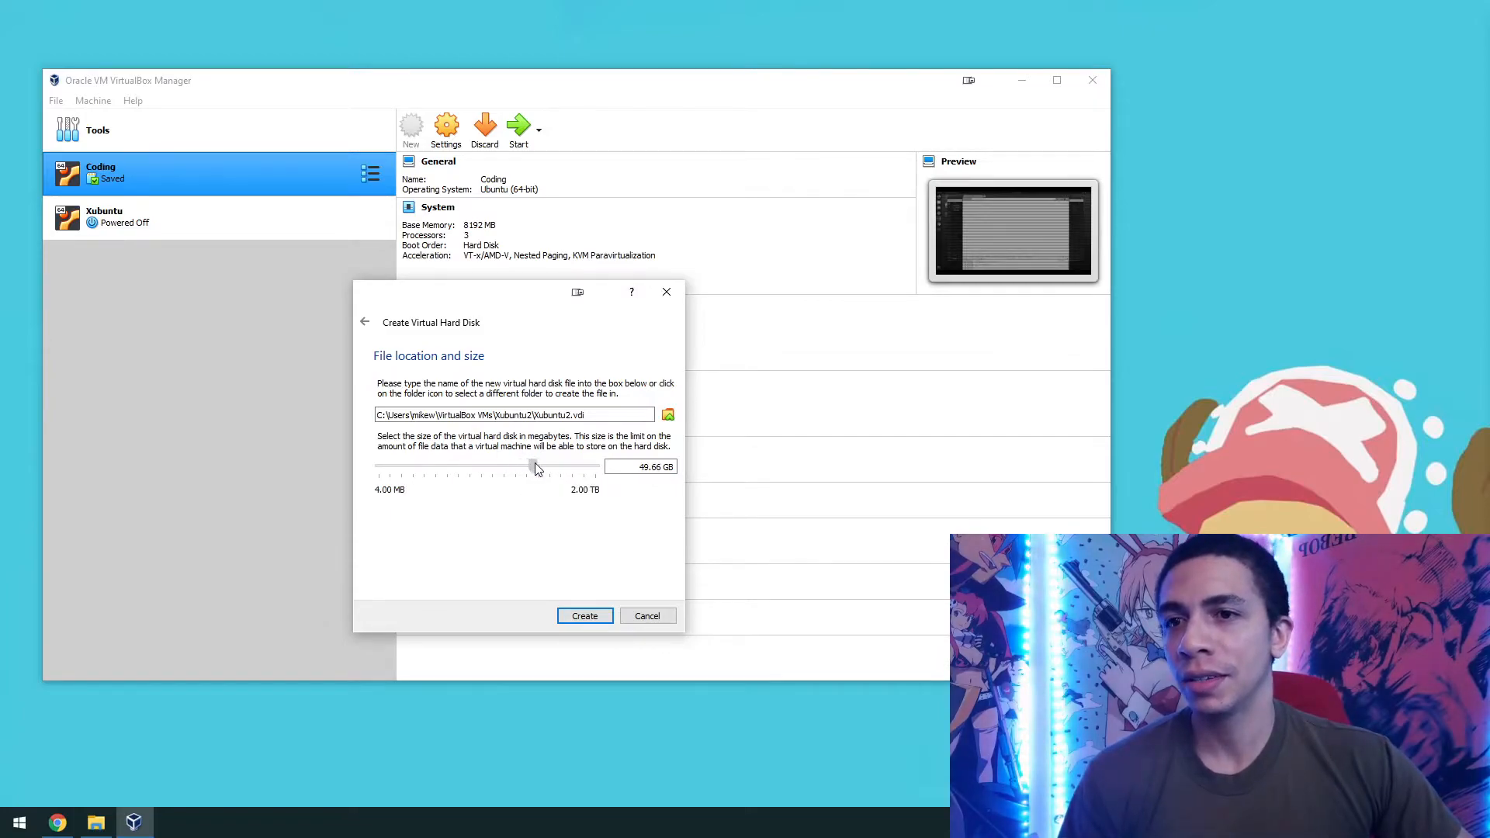
pyautogui.moveTo(533, 466); pyautogui.dragTo(596, 466)
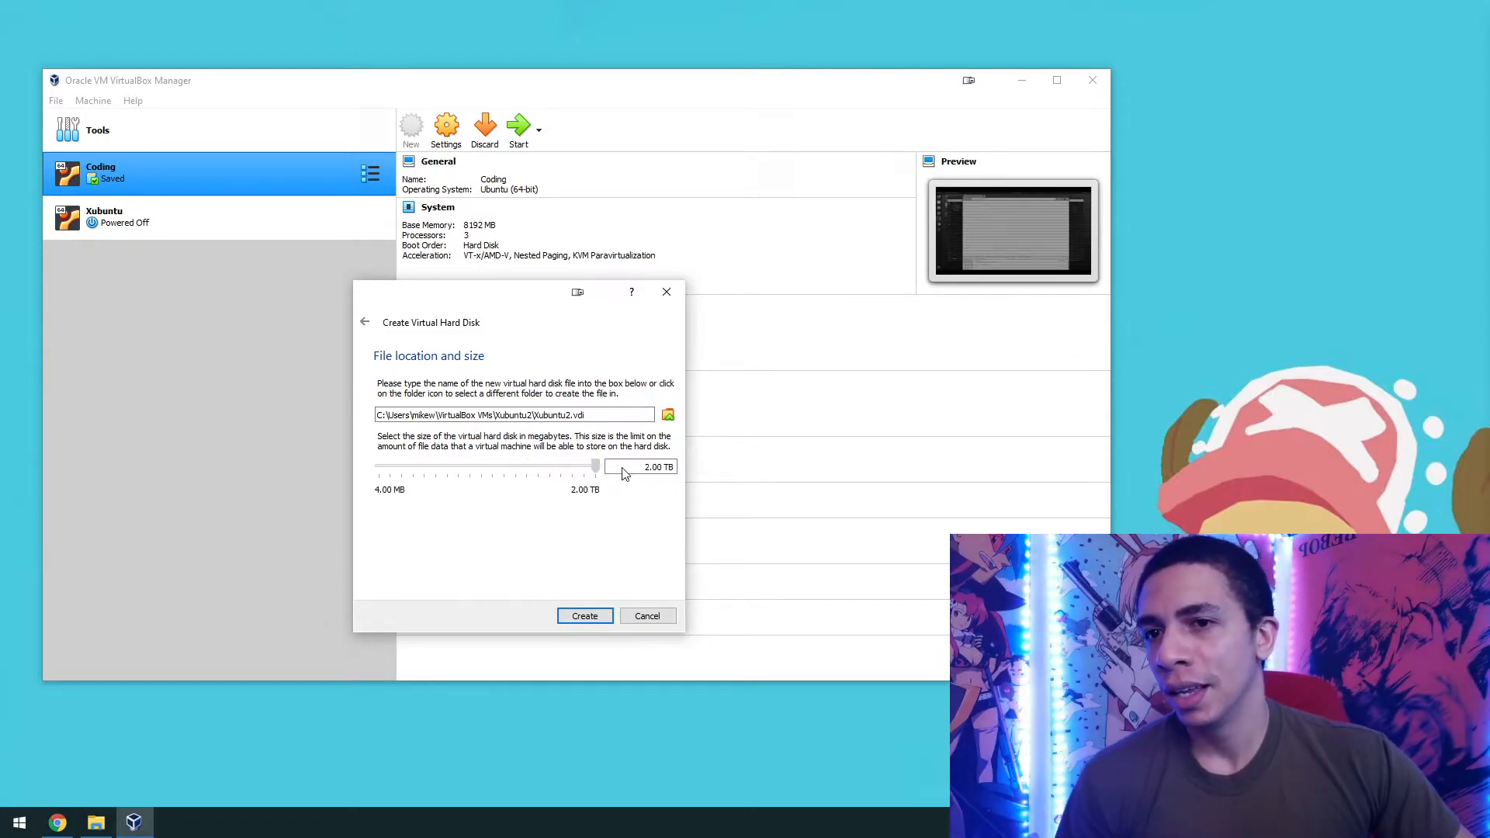
pyautogui.moveTo(595, 467); pyautogui.dragTo(528, 467)
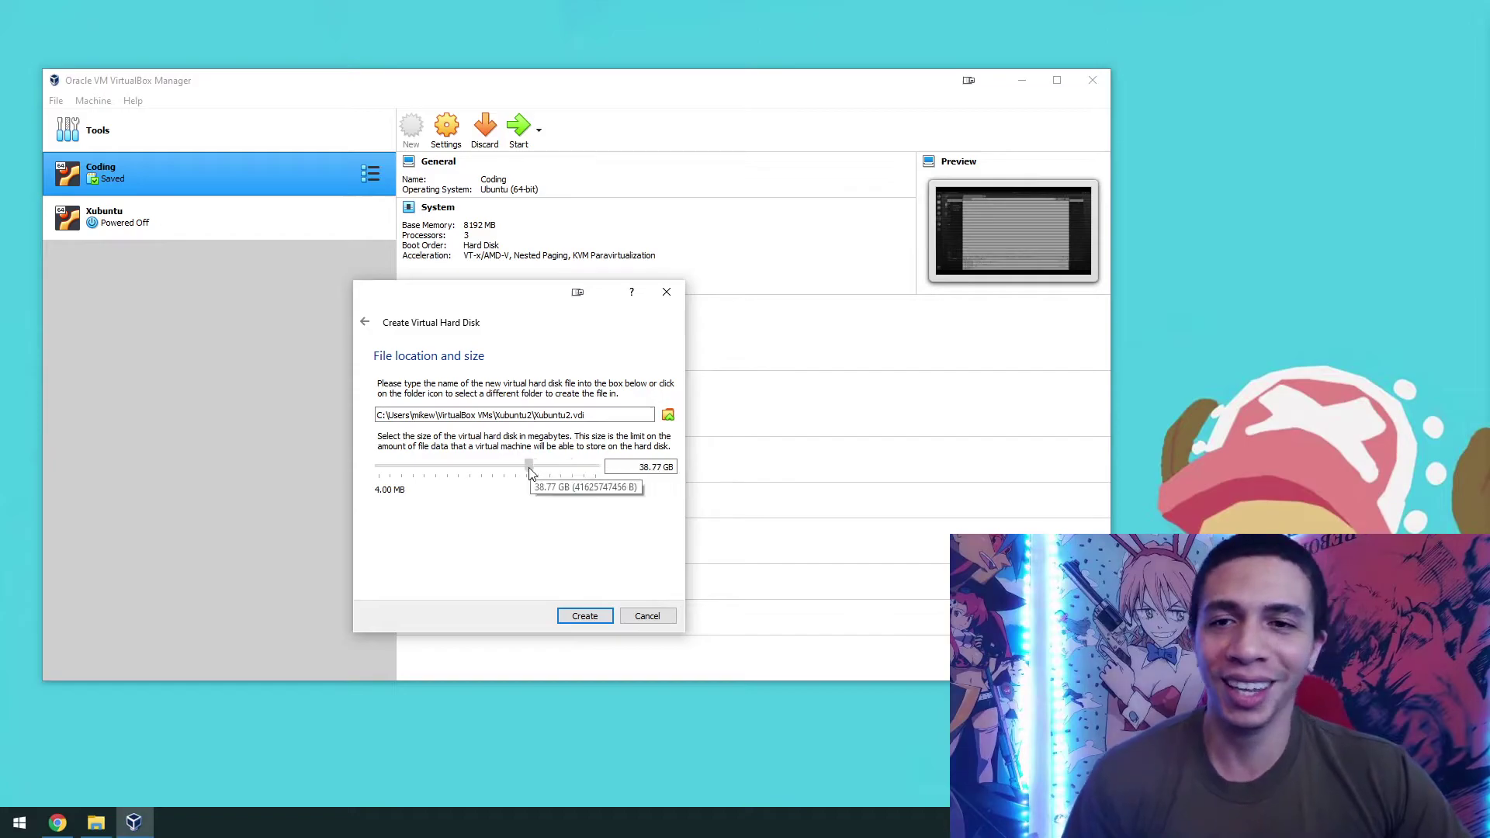
pyautogui.moveTo(530, 467); pyautogui.dragTo(502, 467)
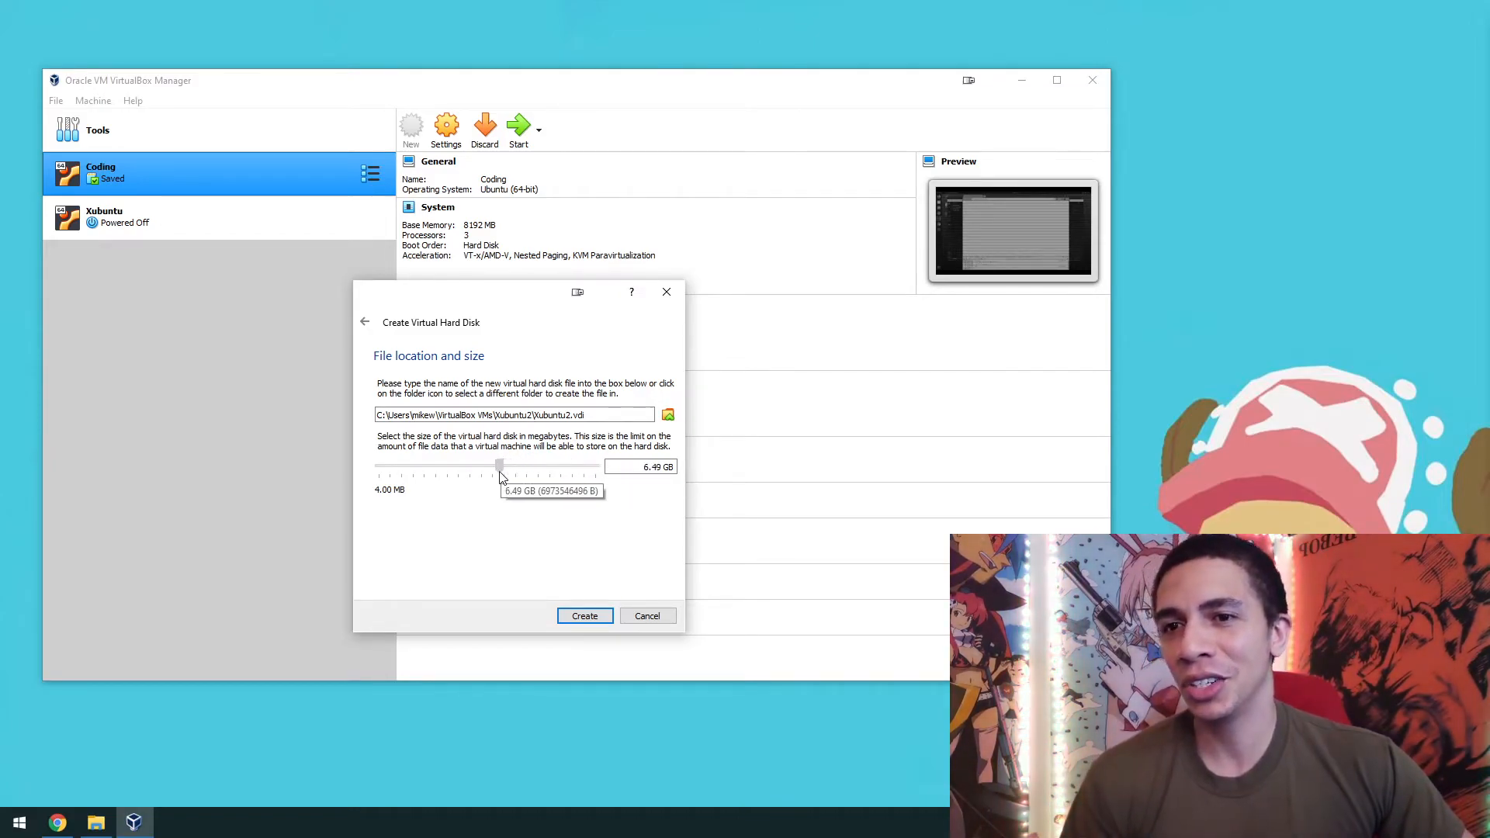
pyautogui.moveTo(498, 465); pyautogui.dragTo(510, 466)
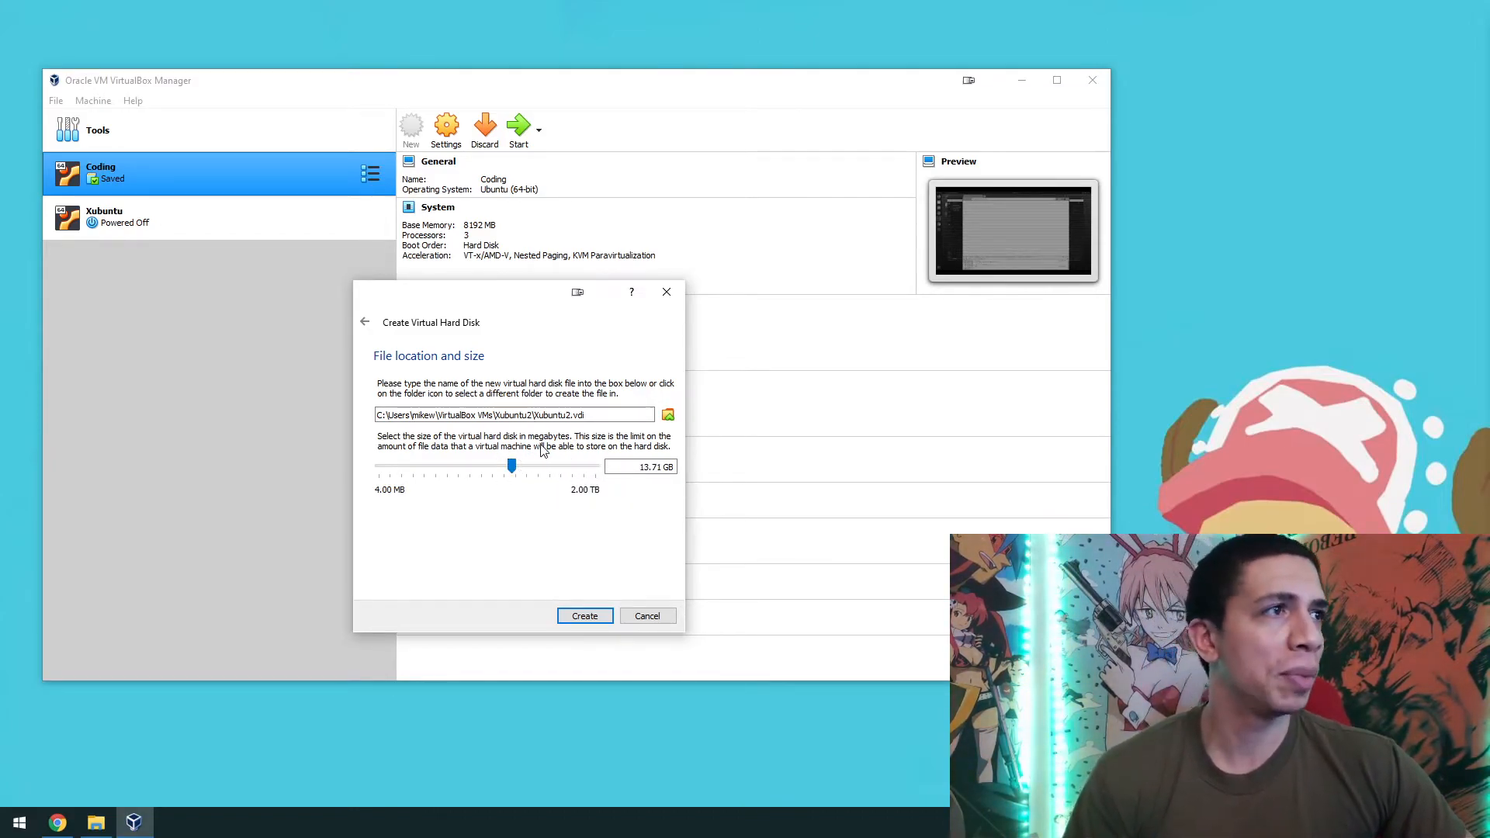
pyautogui.moveTo(511, 466); pyautogui.dragTo(520, 465)
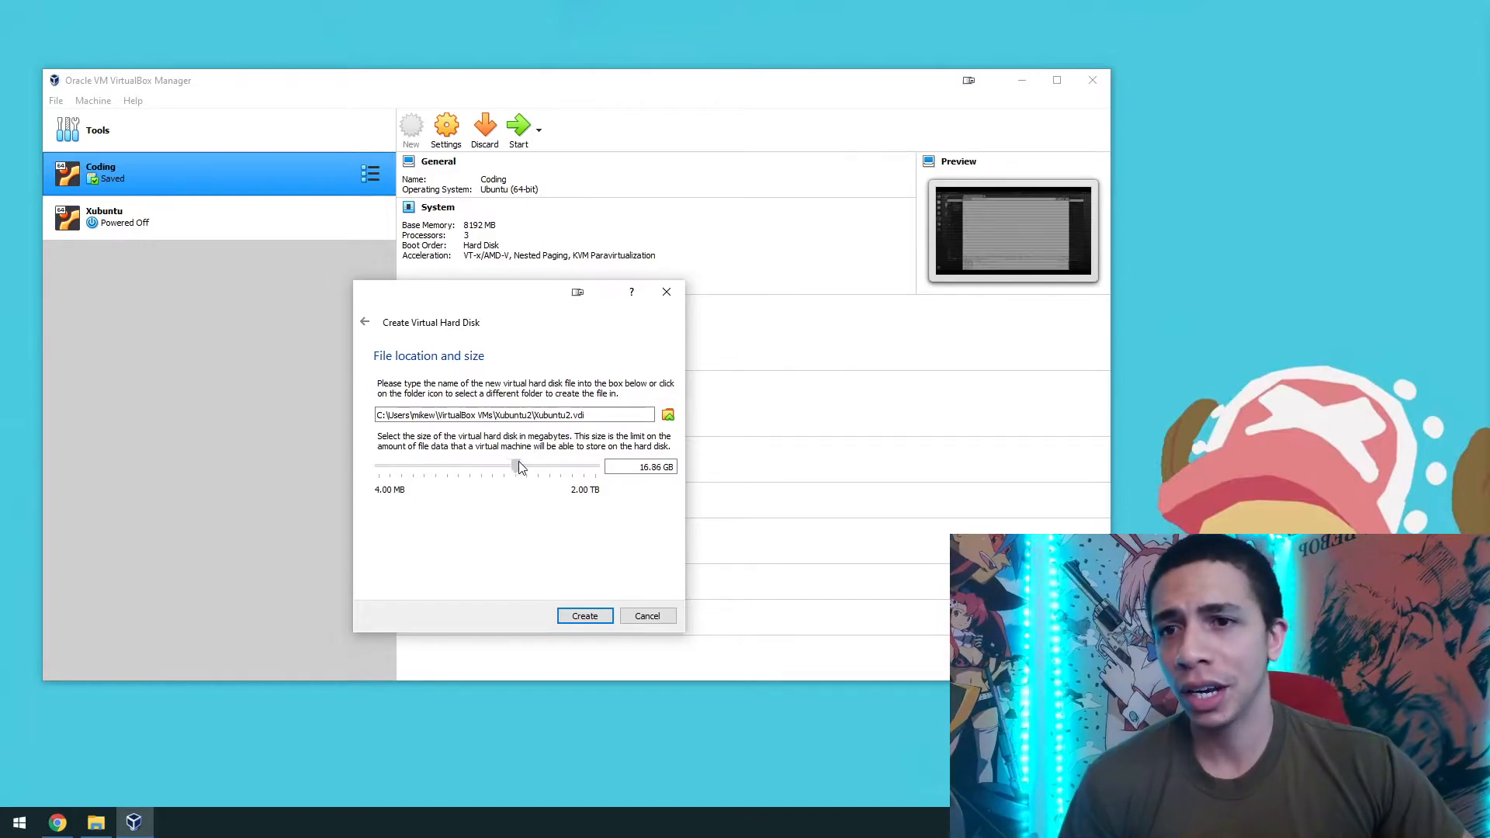
pyautogui.moveTo(520, 466); pyautogui.dragTo(518, 466)
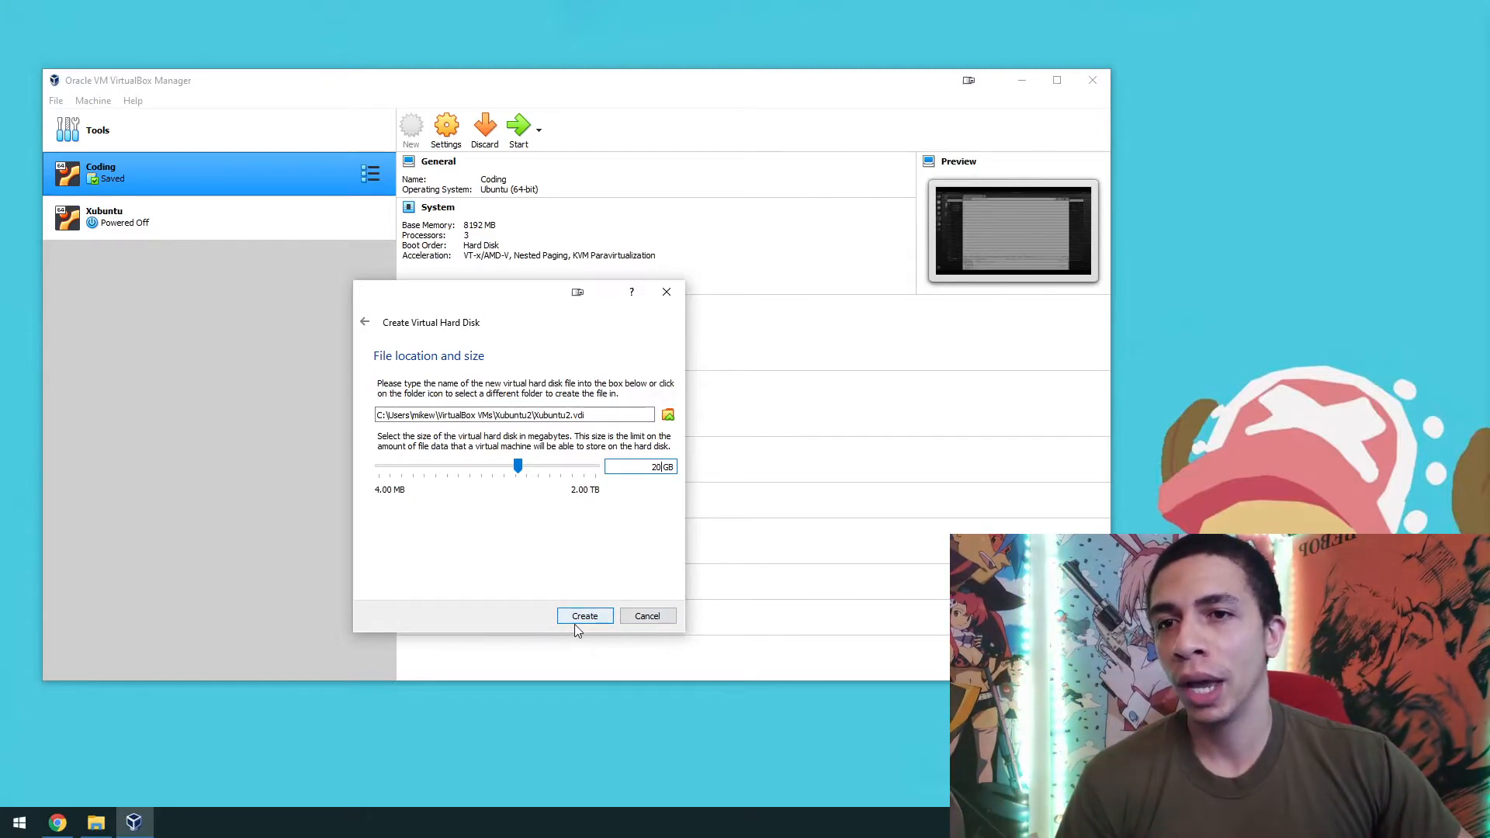
# - Finish creating the 20 GB Xubuntu.vdi disk and show the new Xubuntu machine's details
pyautogui.click(583, 615)
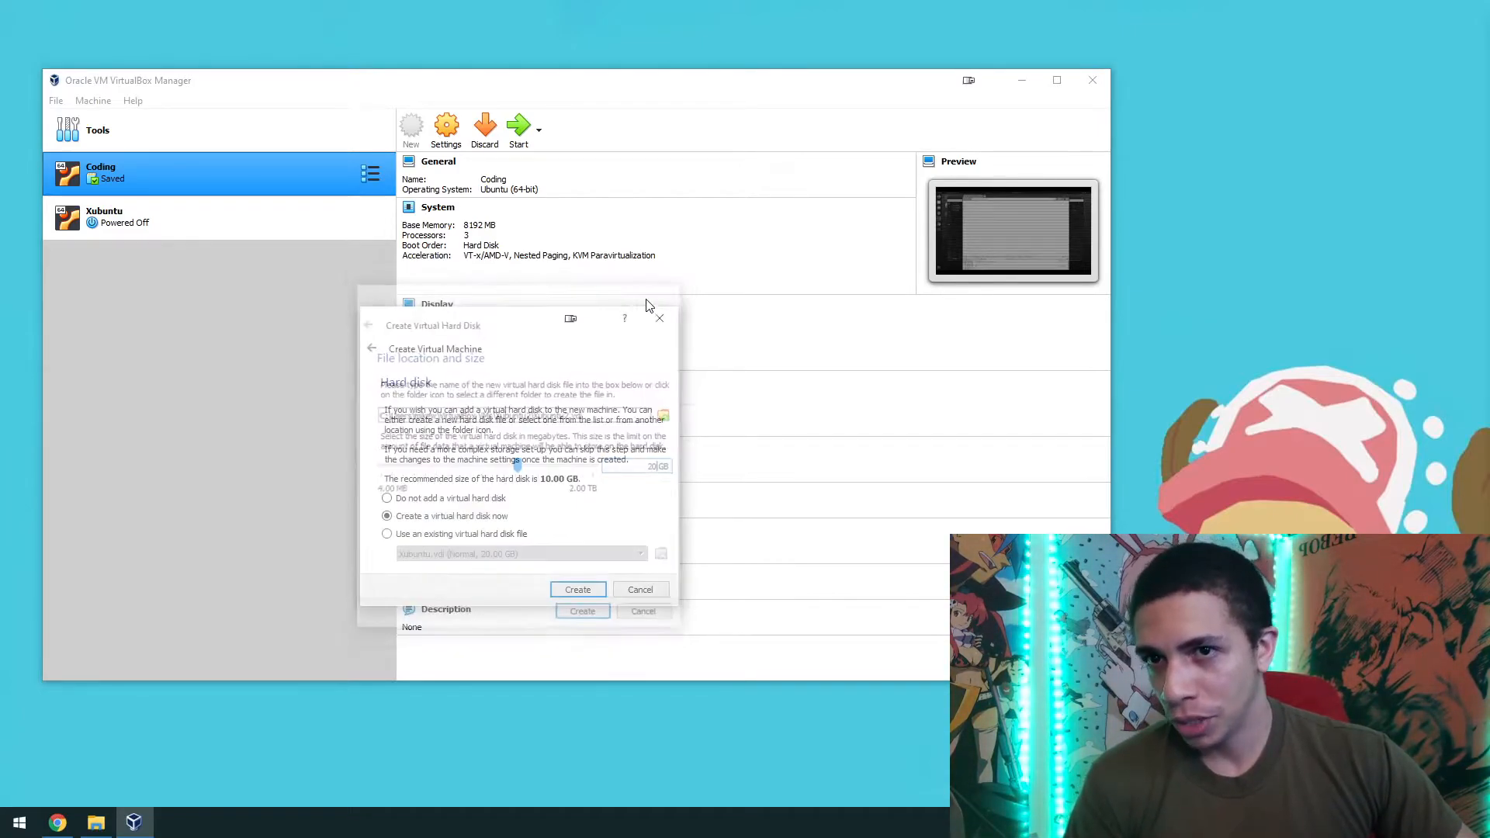
pyautogui.click(577, 590)
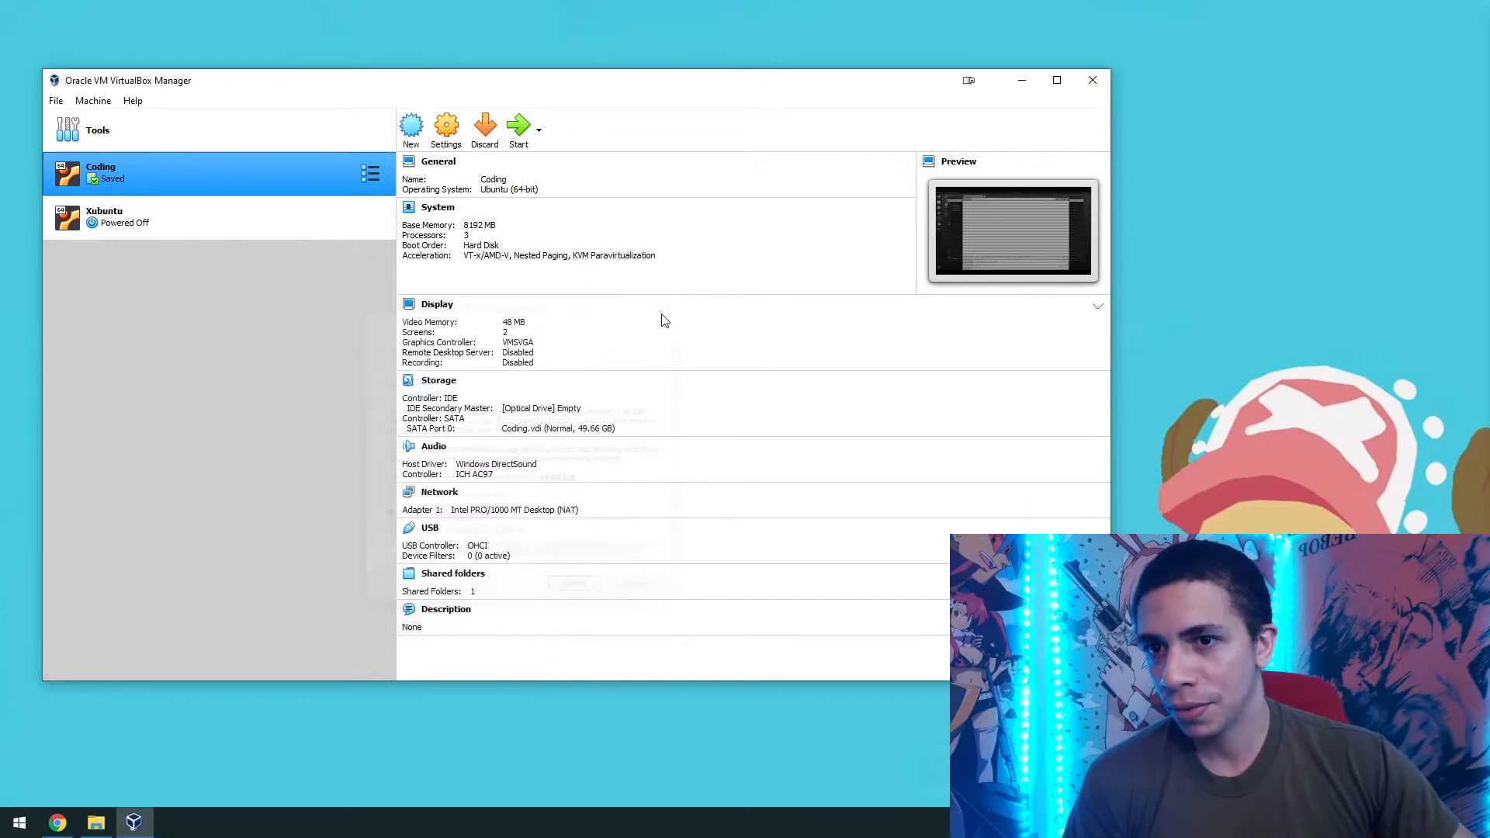
pyautogui.click(106, 218)
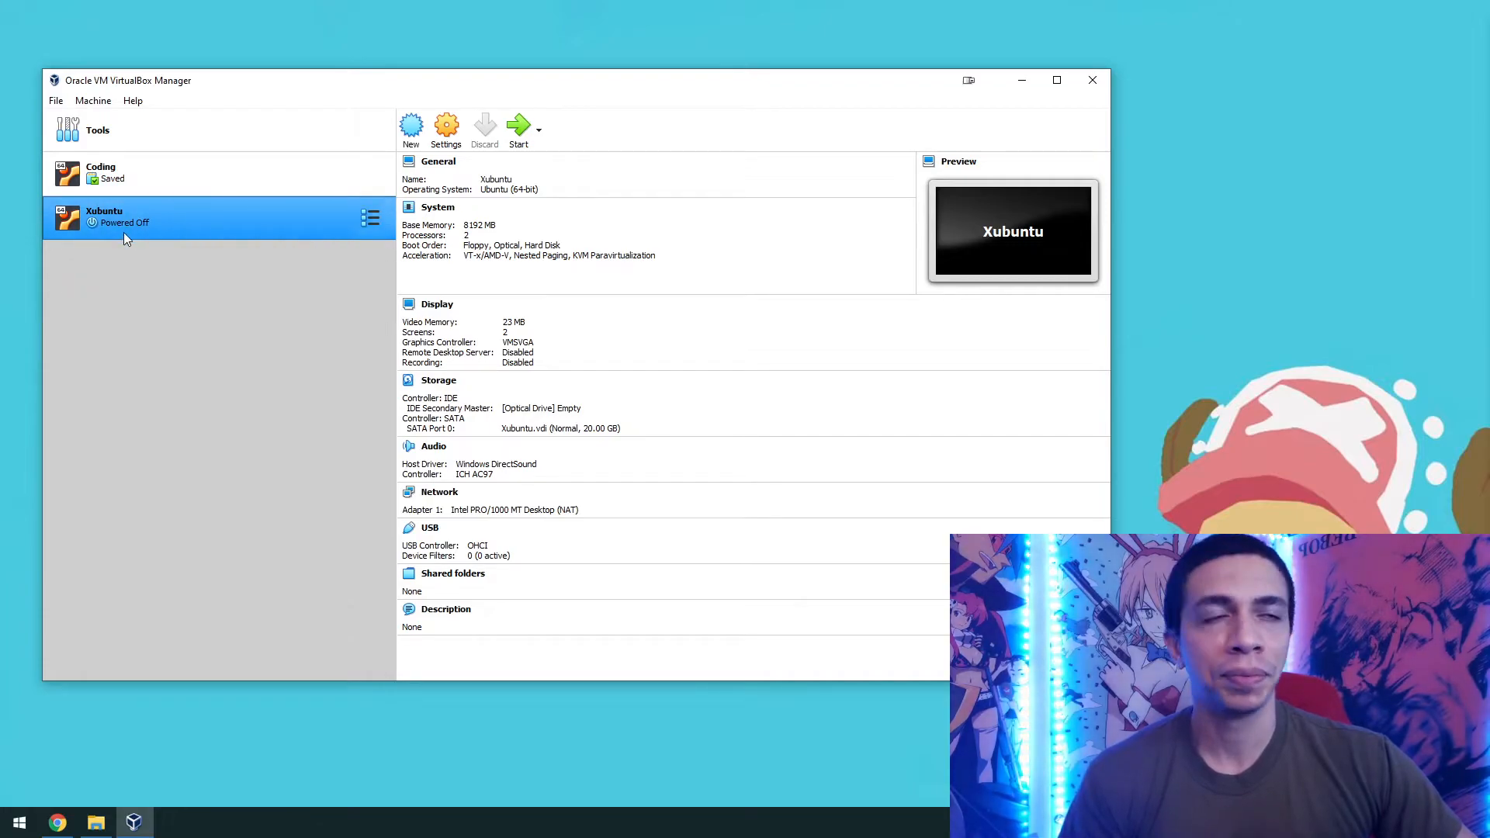
pyautogui.moveTo(128, 230)
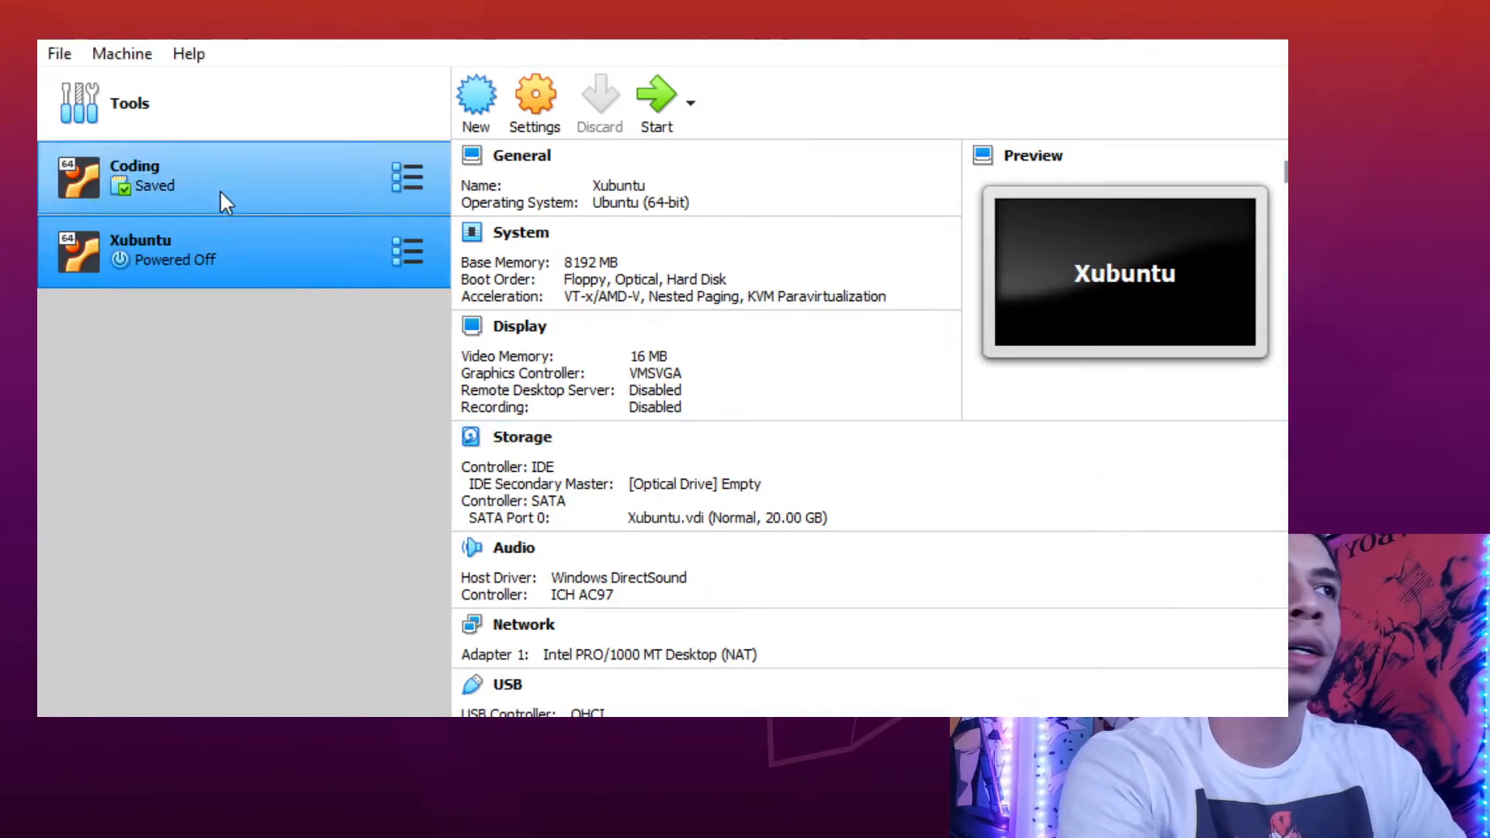
pyautogui.moveTo(190, 200)
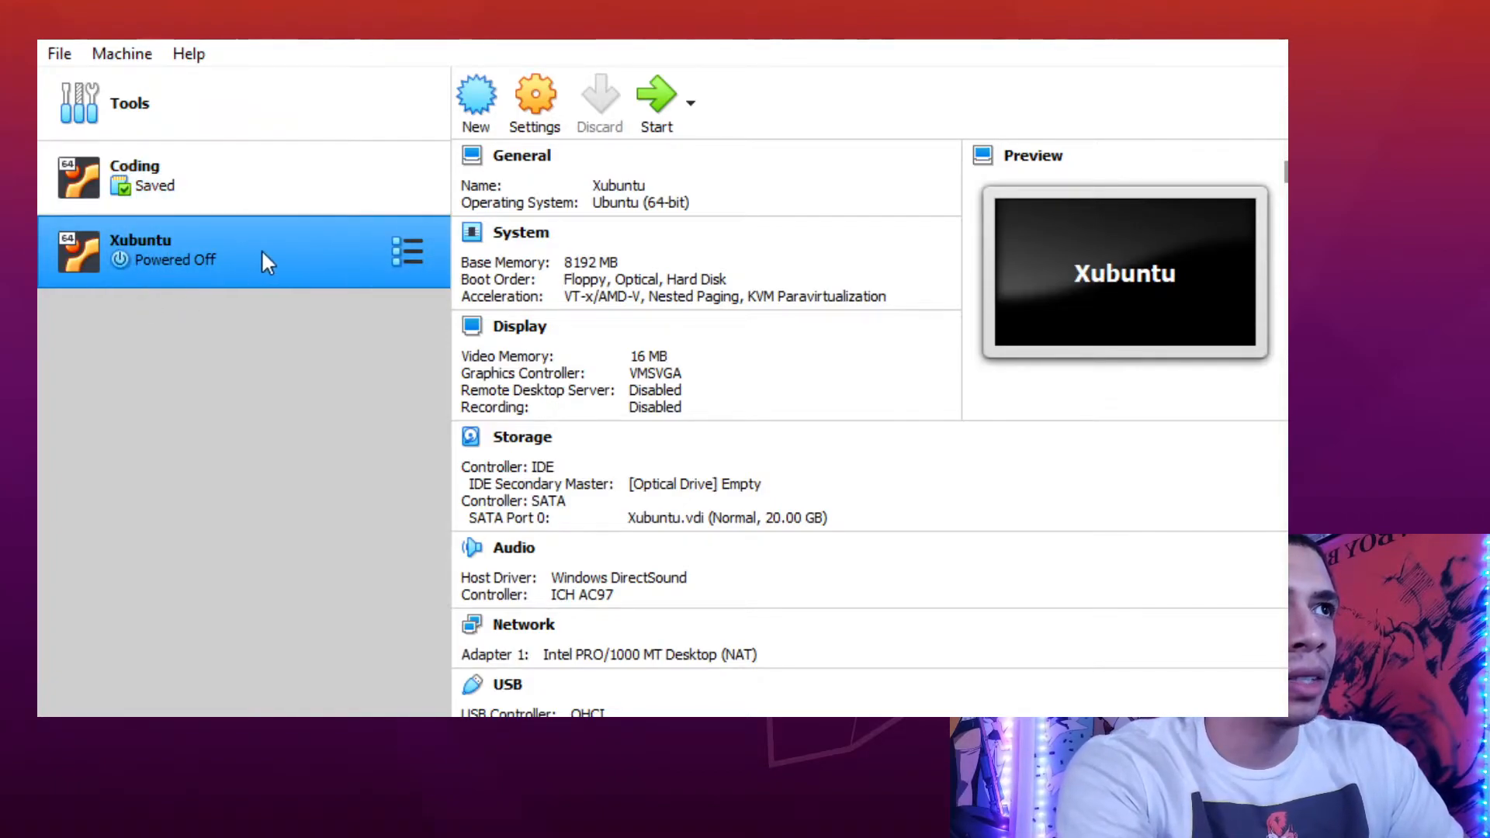
pyautogui.moveTo(105, 325)
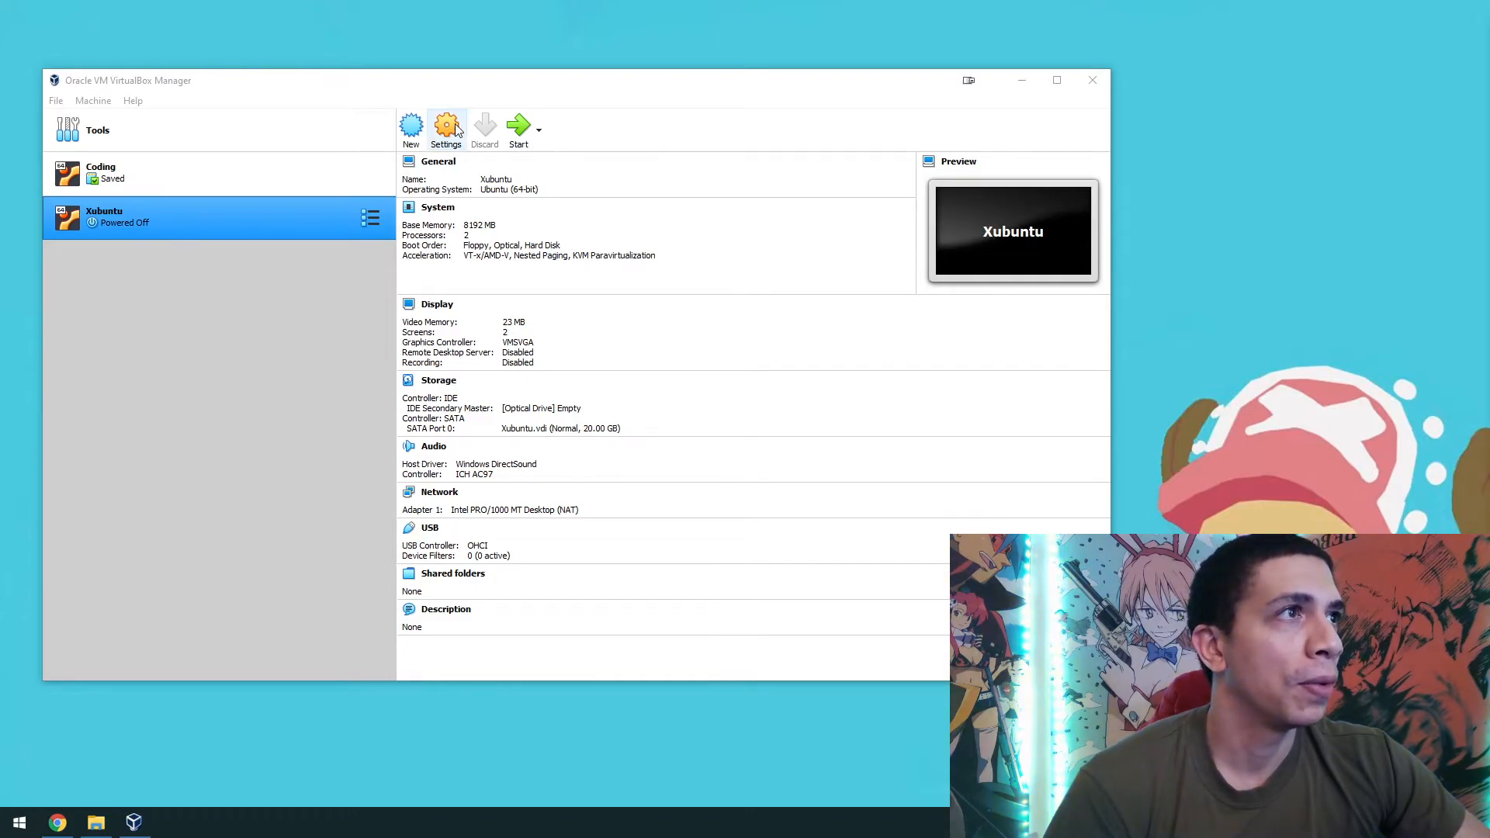
pyautogui.moveTo(786, 149)
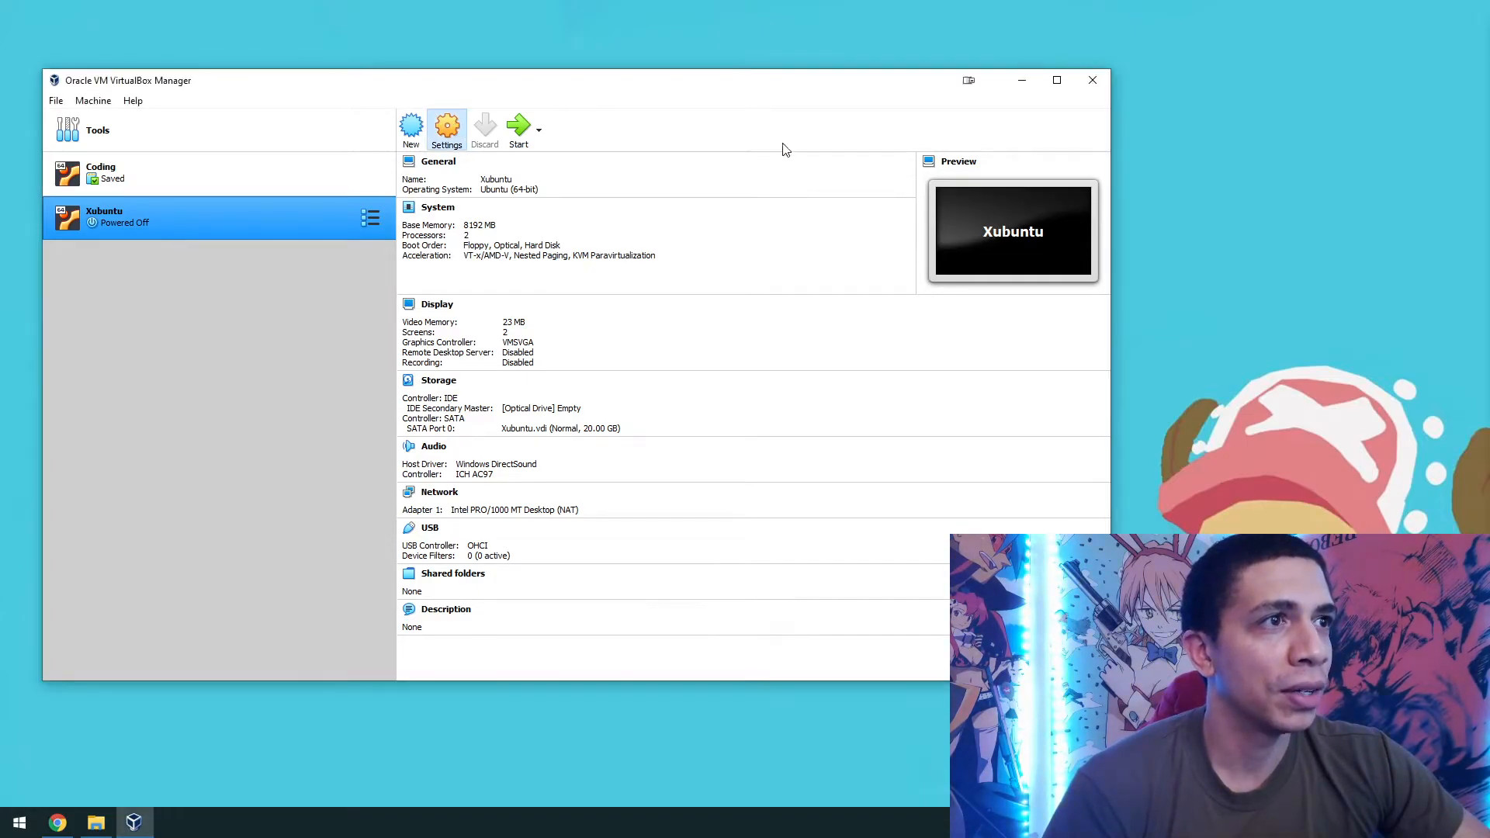
# - Show the Xubuntu machine's General settings with Linux type and Ubuntu 64-bit version
pyautogui.click(446, 124)
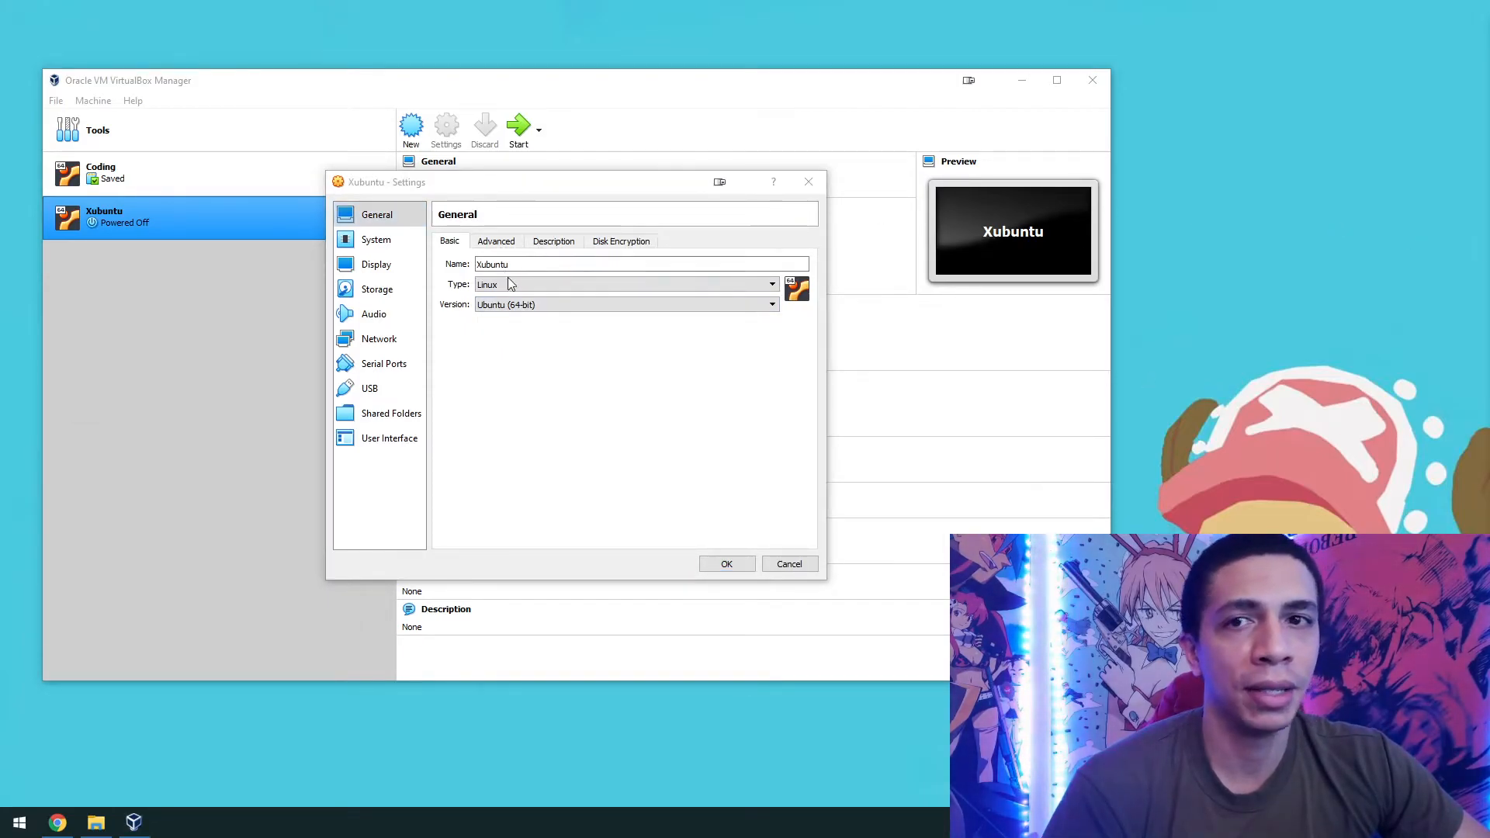
# - Show the System processor settings with 2 CPUs and a 100% execution cap
pyautogui.click(376, 239)
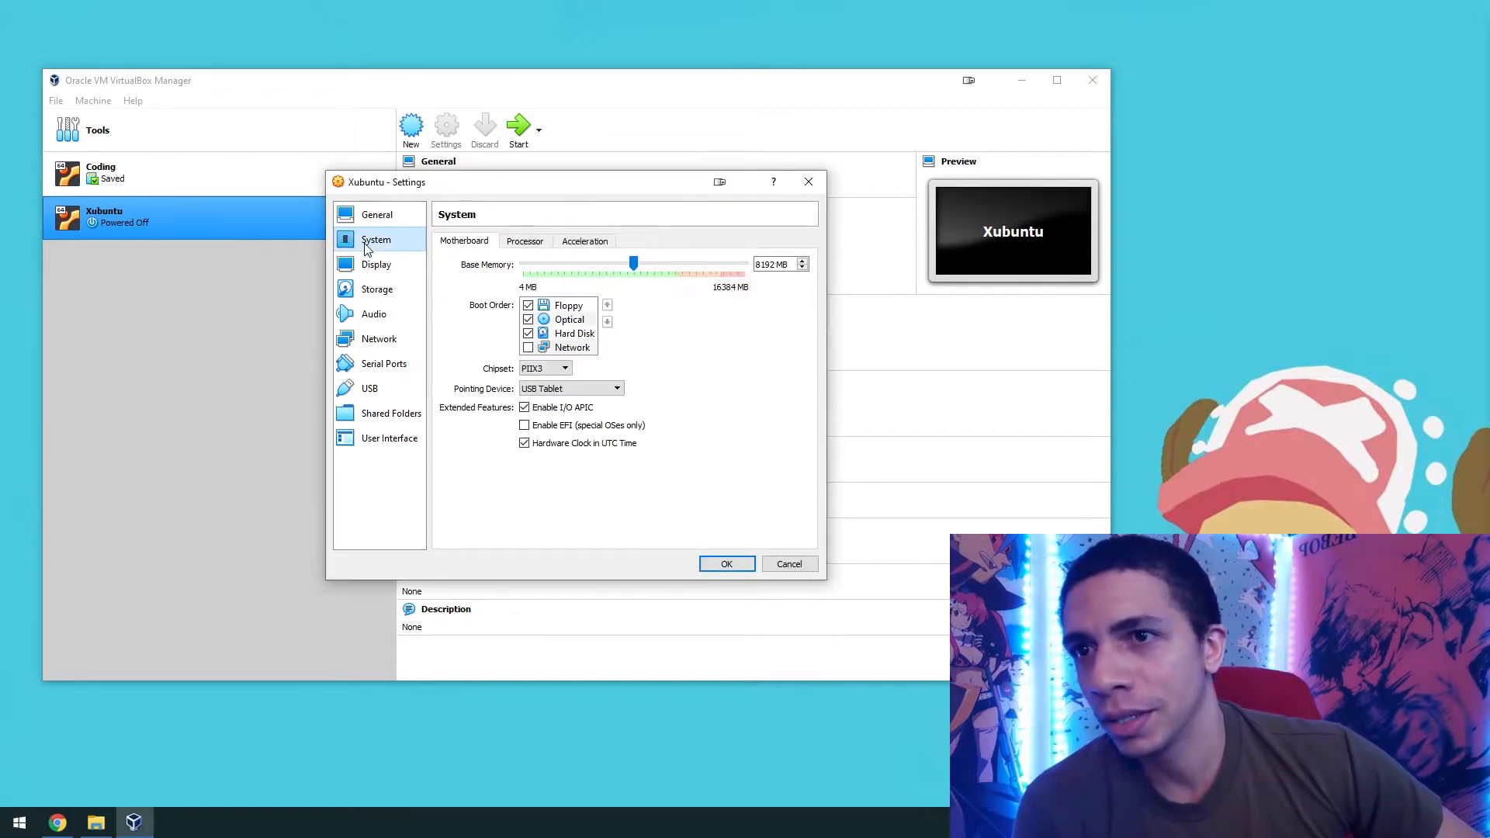
pyautogui.click(525, 241)
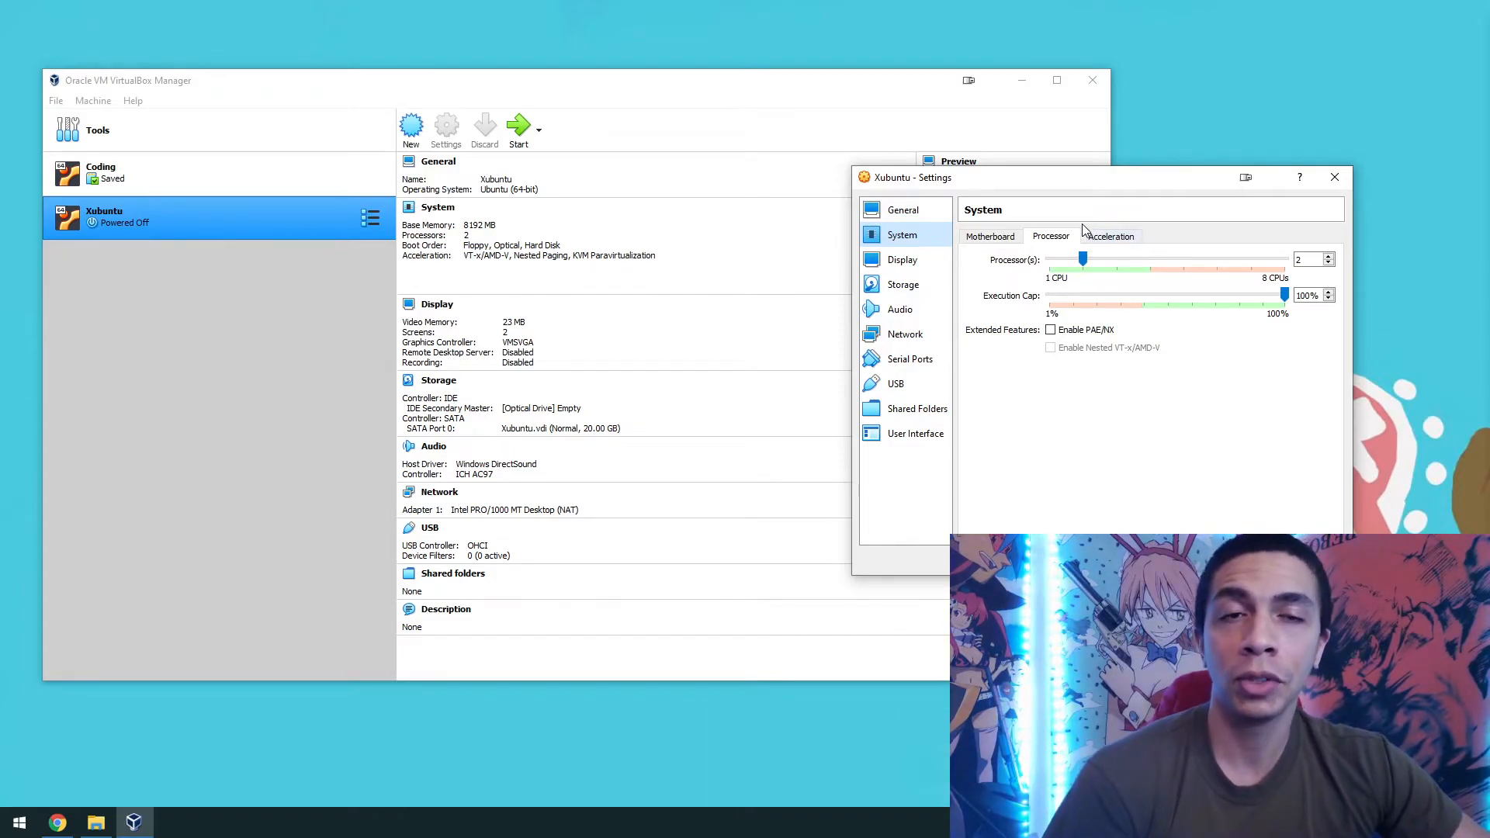
pyautogui.moveTo(1261, 212)
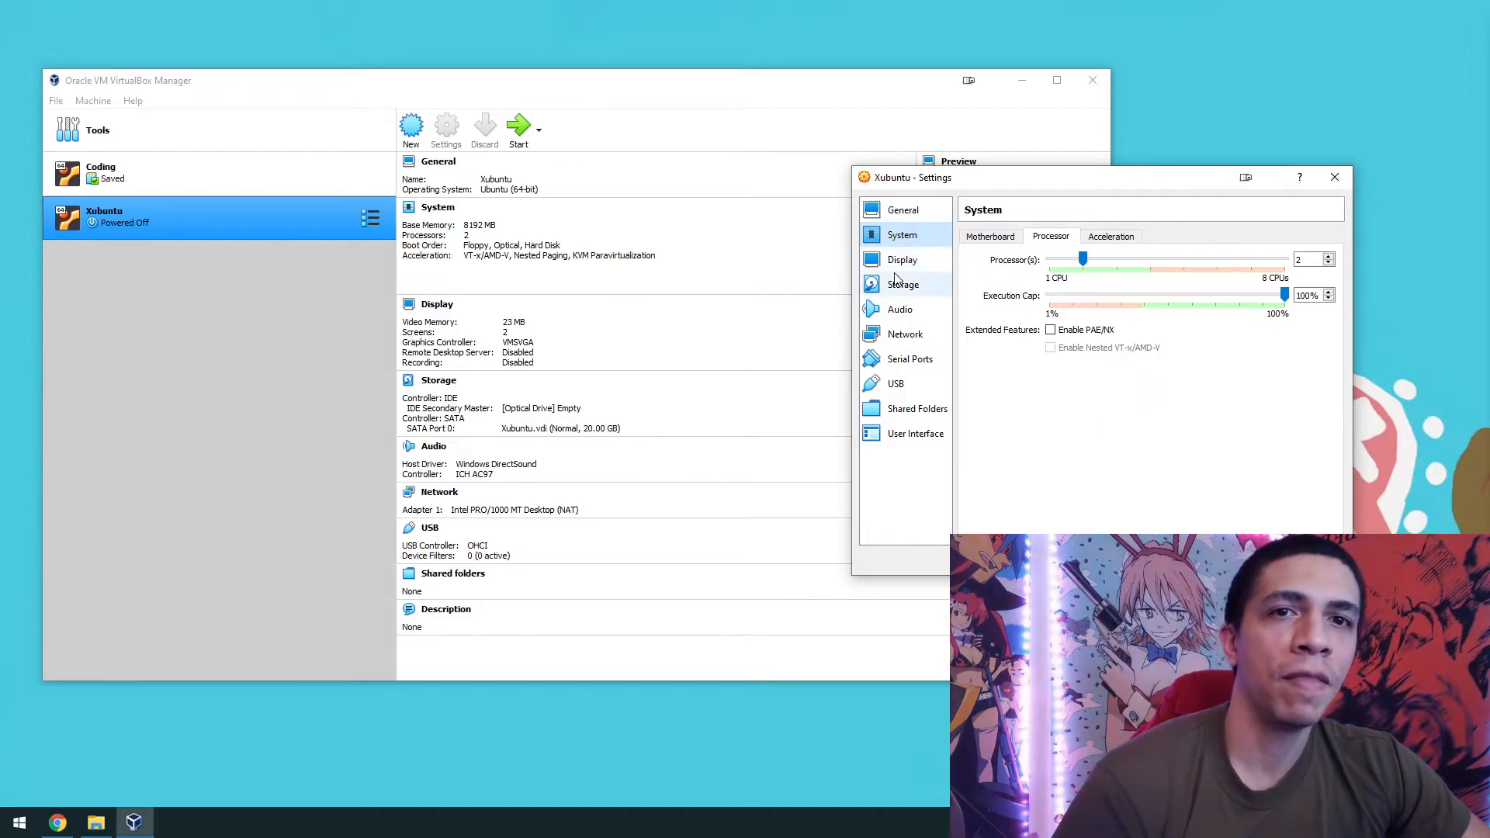
# - Show the Display settings with 23 MB video memory, 2 monitors and VMSVGA controller
pyautogui.click(902, 260)
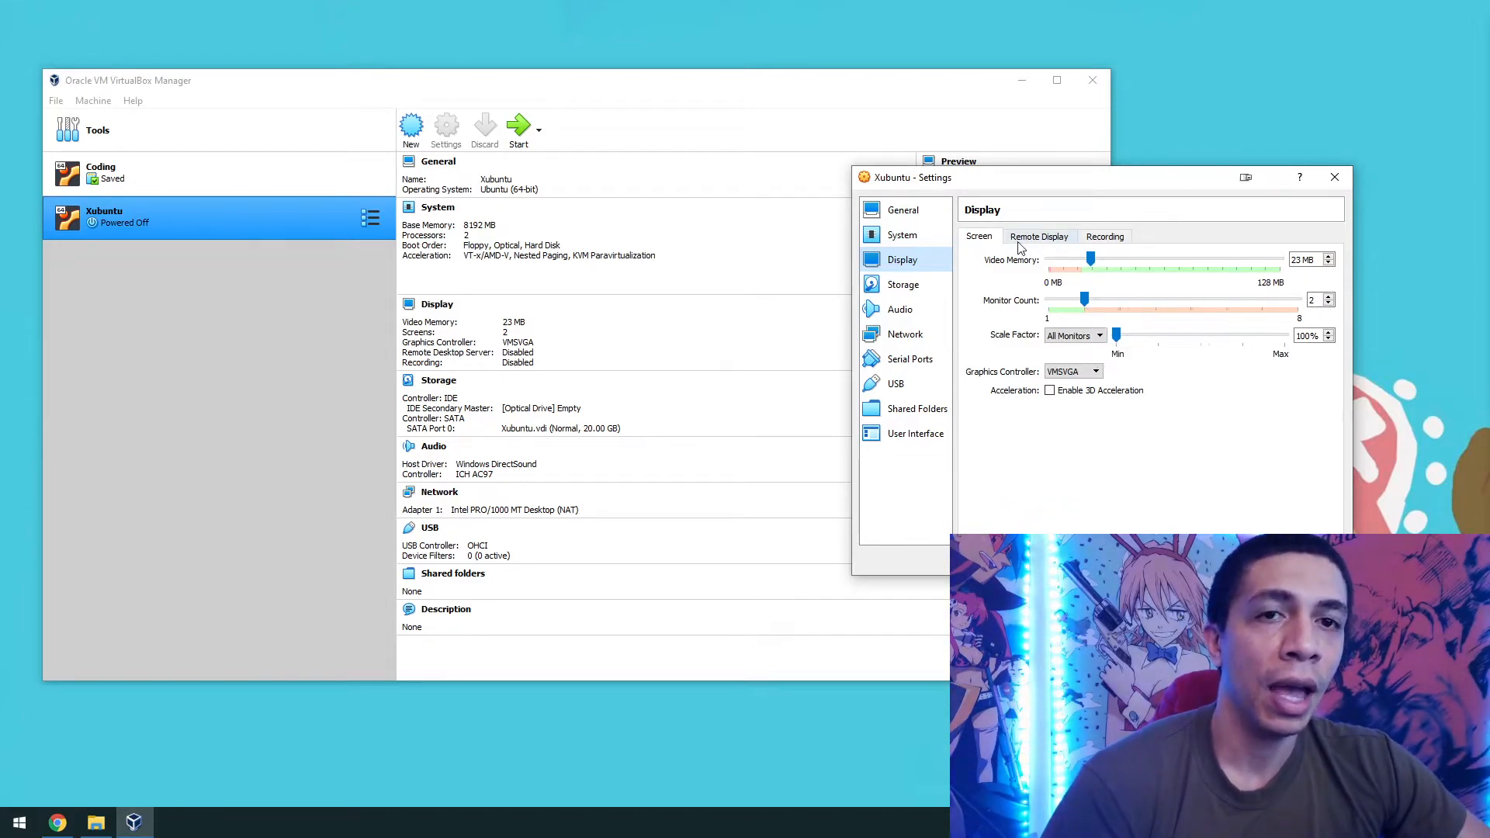
pyautogui.moveTo(1090, 261)
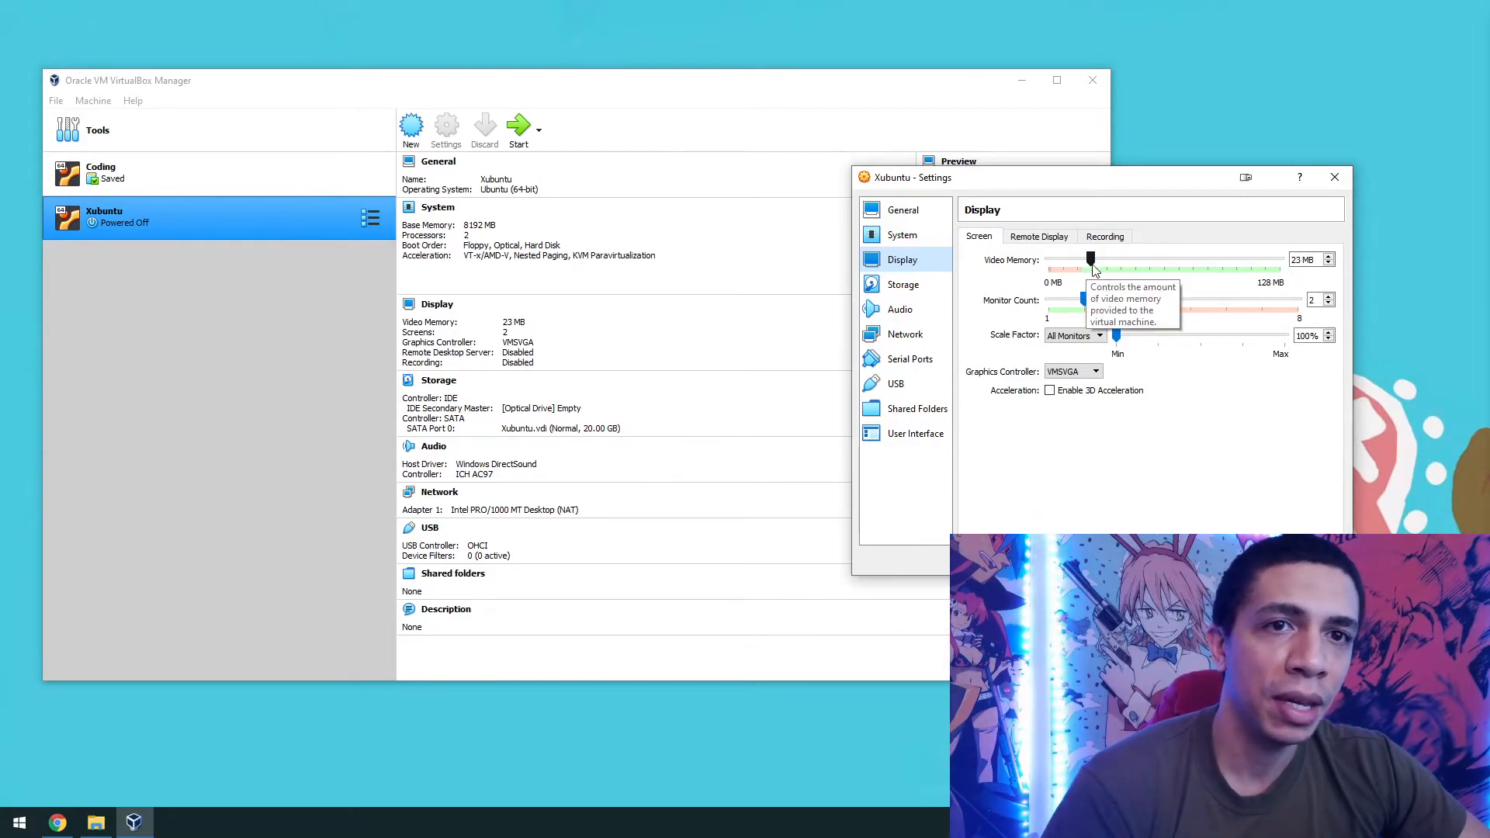
pyautogui.moveTo(1221, 363)
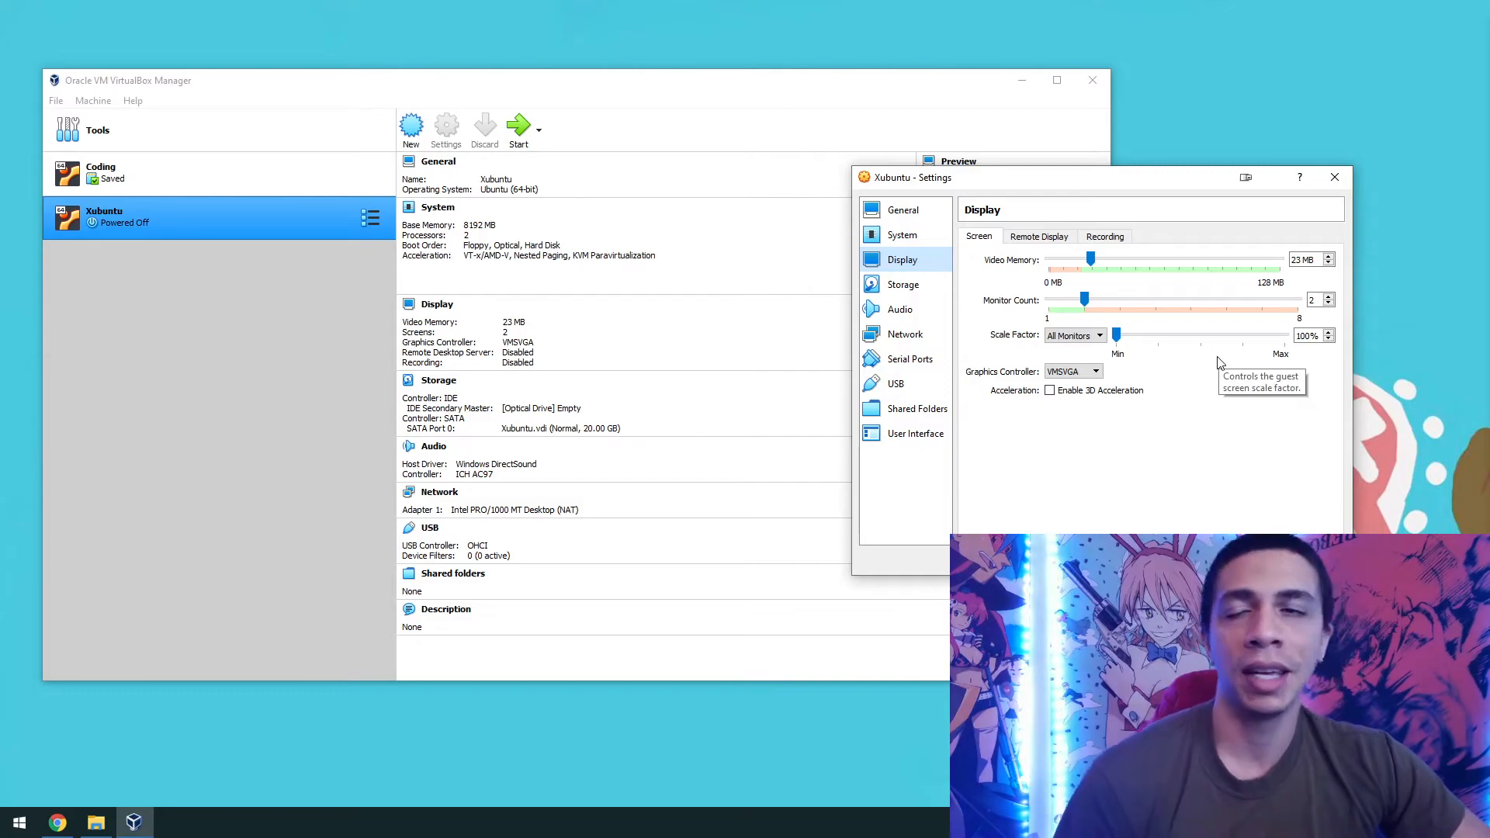
pyautogui.moveTo(837, 500)
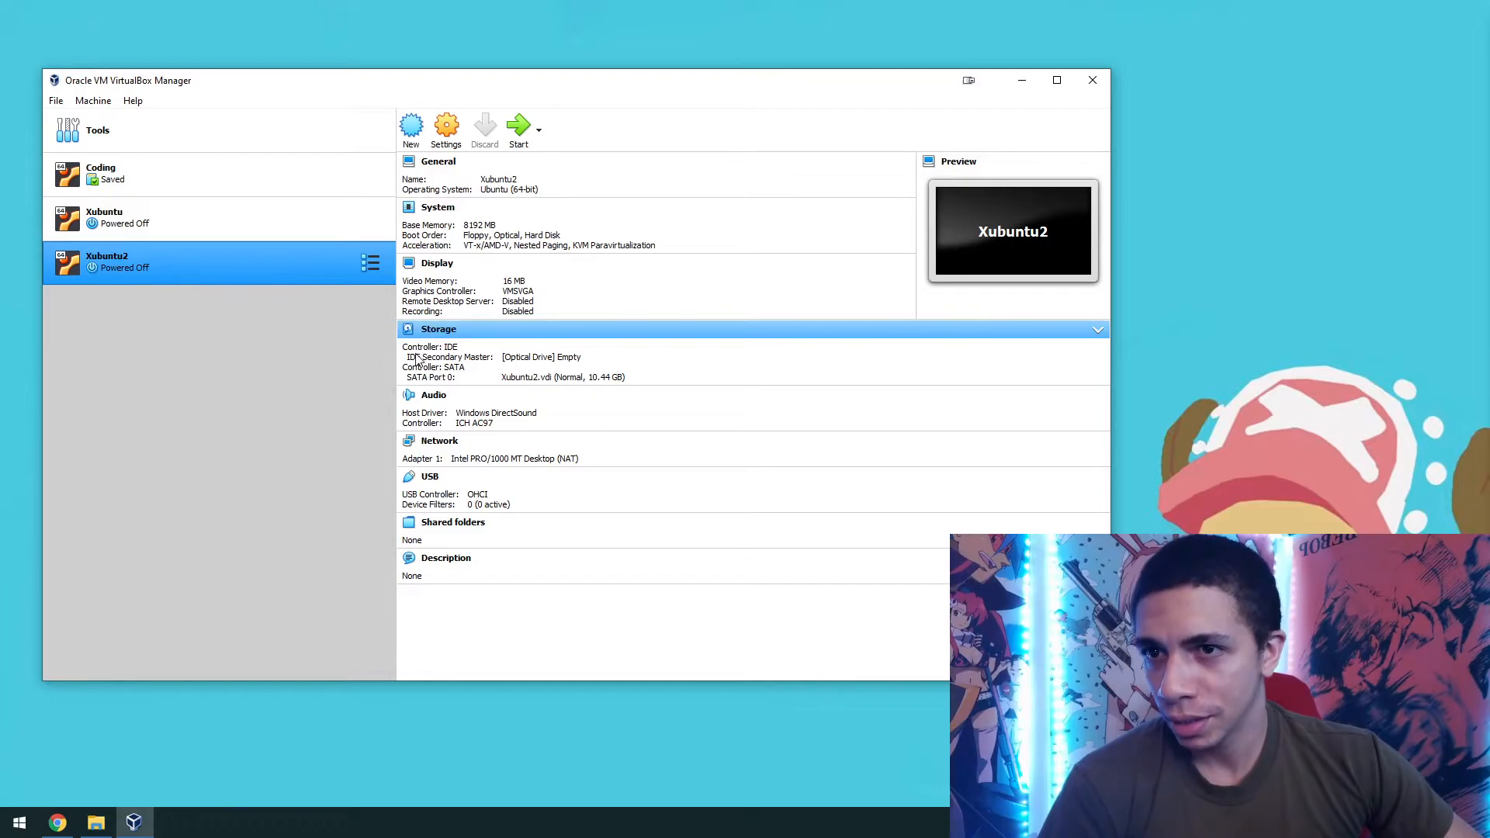
pyautogui.moveTo(407, 357)
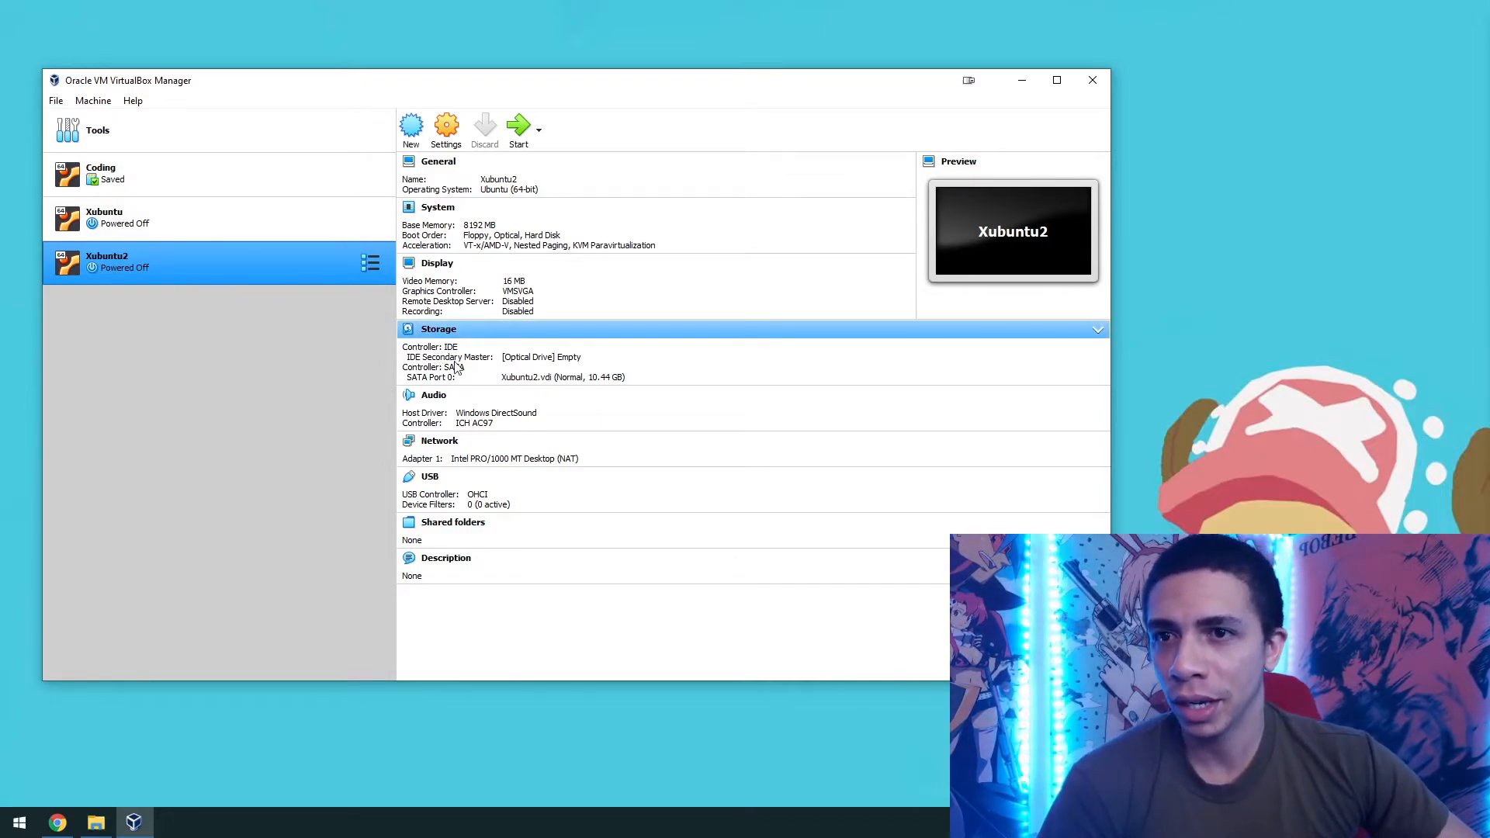
pyautogui.moveTo(569, 363)
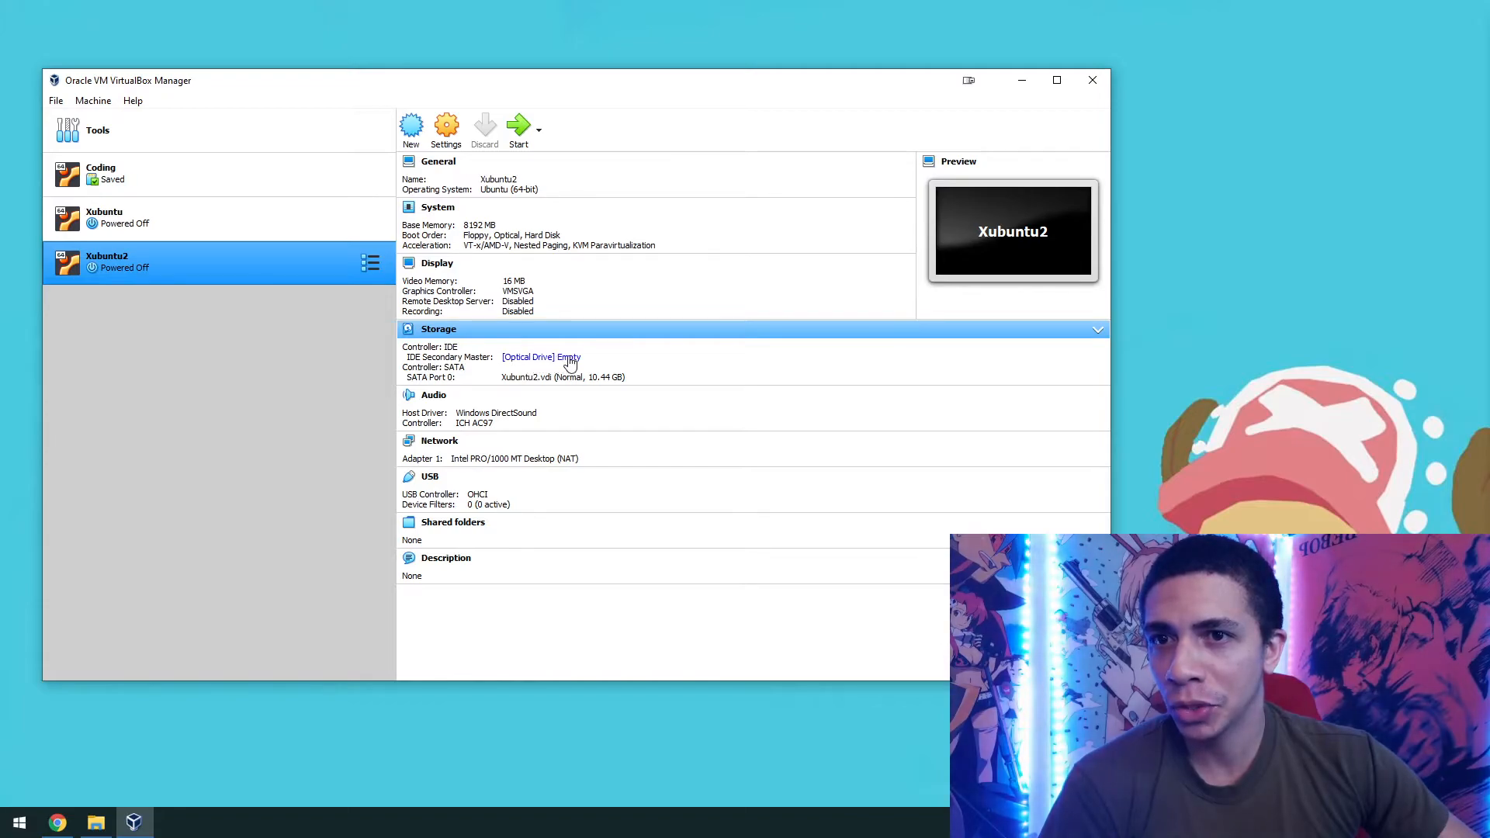
# - Insert the xubuntu-18.04.5-desktop-amd64.iso image into Xubuntu2's empty optical drive
pyautogui.click(540, 357)
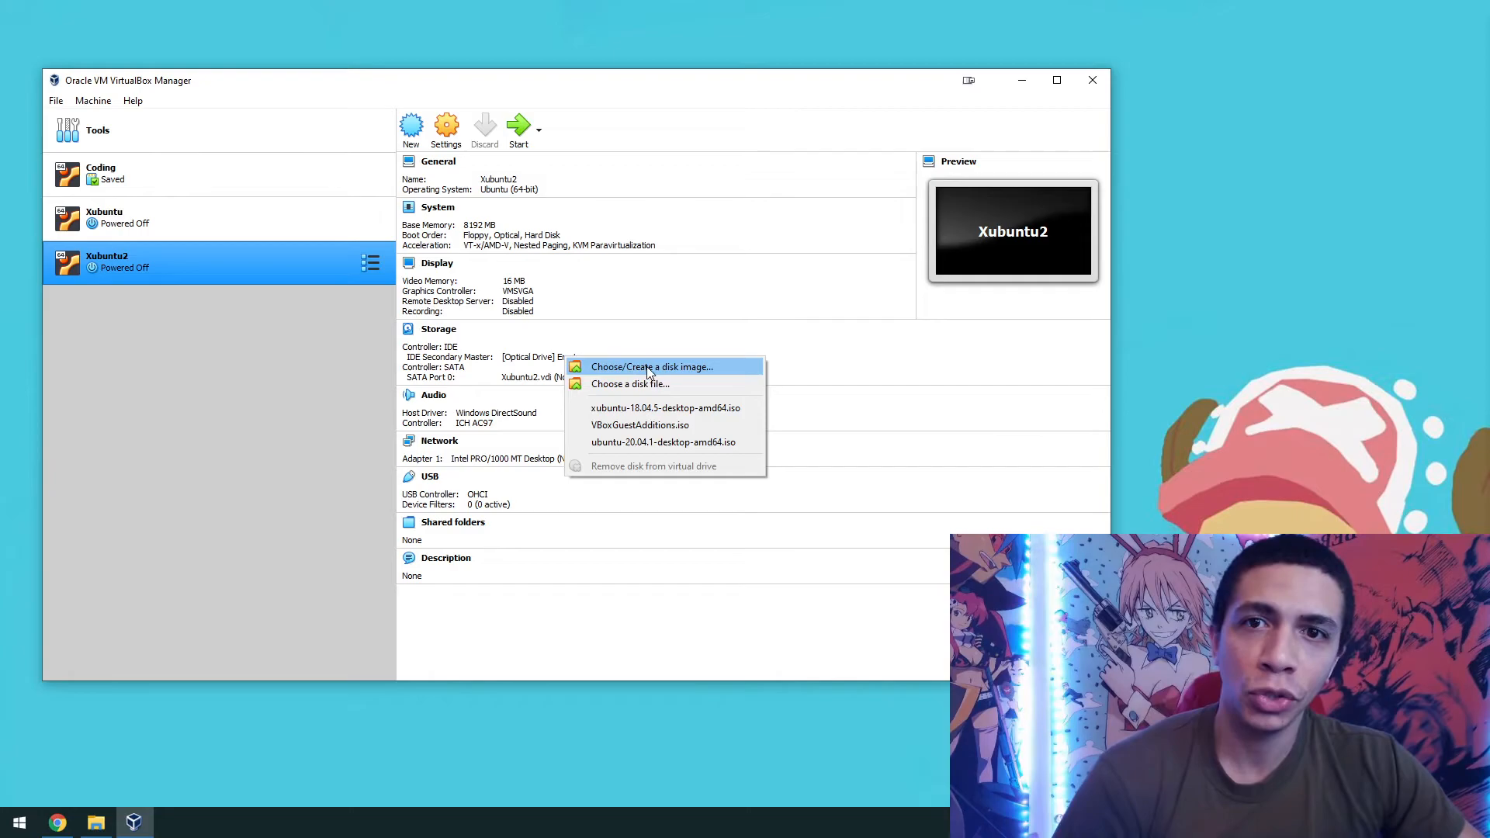
pyautogui.click(646, 367)
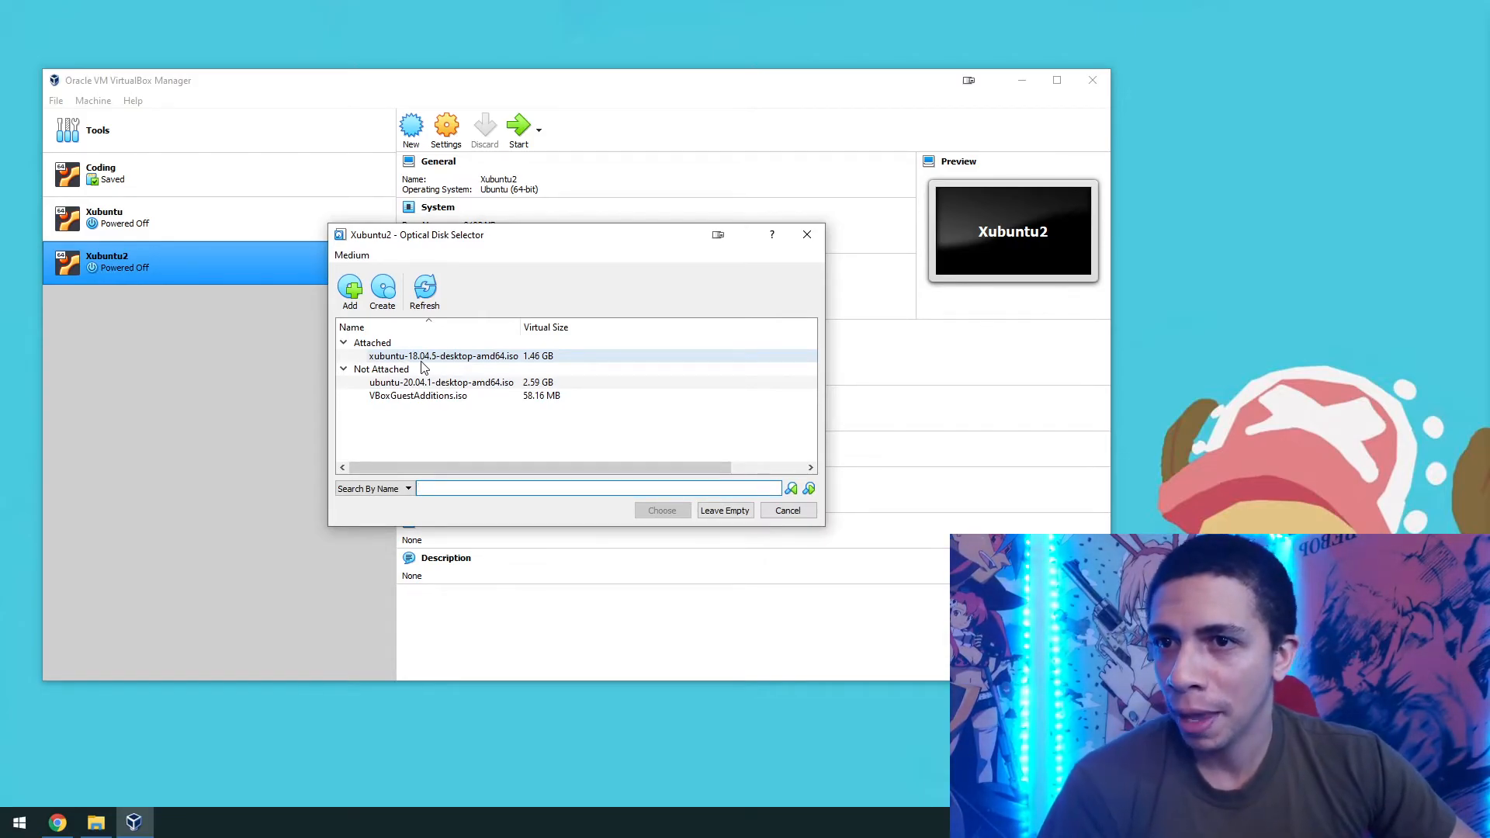
pyautogui.click(445, 355)
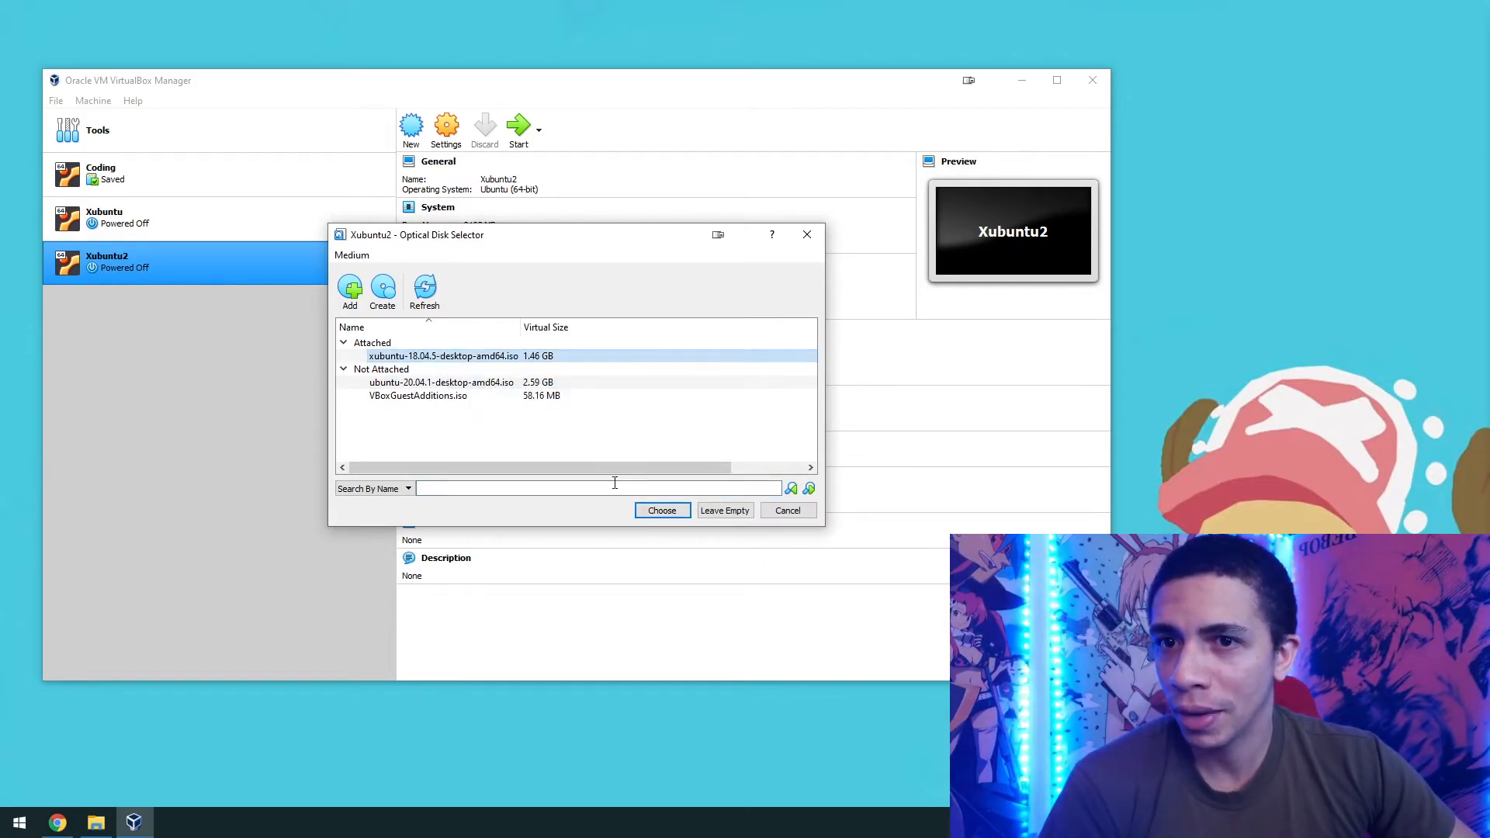
pyautogui.click(661, 509)
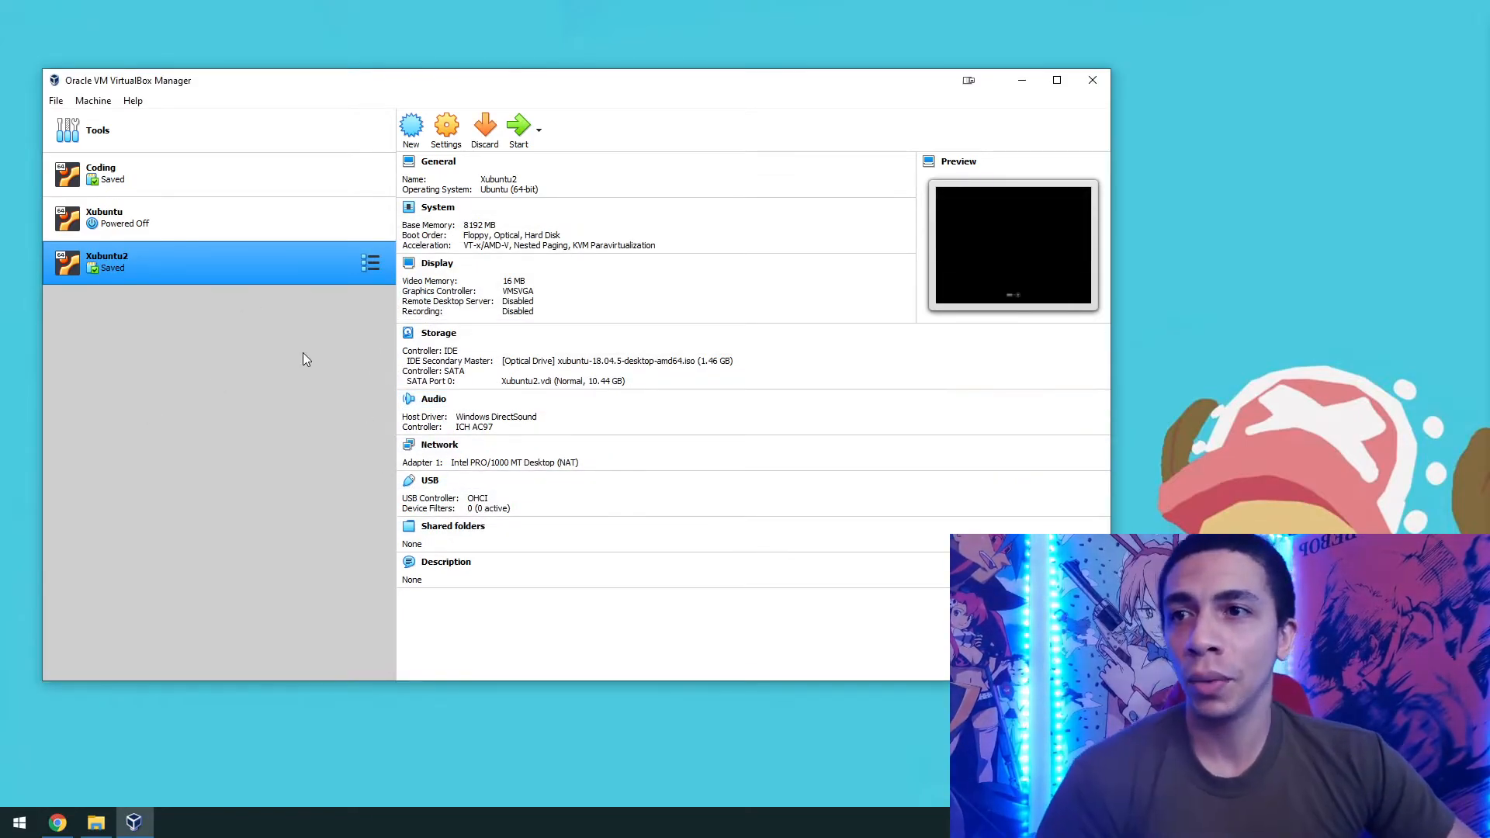
pyautogui.moveTo(139, 340)
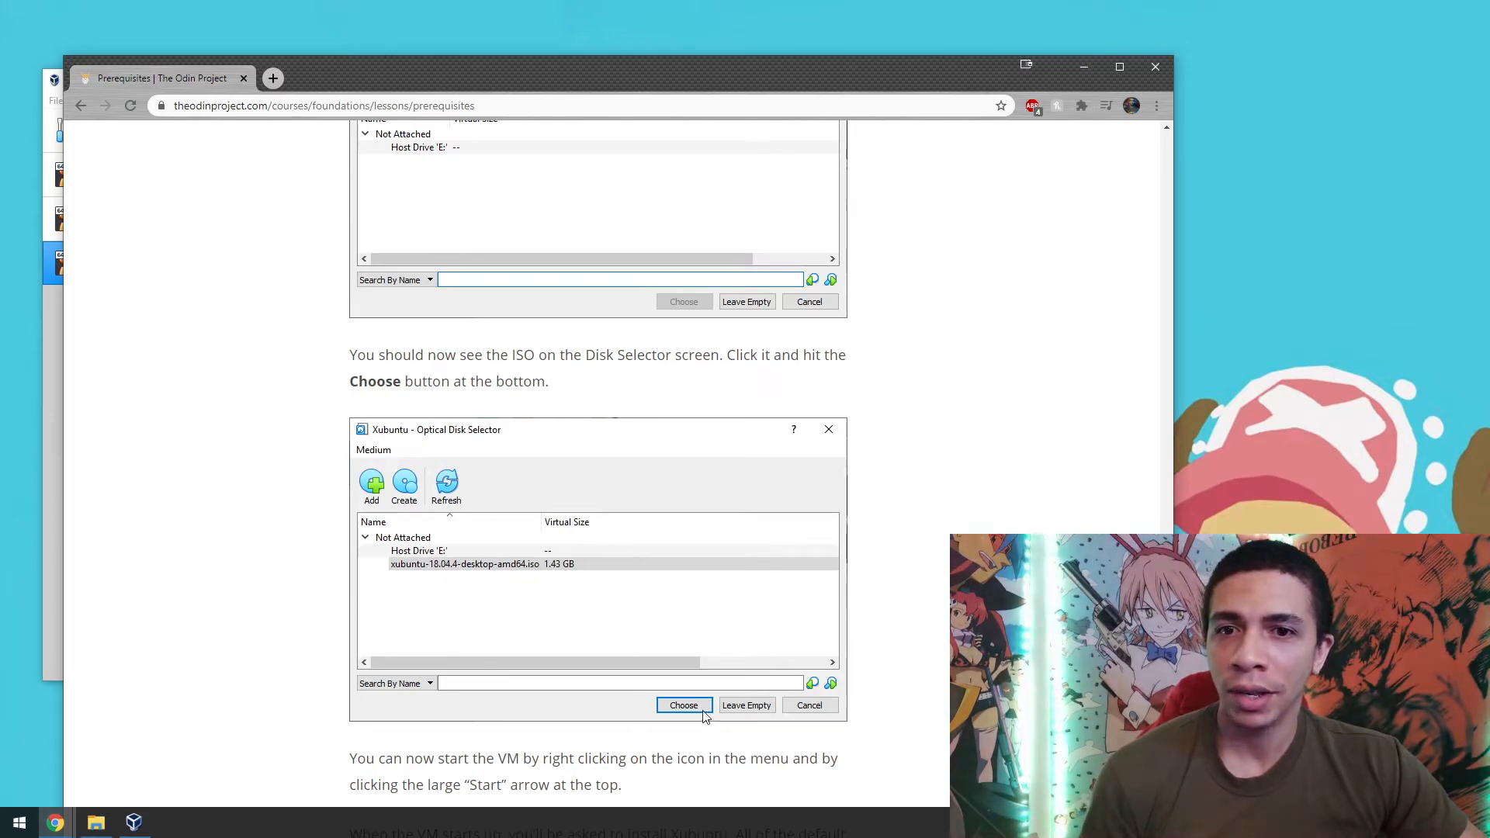
# - Scroll the Odin Project lesson to the Optical Disk Selector and start-VM instructions
pyautogui.scroll(-3)
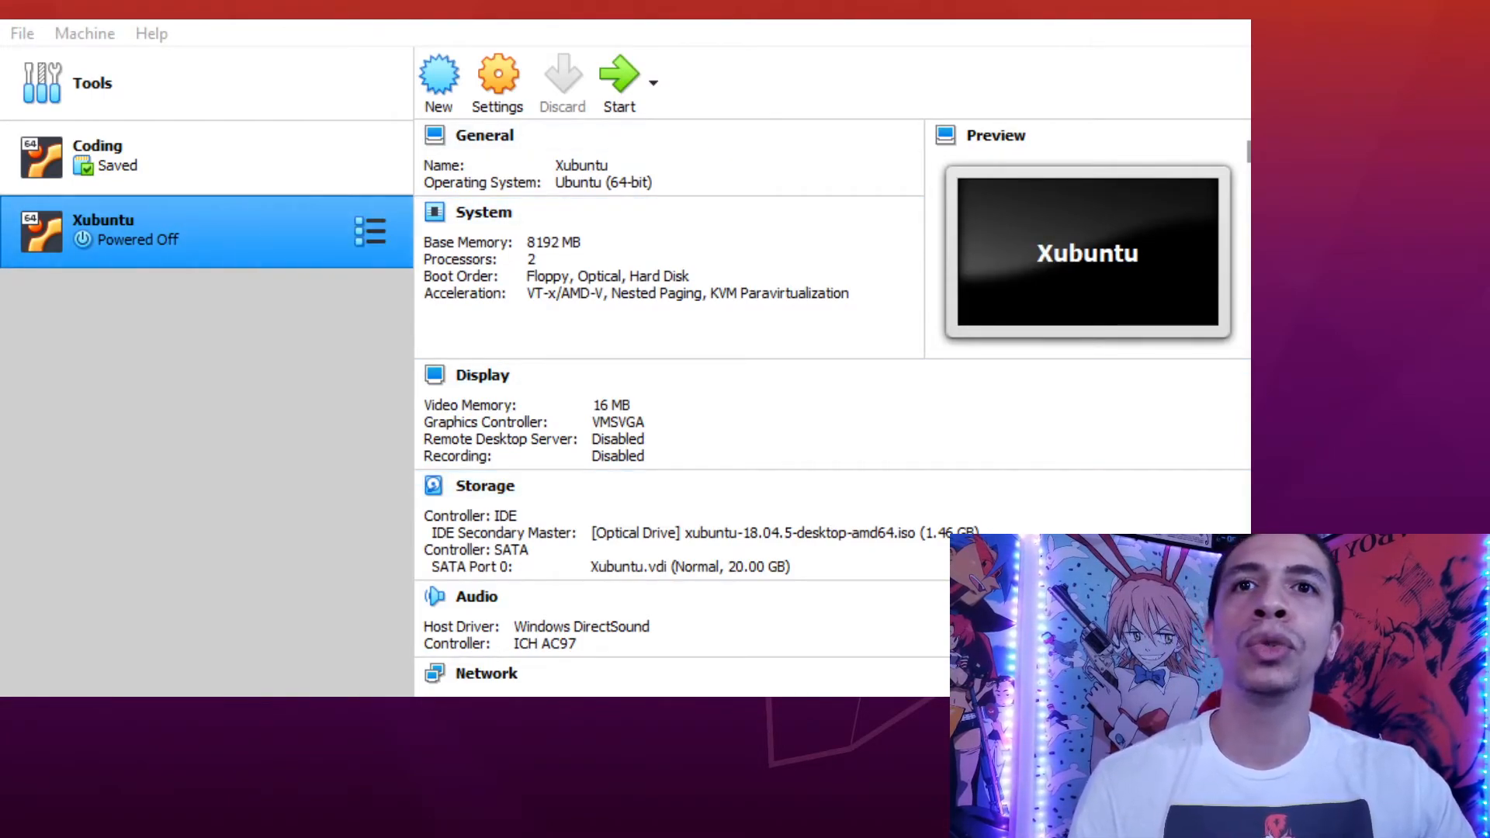
pyautogui.moveTo(115, 484)
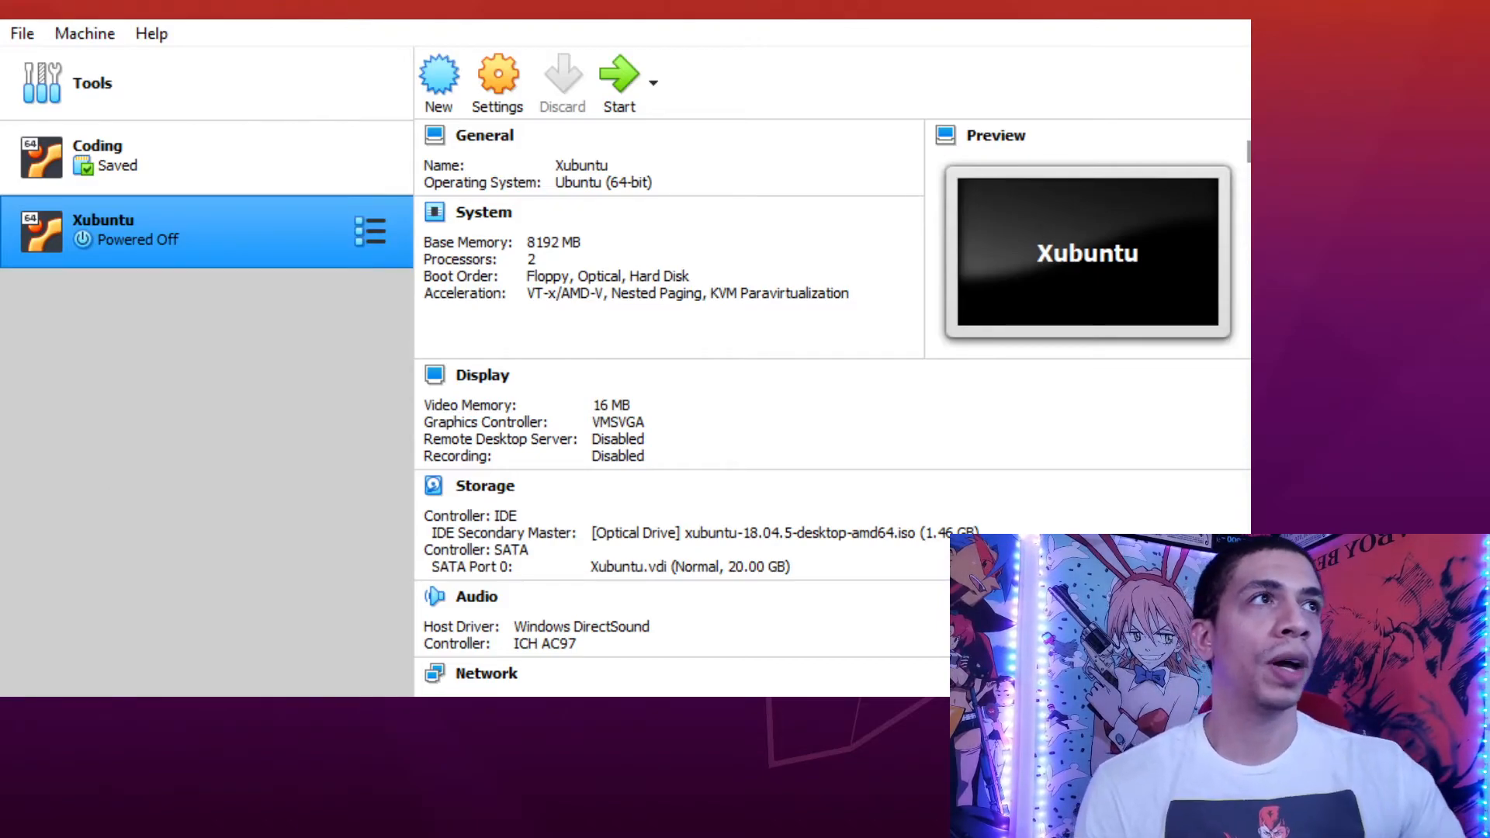
# - Start the Xubuntu VM and dismiss the keyboard-capture and mouse-integration notices
pyautogui.click(620, 73)
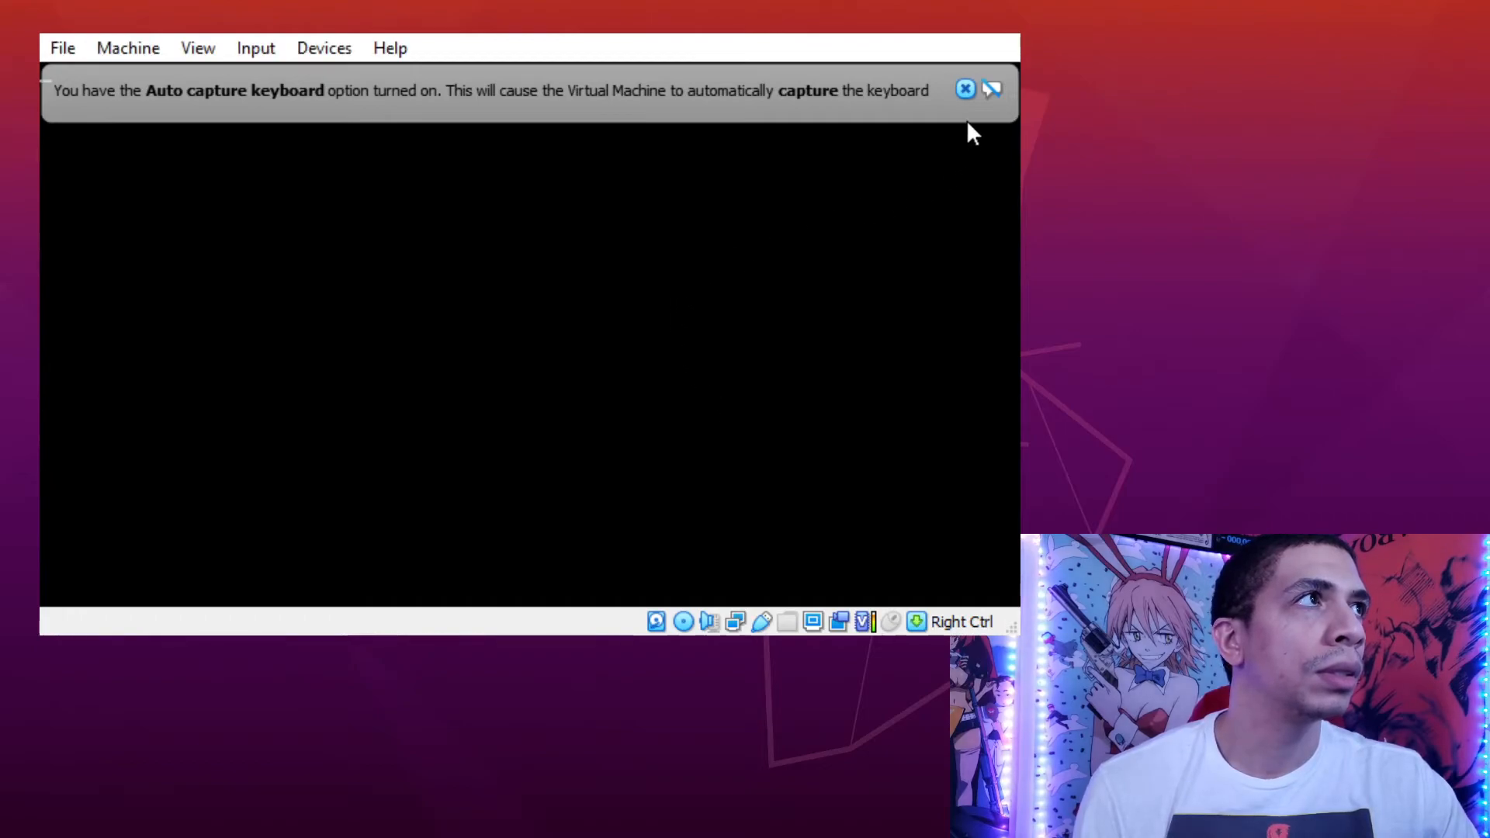
pyautogui.click(963, 90)
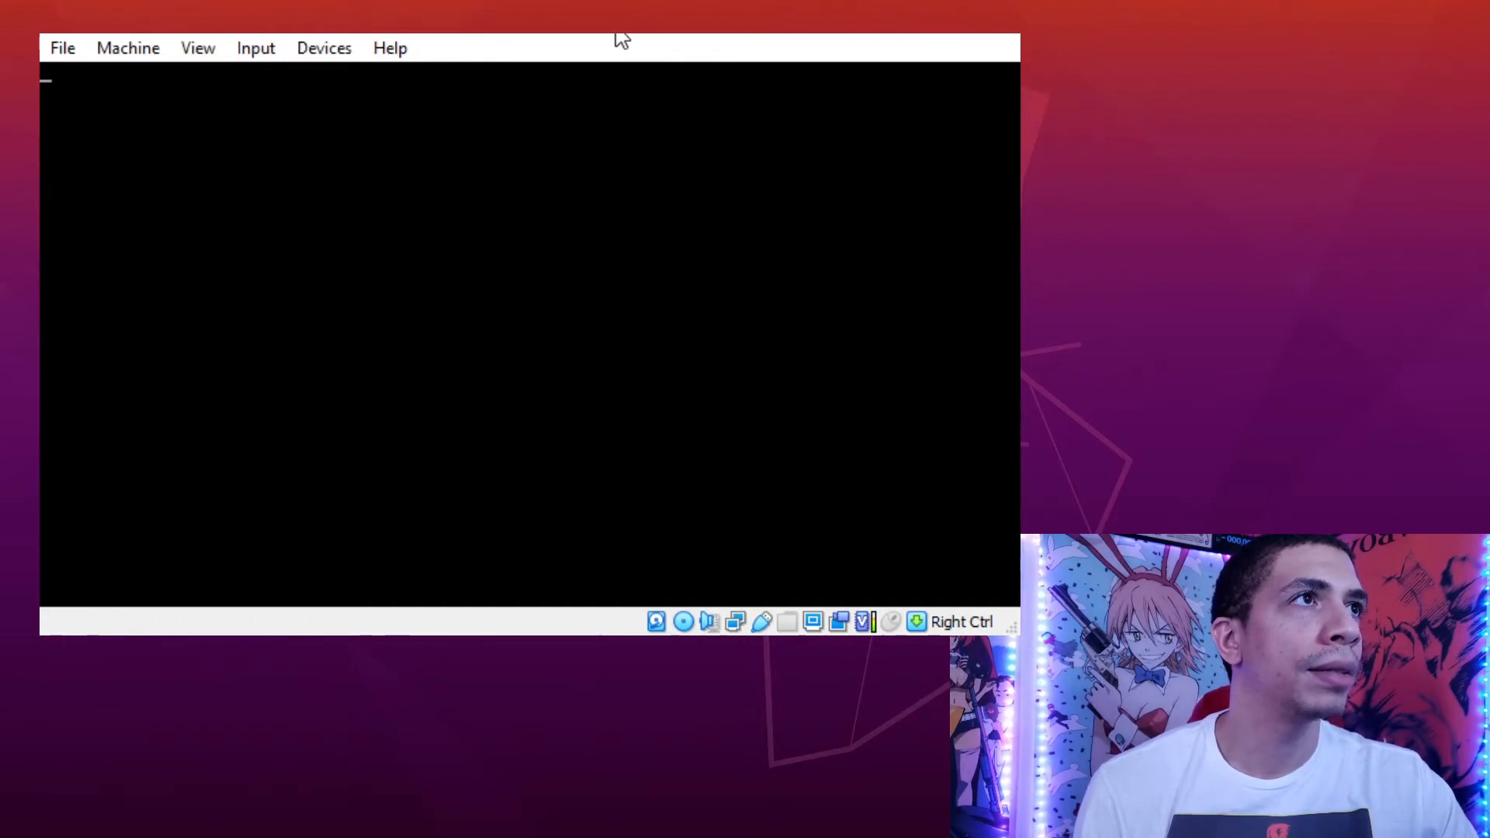
pyautogui.moveTo(753, 111)
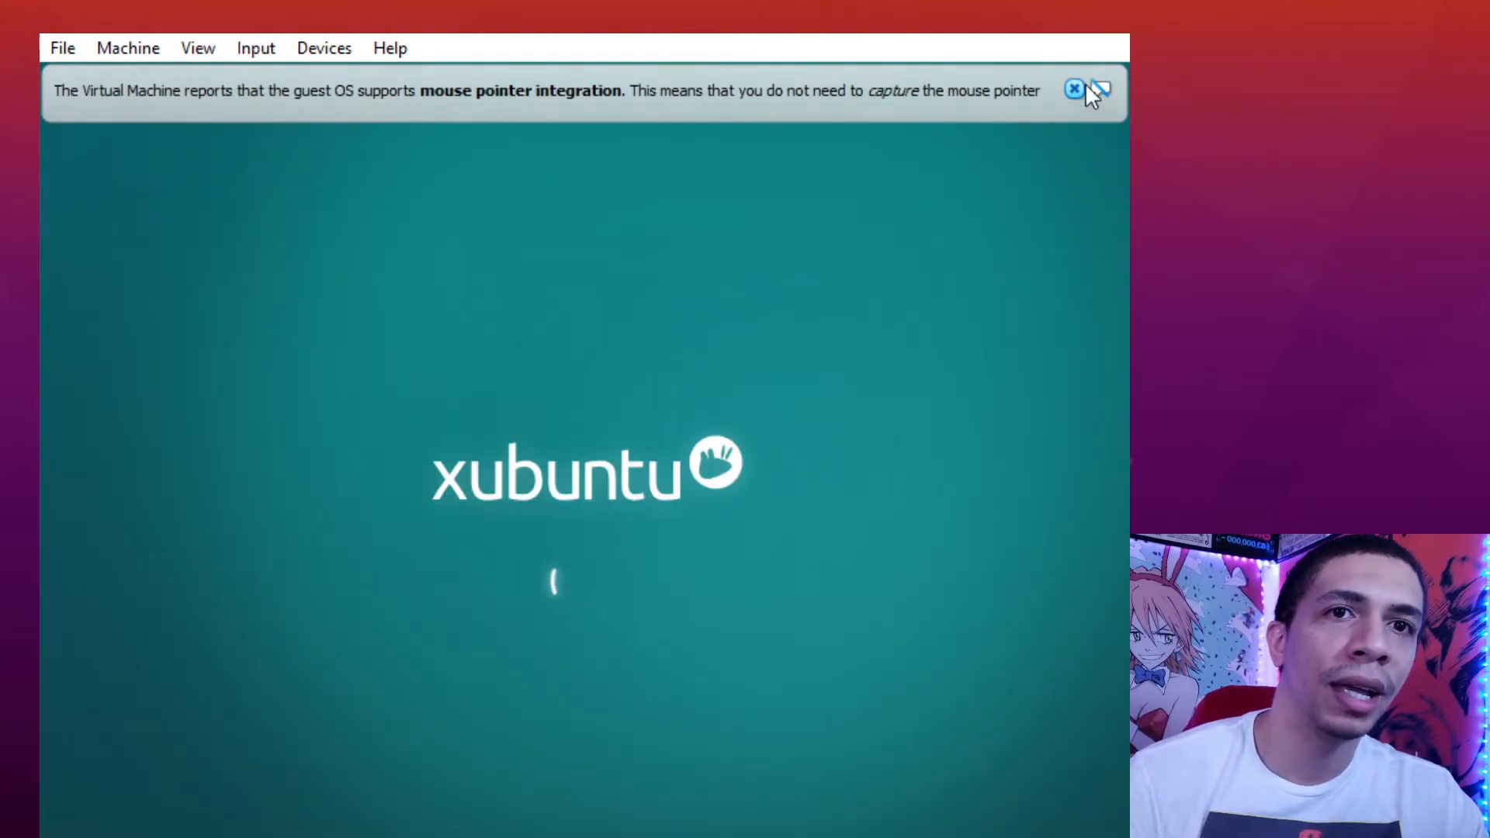
pyautogui.click(1075, 90)
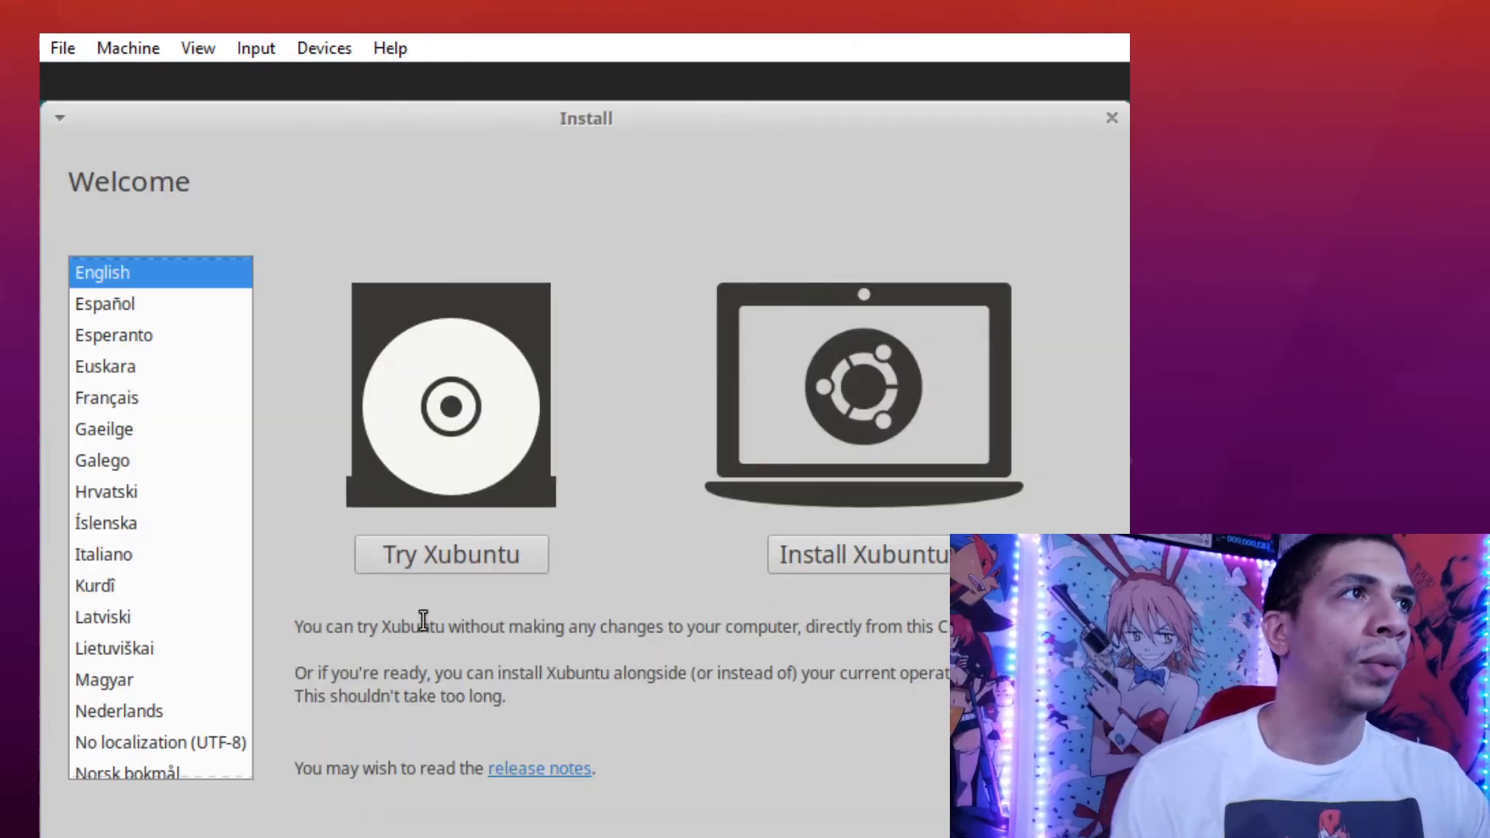
pyautogui.moveTo(806, 575)
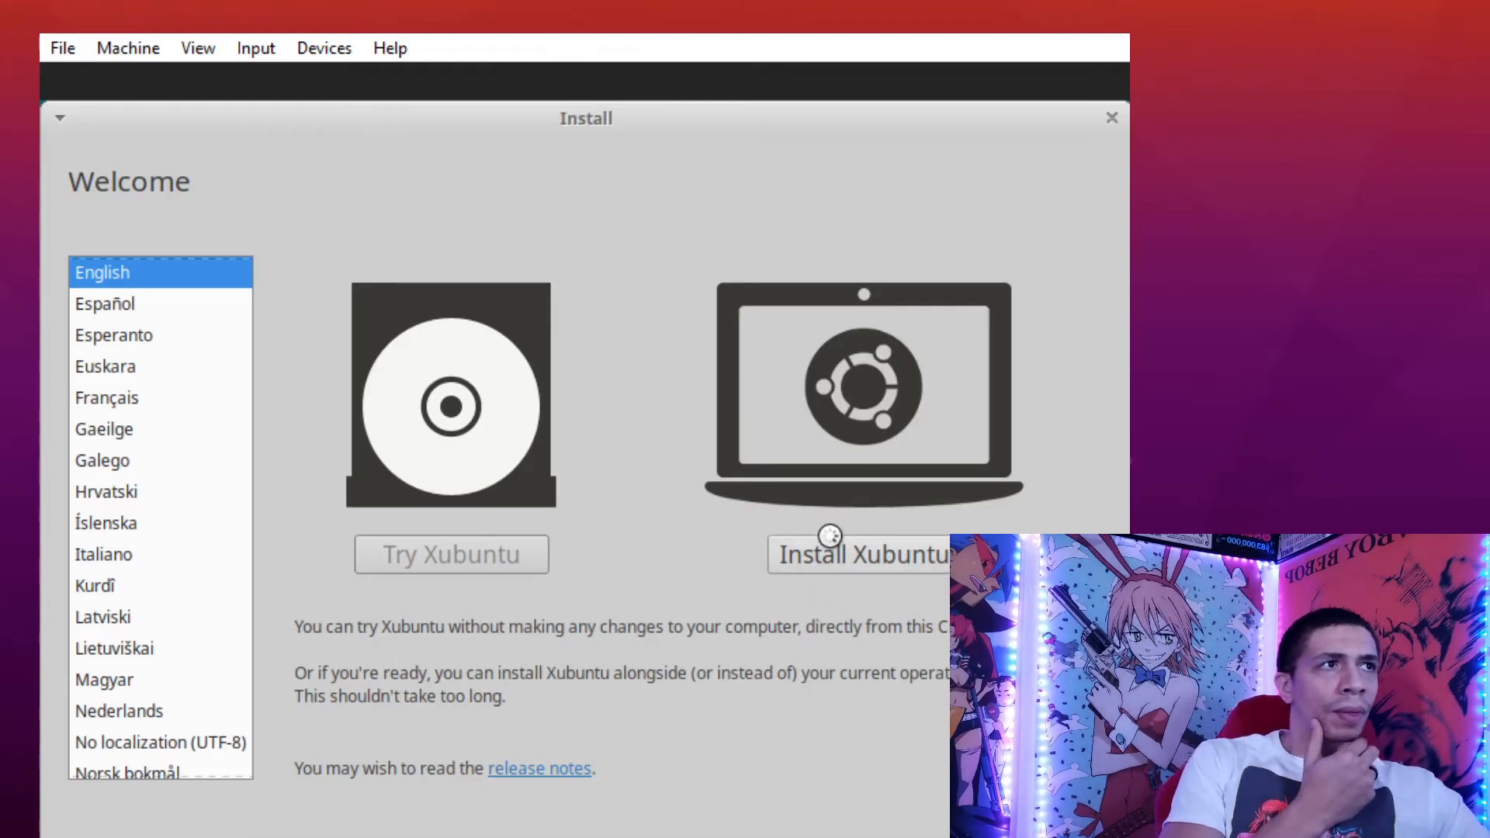
# - Begin installing Xubuntu in English, erasing the disk, and confirm writing the partition changes
pyautogui.click(861, 553)
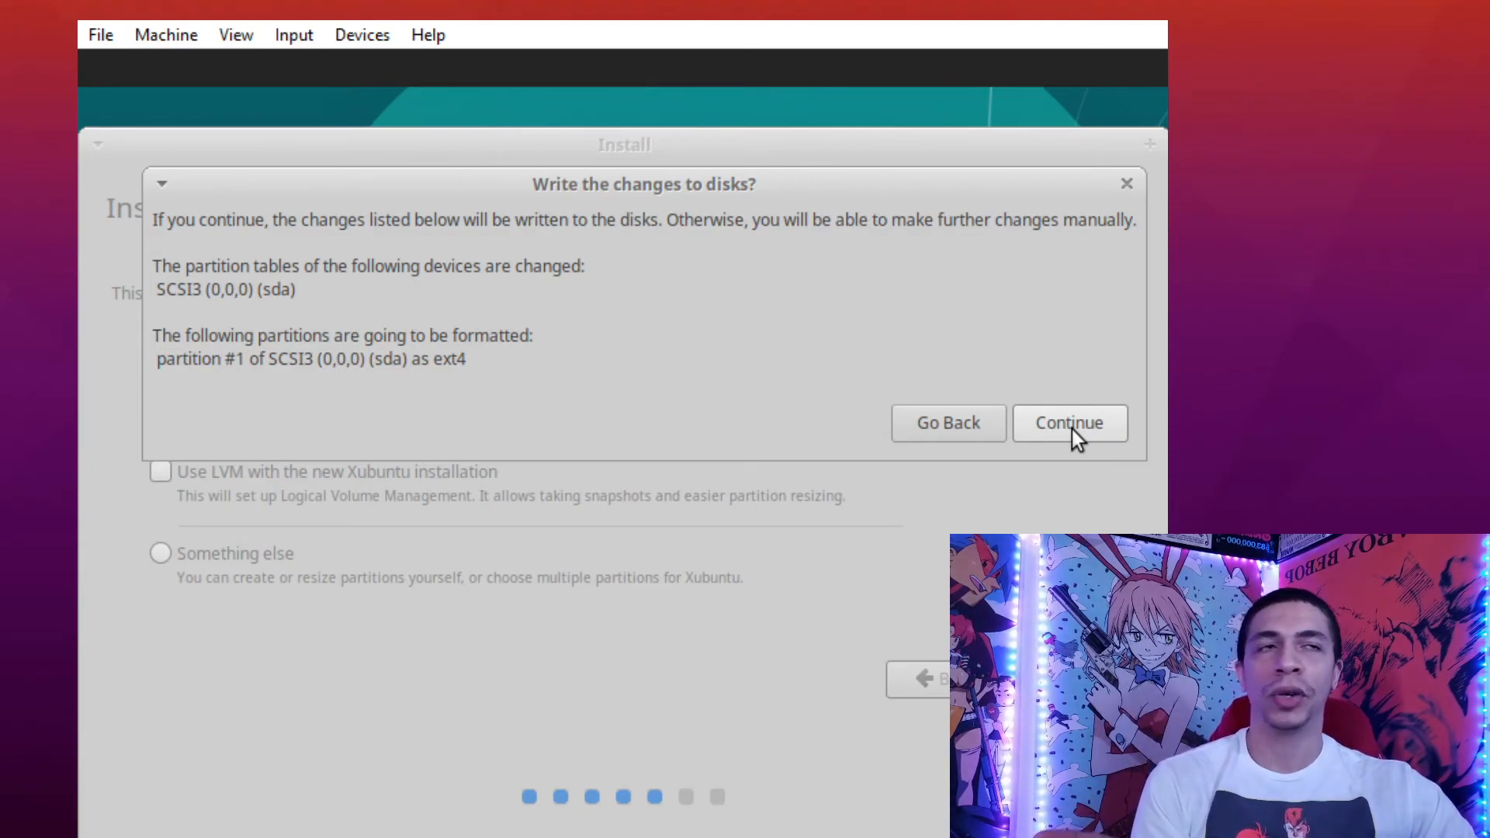
pyautogui.click(1069, 423)
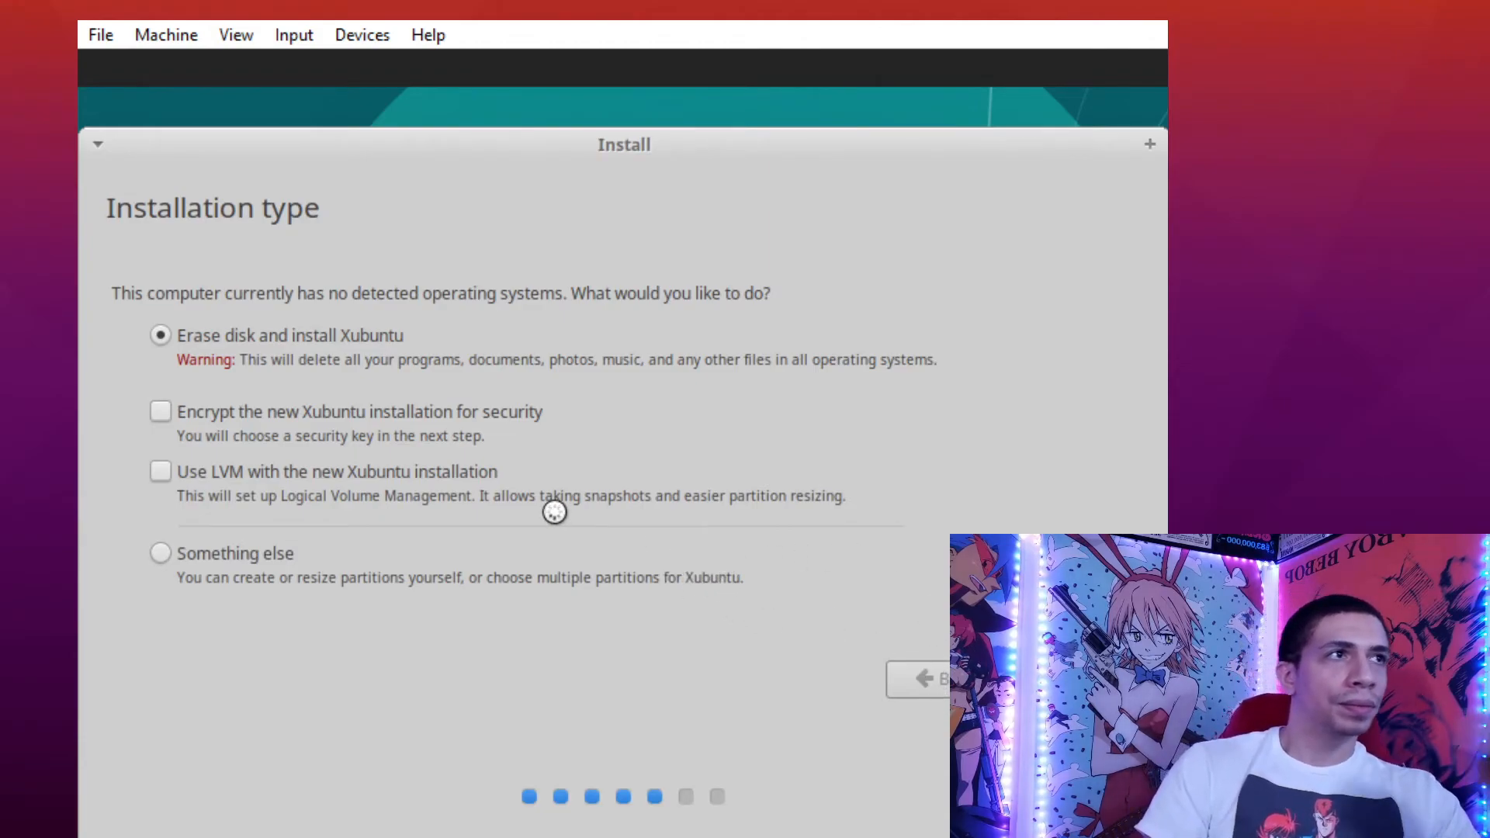
pyautogui.moveTo(814, 458)
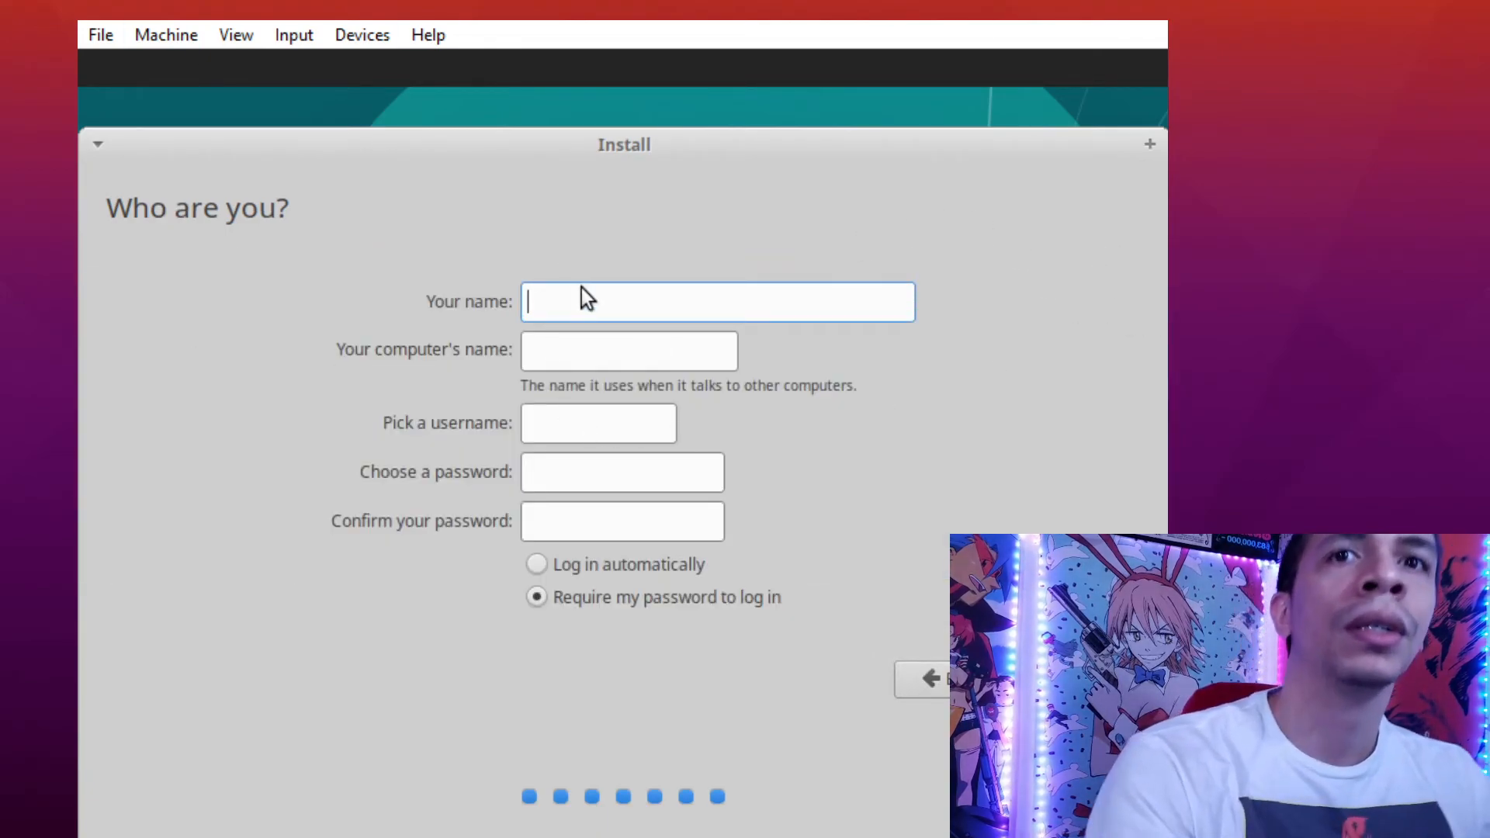
# - Enter 'test' as the name (computer name test-VirtualBox, username test) and begin the password
pyautogui.write('test')
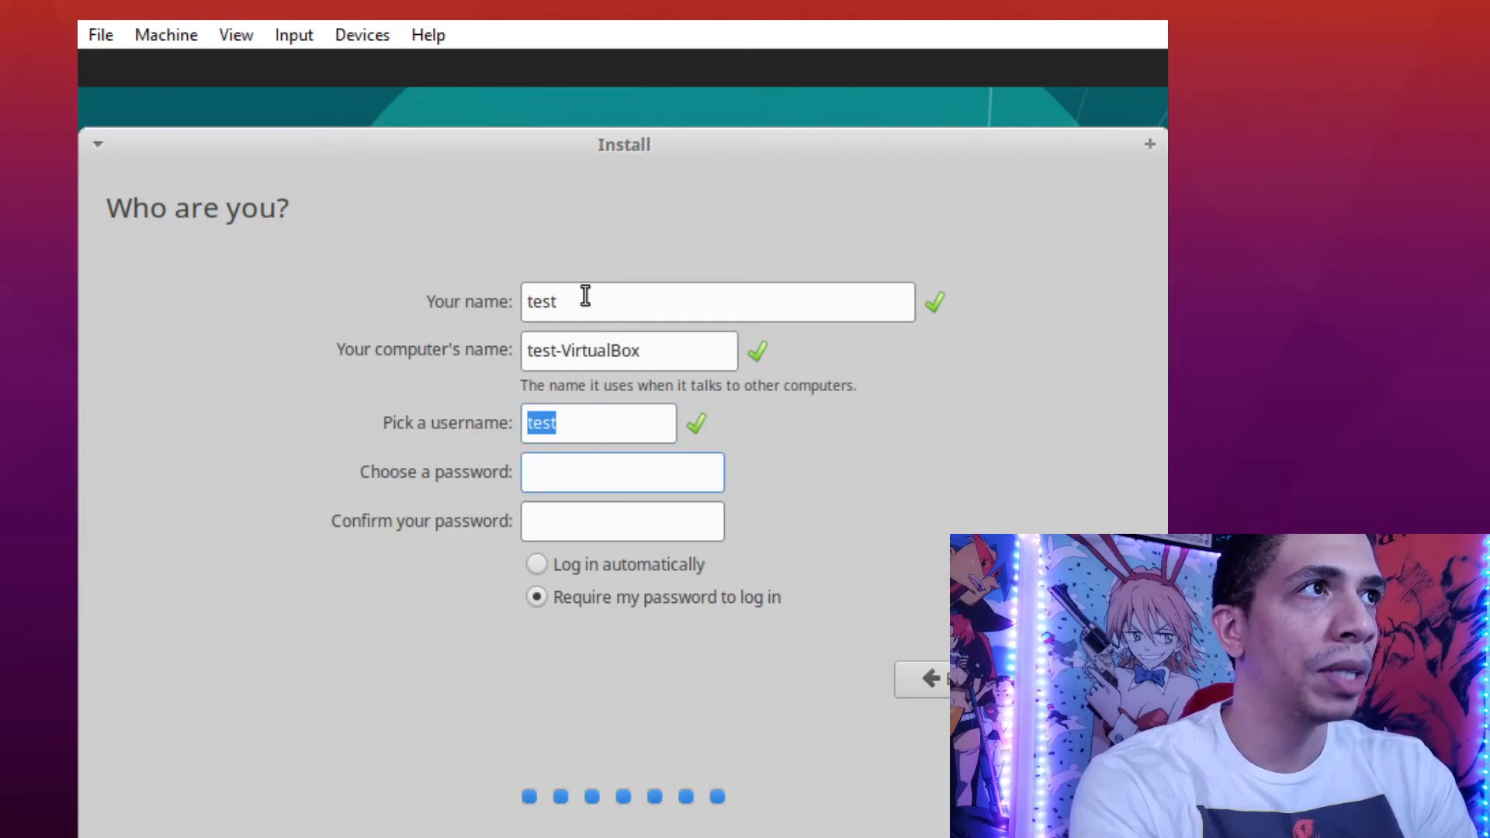
pyautogui.click(621, 472)
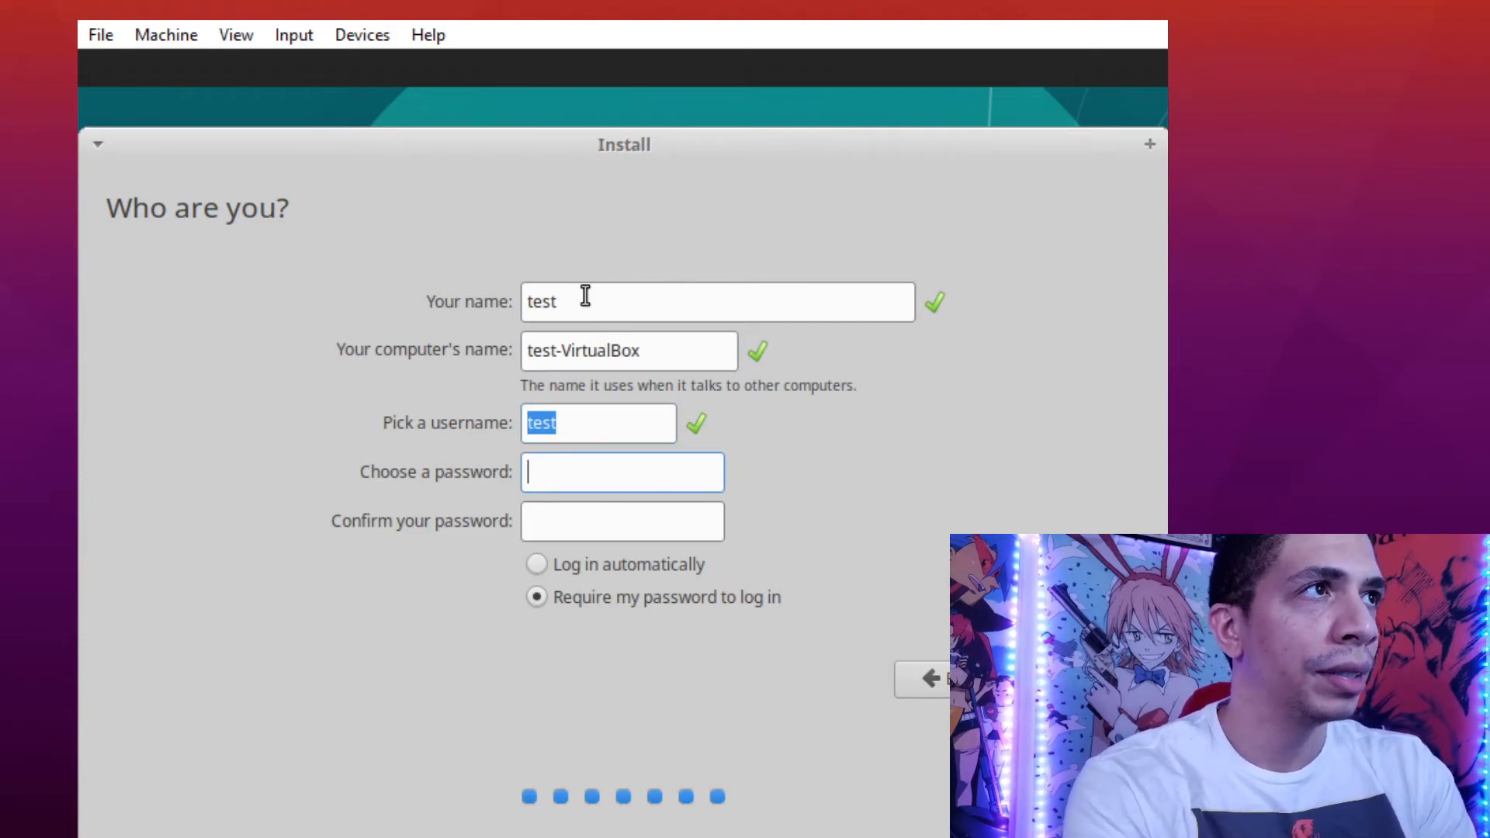
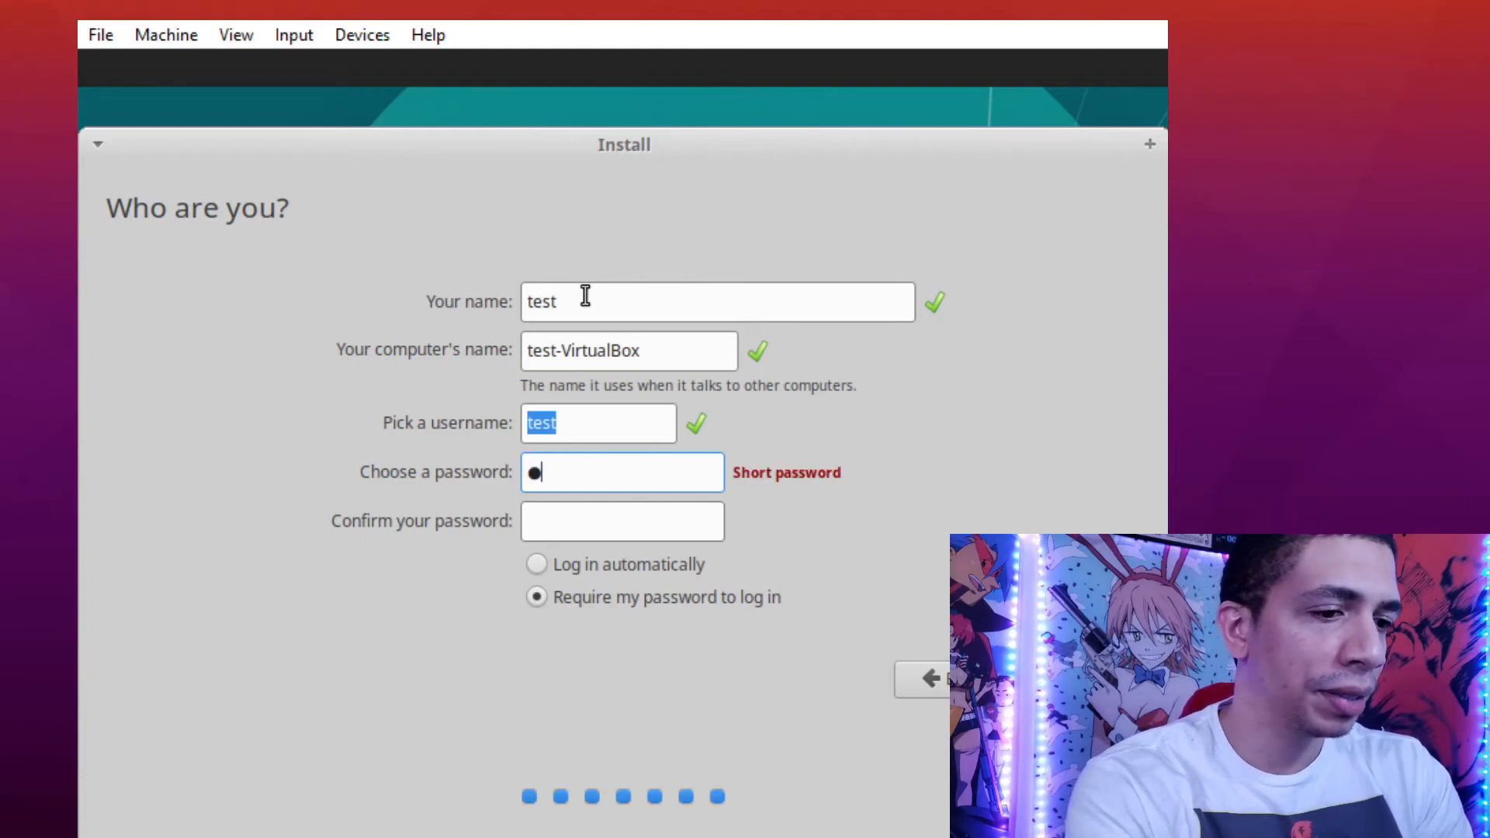